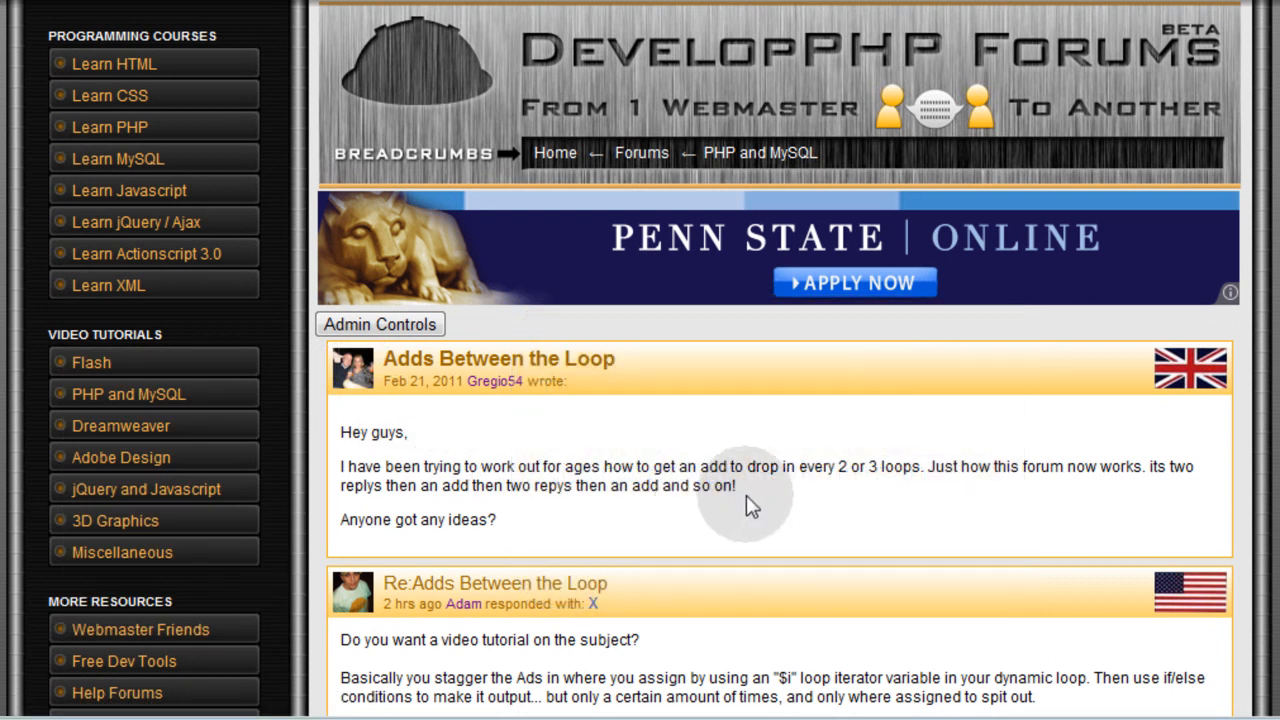
{"action": "mouse_move", "coordinate": [910, 500]}
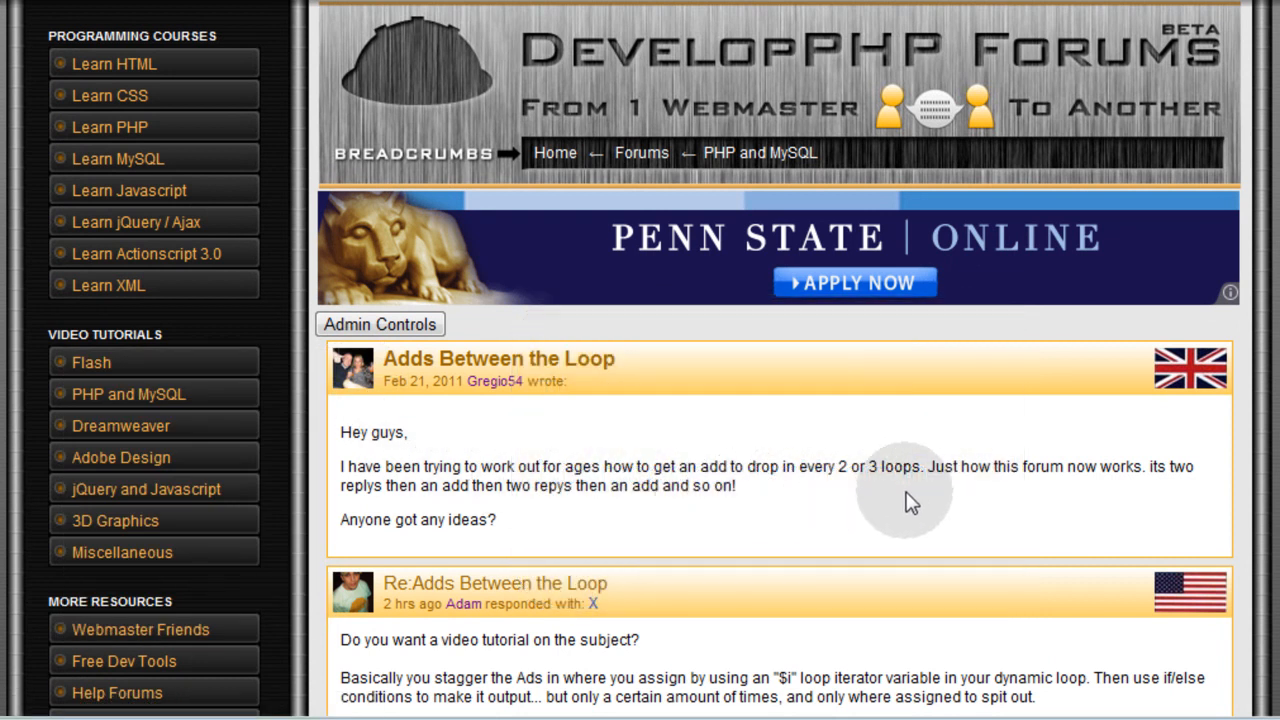
{"action": "mouse_move", "coordinate": [1104, 510]}
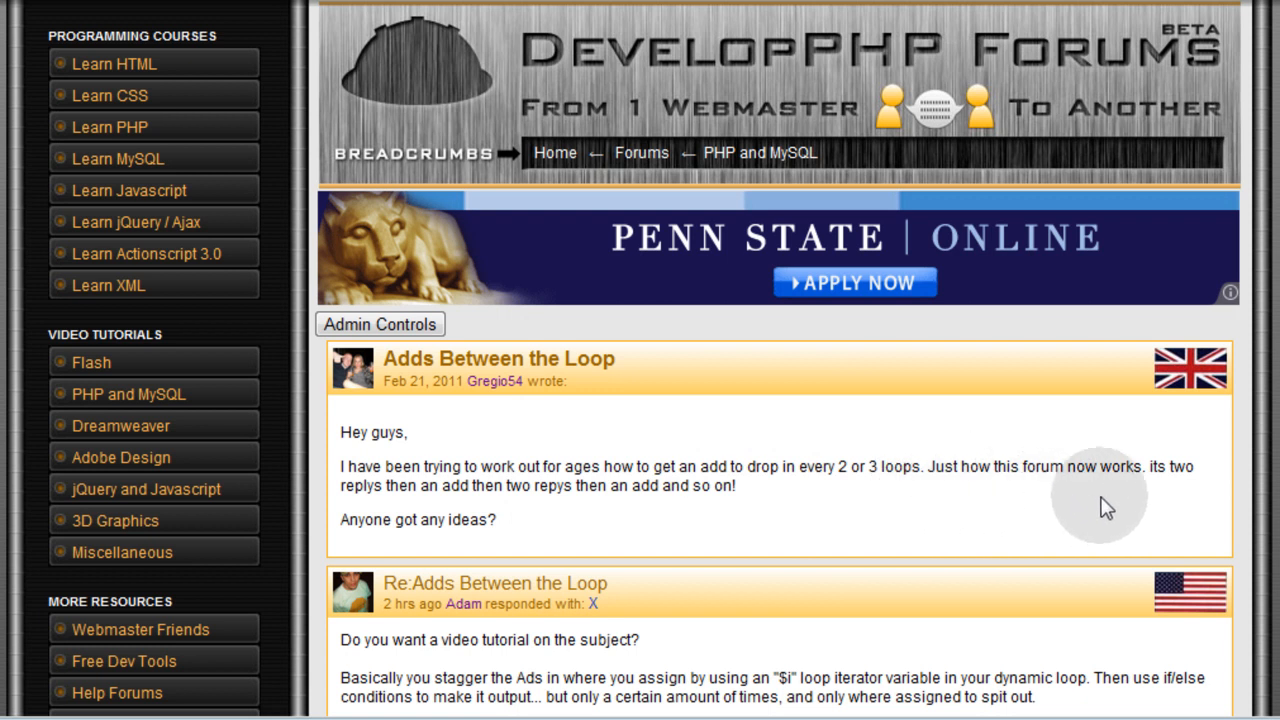
{"action": "mouse_move", "coordinate": [684, 528]}
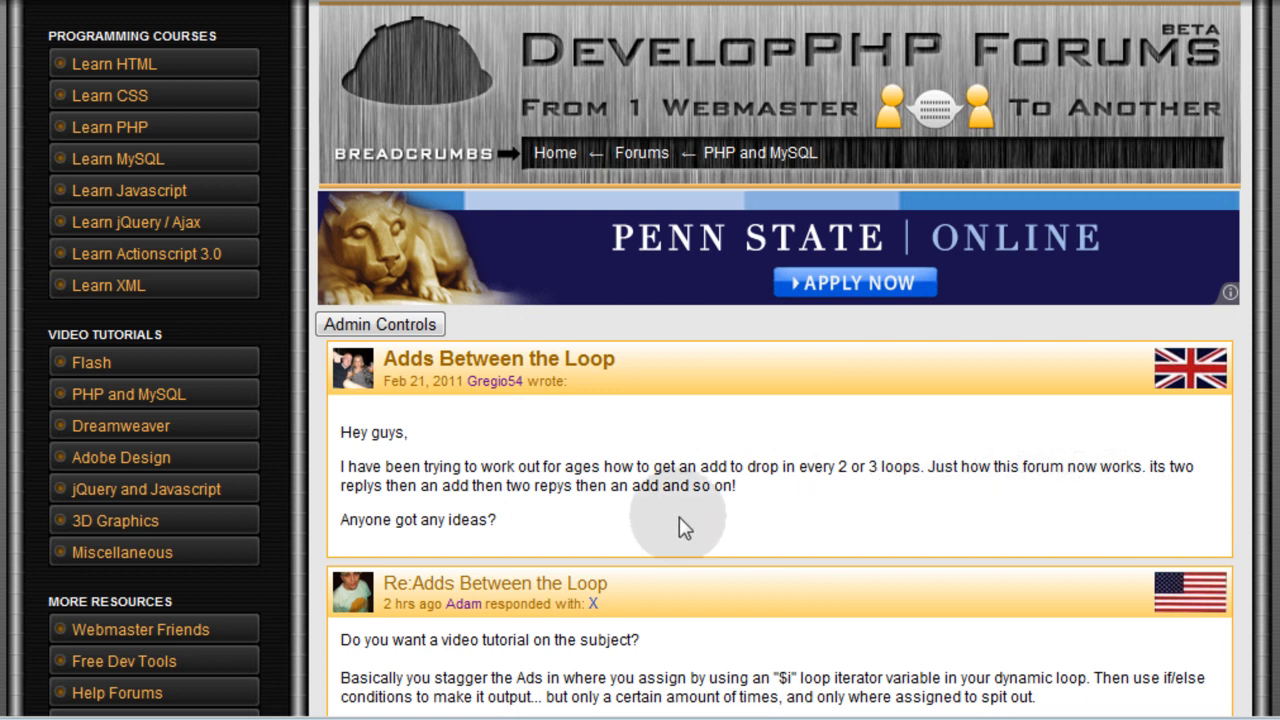
{"action": "mouse_move", "coordinate": [644, 520]}
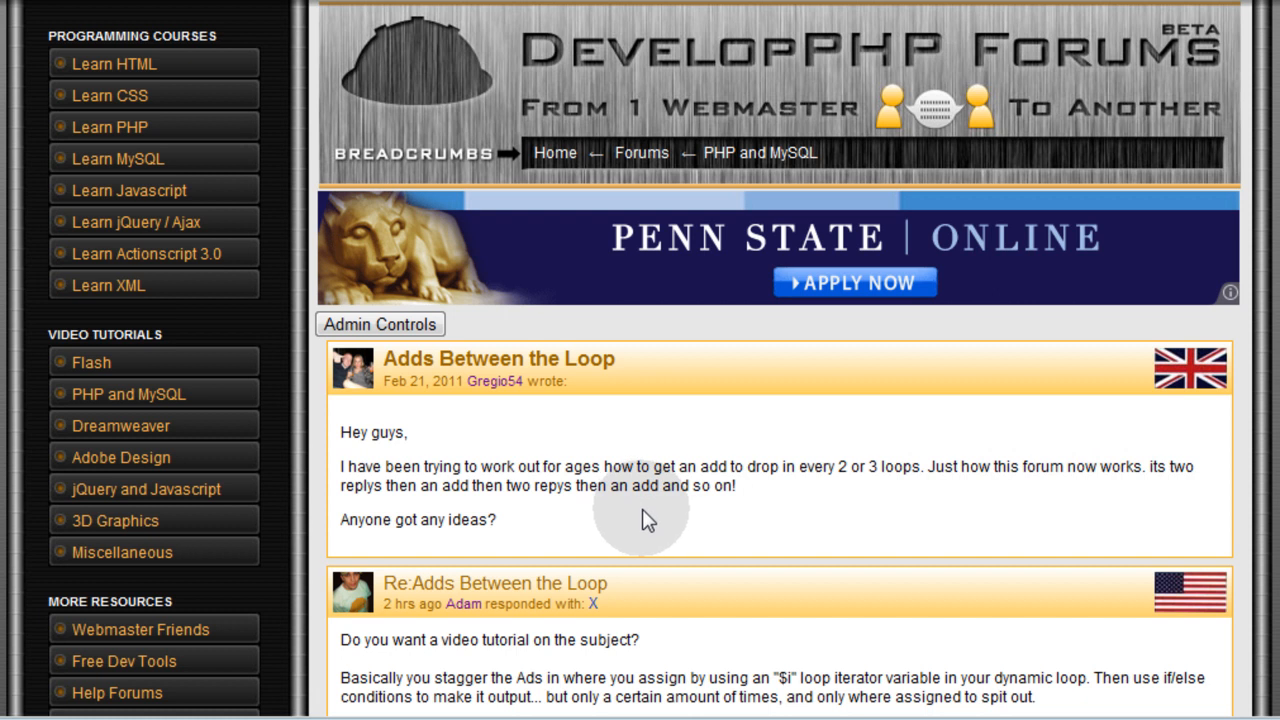
{"action": "mouse_move", "coordinate": [668, 516]}
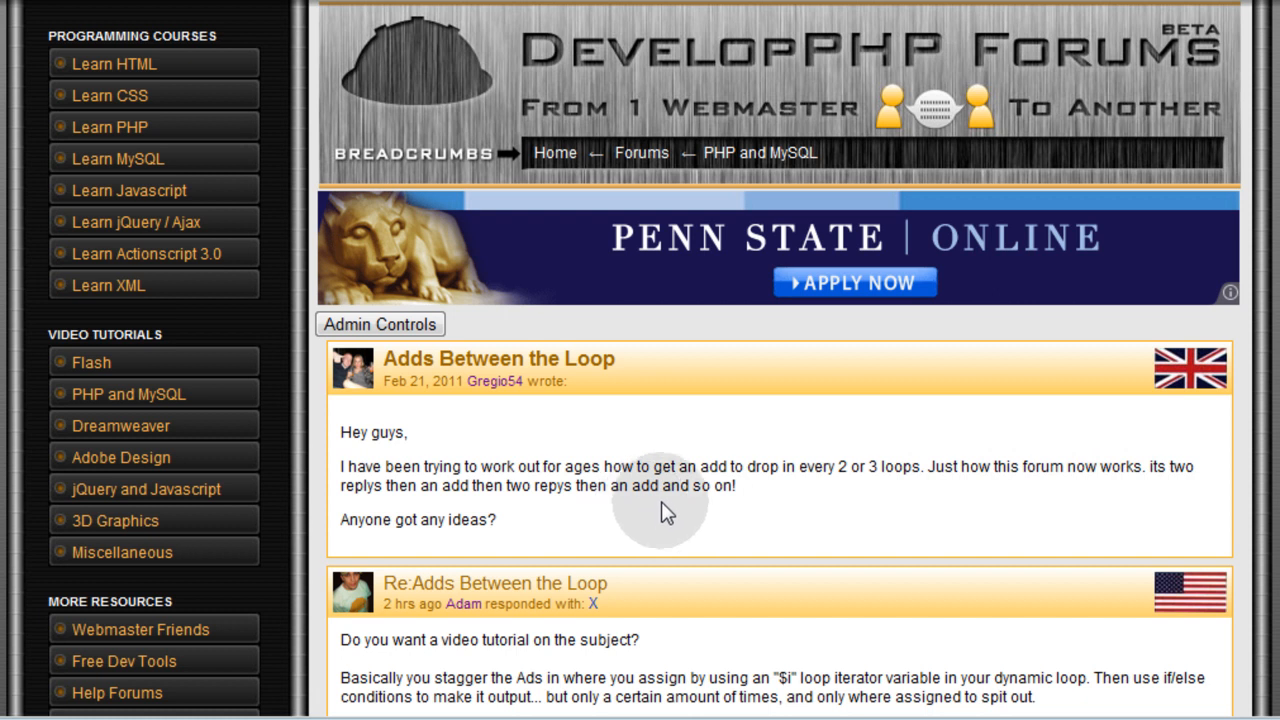
Step: Scroll through the forum thread and stagger_ads_in_loop.php to review the while loop echoing $output
{"action": "scroll", "scroll_direction": "down", "scroll_amount": 3}
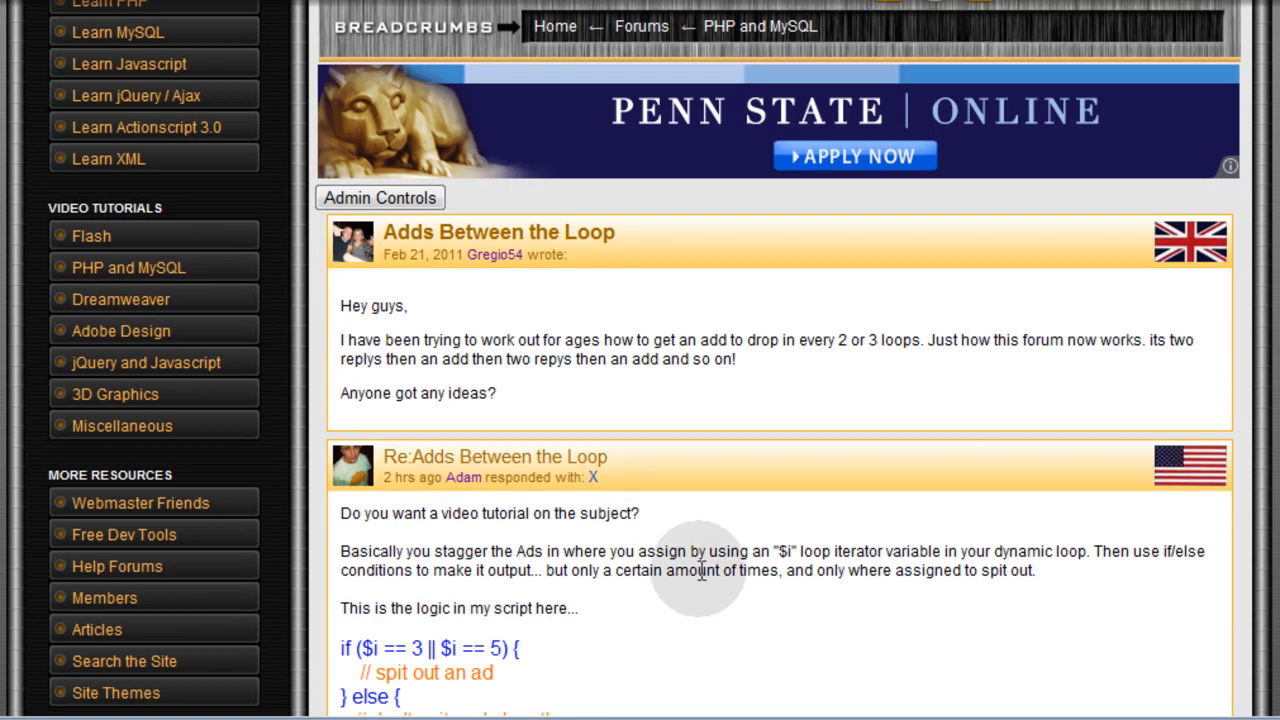
{"action": "scroll", "scroll_direction": "down", "scroll_amount": 3}
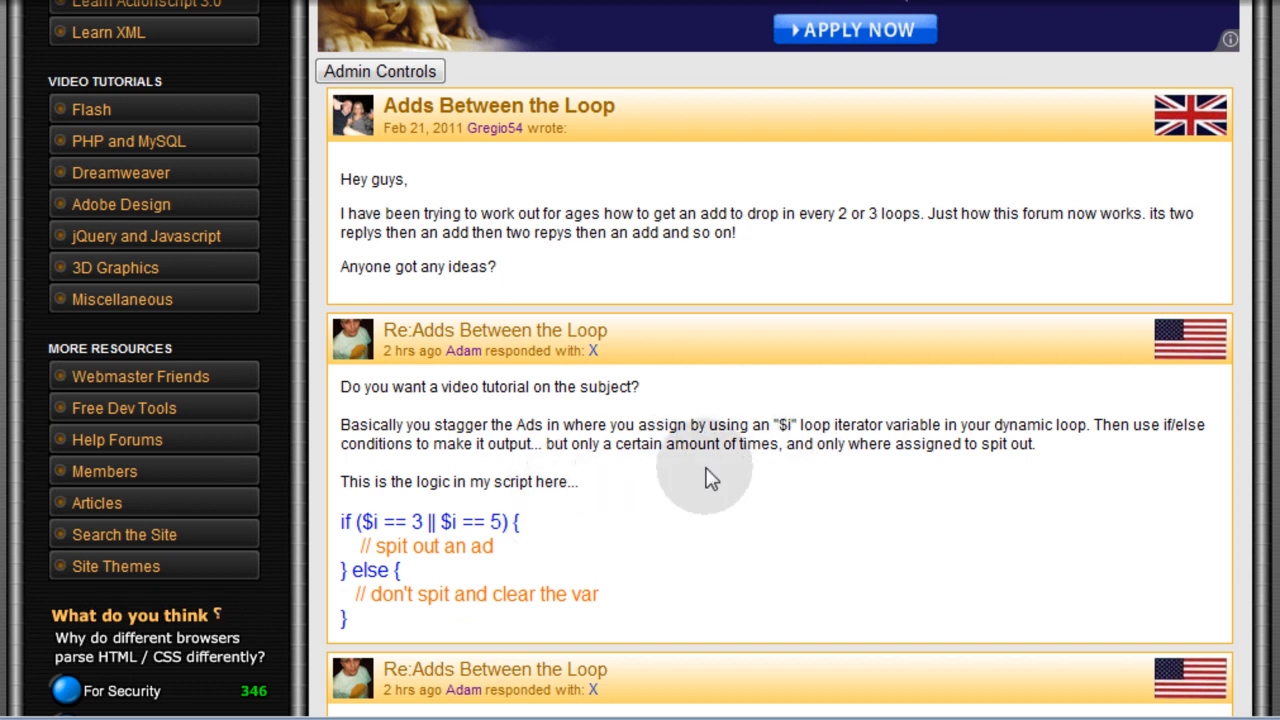
{"action": "mouse_move", "coordinate": [390, 590]}
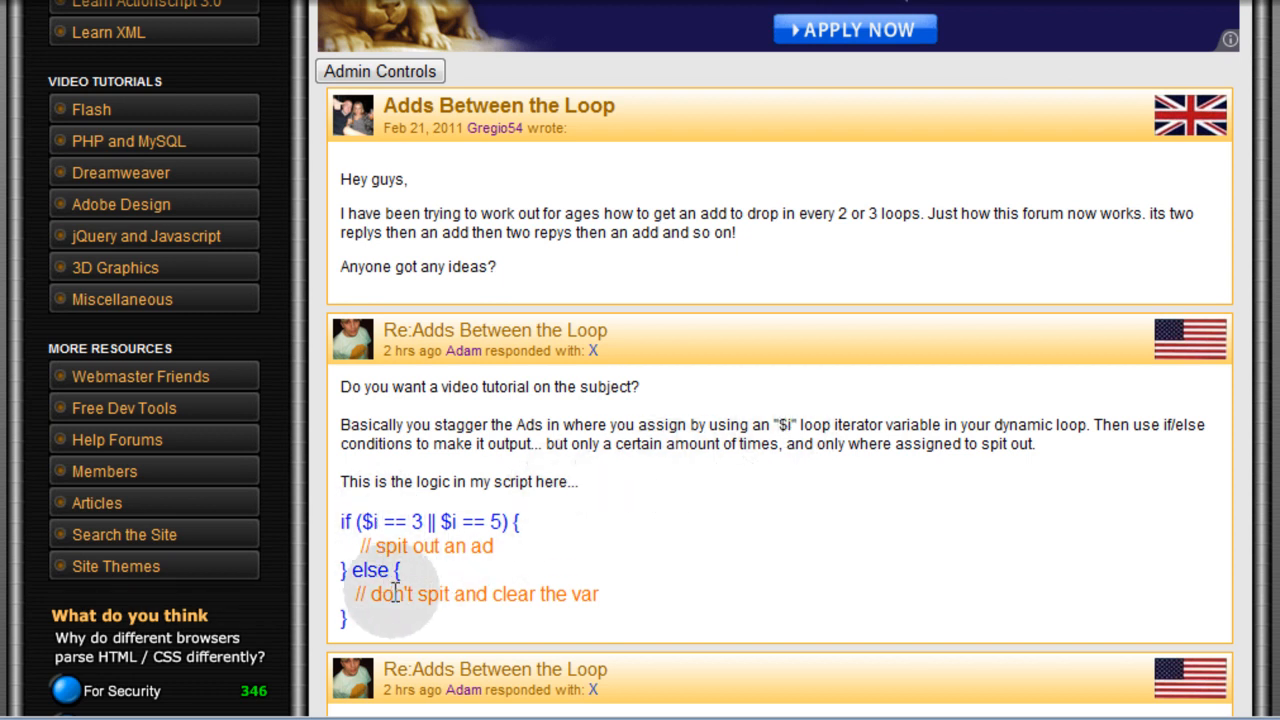
{"action": "scroll", "scroll_direction": "down", "scroll_amount": 3}
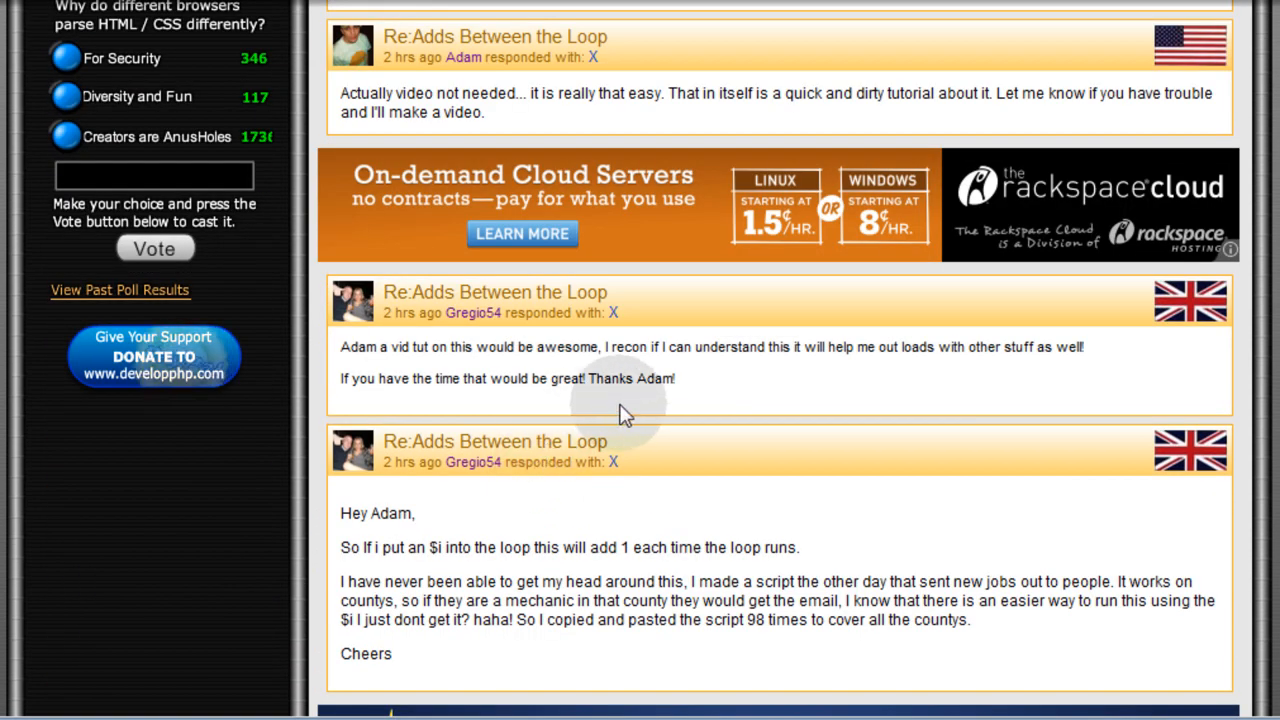
{"action": "mouse_move", "coordinate": [664, 428]}
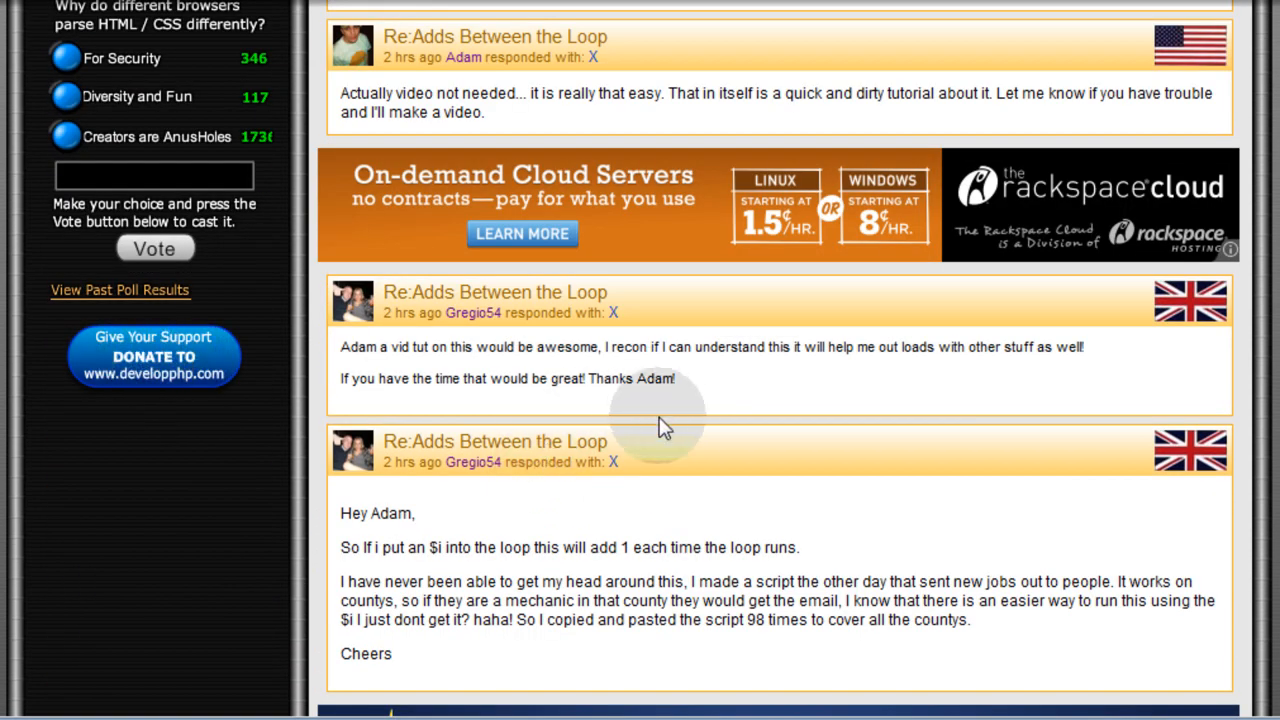
{"action": "scroll", "scroll_direction": "down", "scroll_amount": 3}
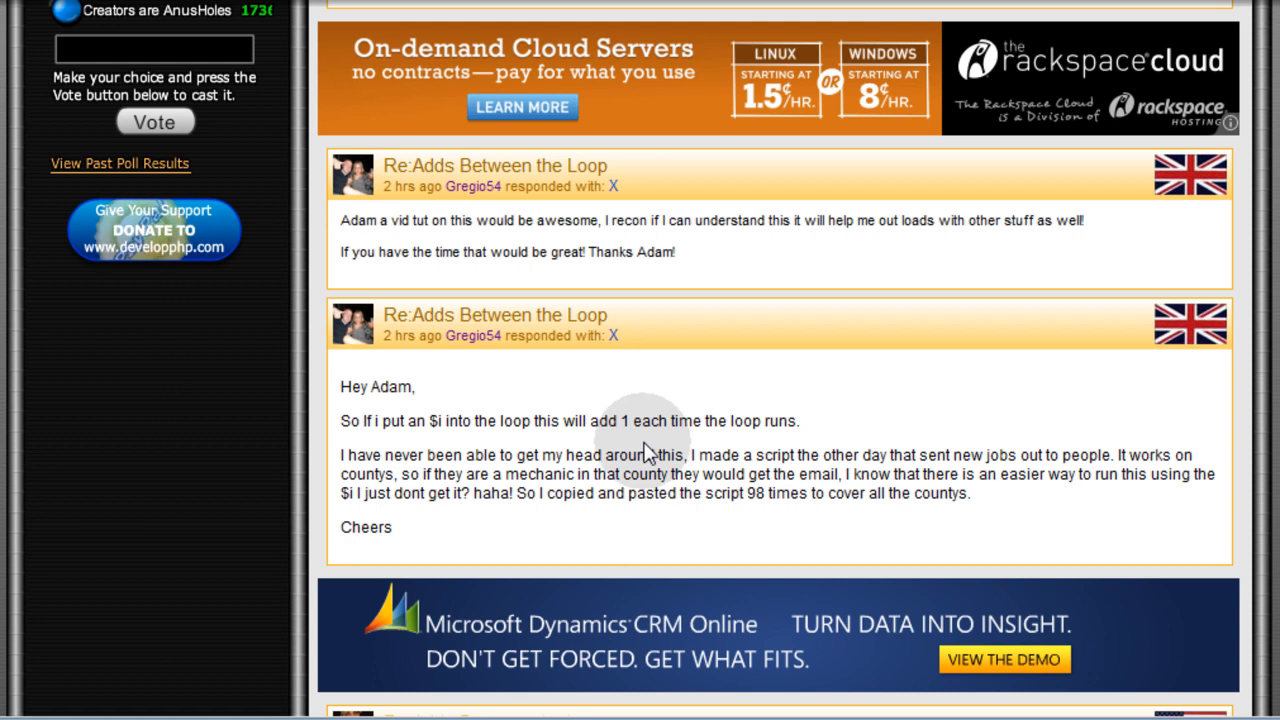
{"action": "scroll", "scroll_direction": "up", "scroll_amount": 3}
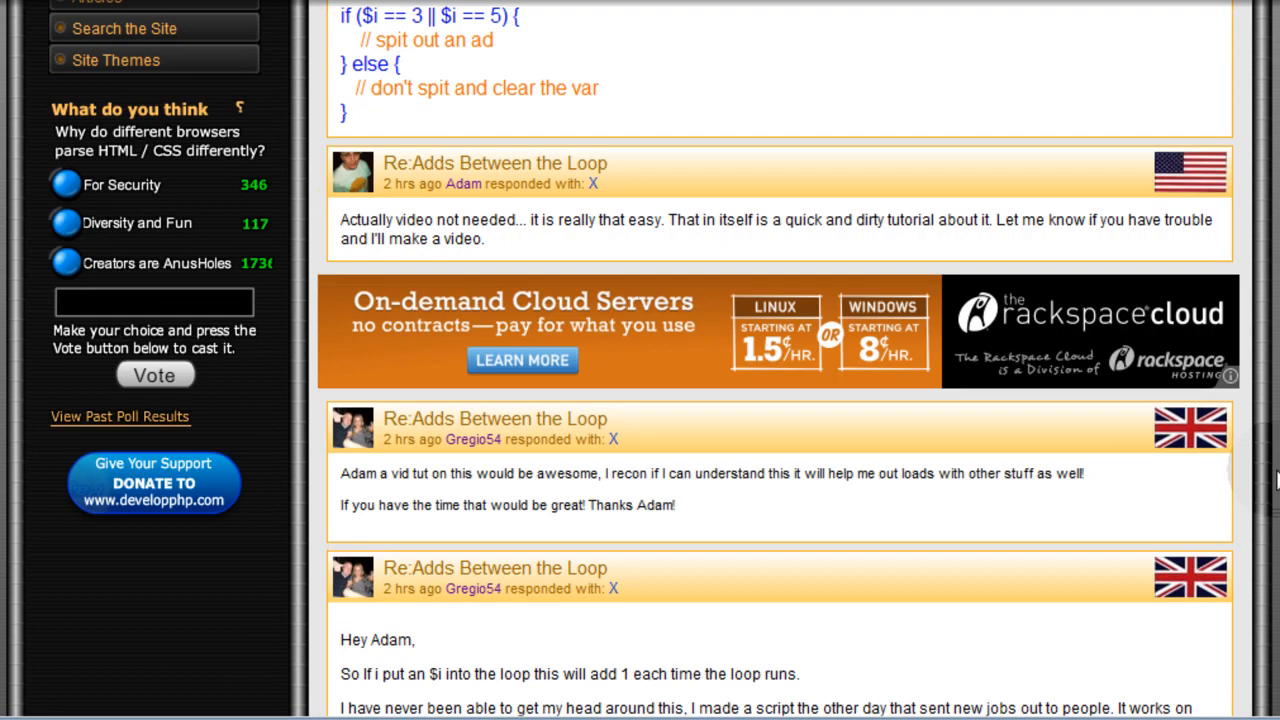
{"action": "scroll", "scroll_direction": "up", "scroll_amount": 3}
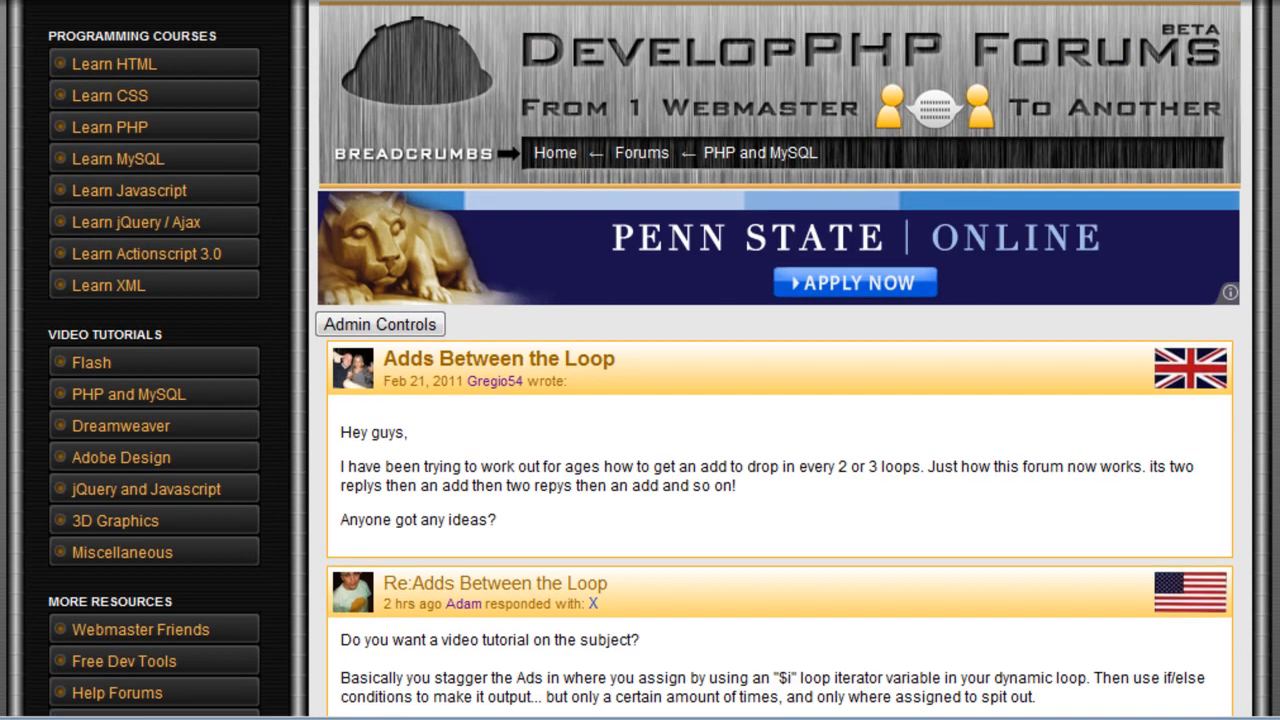
{"action": "scroll", "scroll_direction": "down", "scroll_amount": 3}
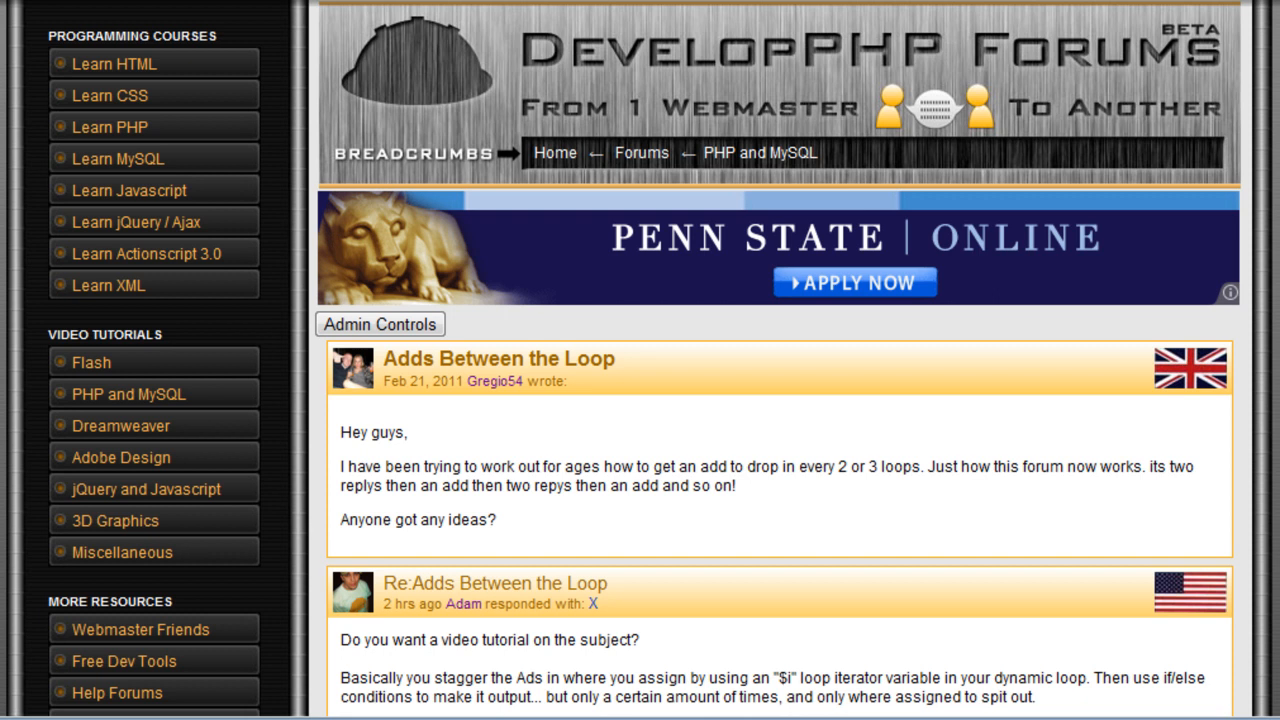
{"action": "scroll", "scroll_direction": "down", "scroll_amount": 3}
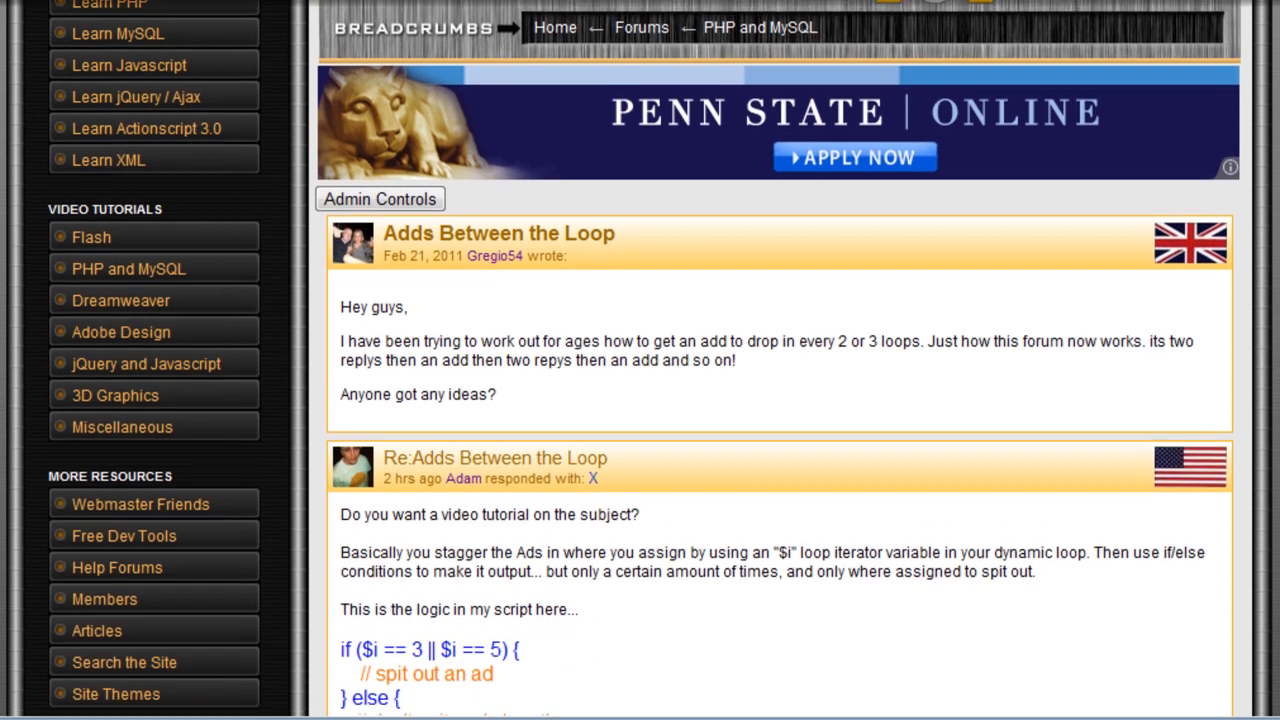
{"action": "scroll", "scroll_direction": "up", "scroll_amount": 3}
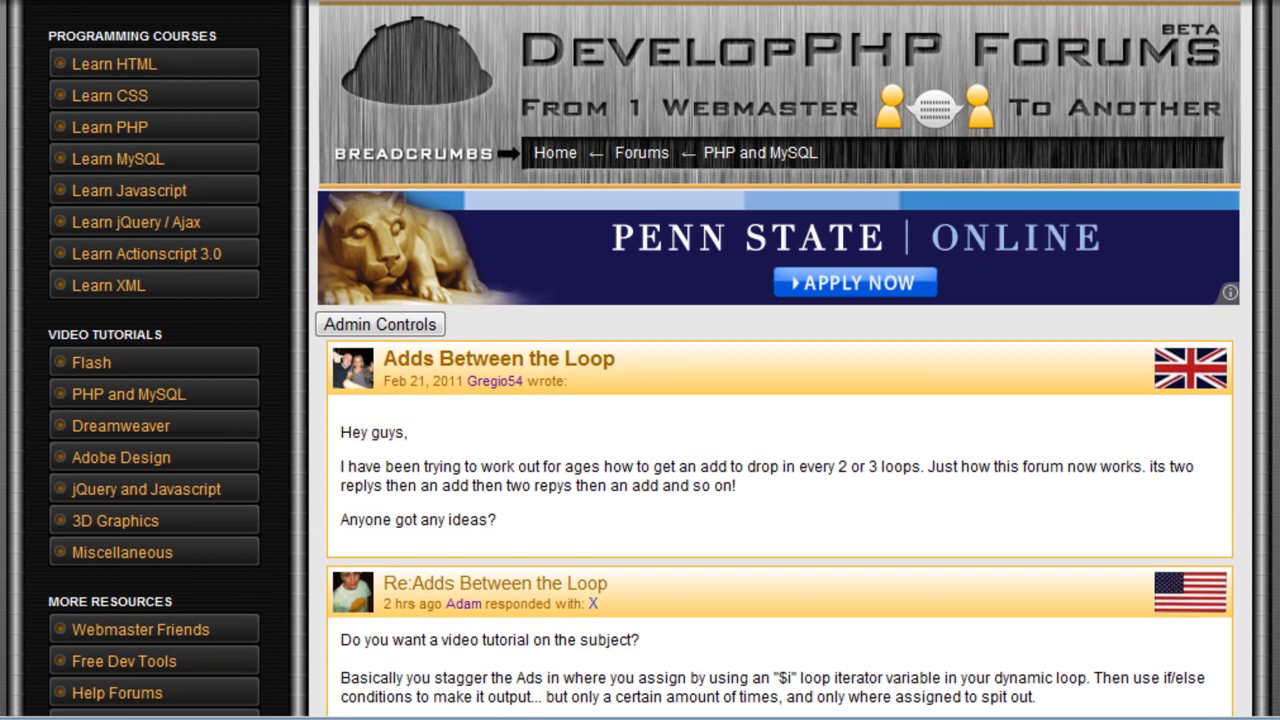
{"action": "scroll", "scroll_direction": "down", "scroll_amount": 3}
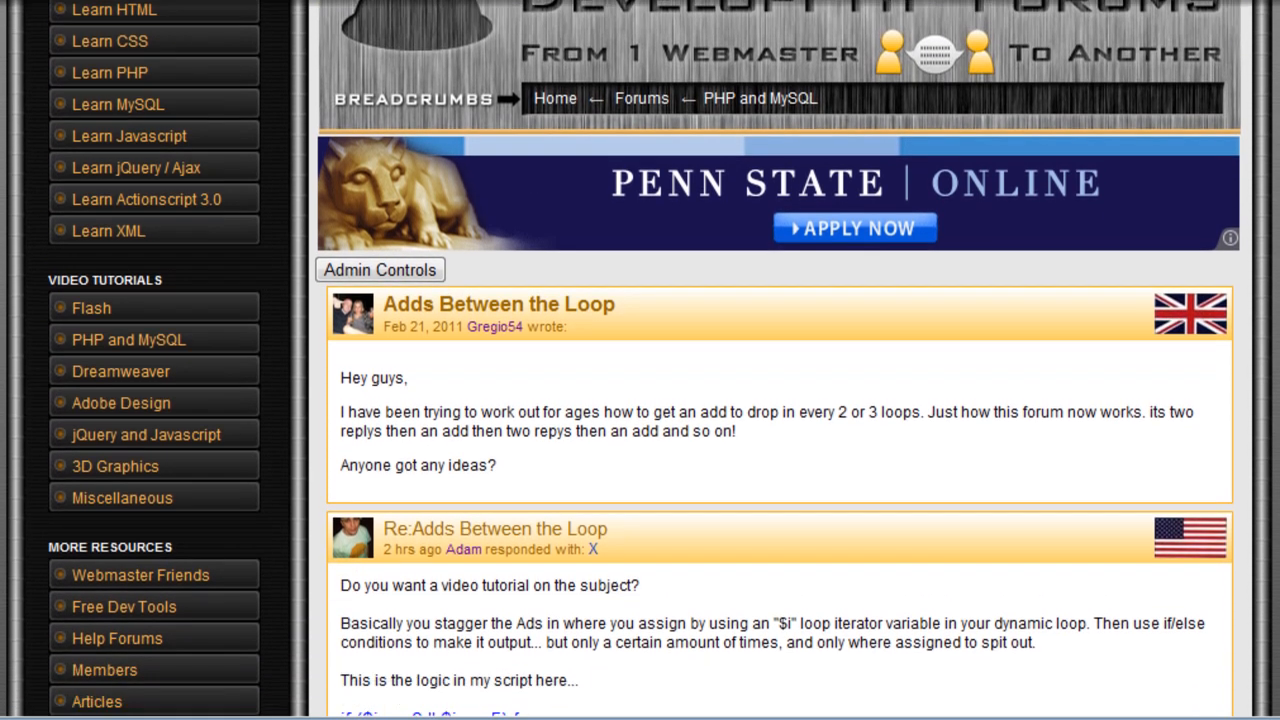
{"action": "scroll", "scroll_direction": "up", "scroll_amount": 3}
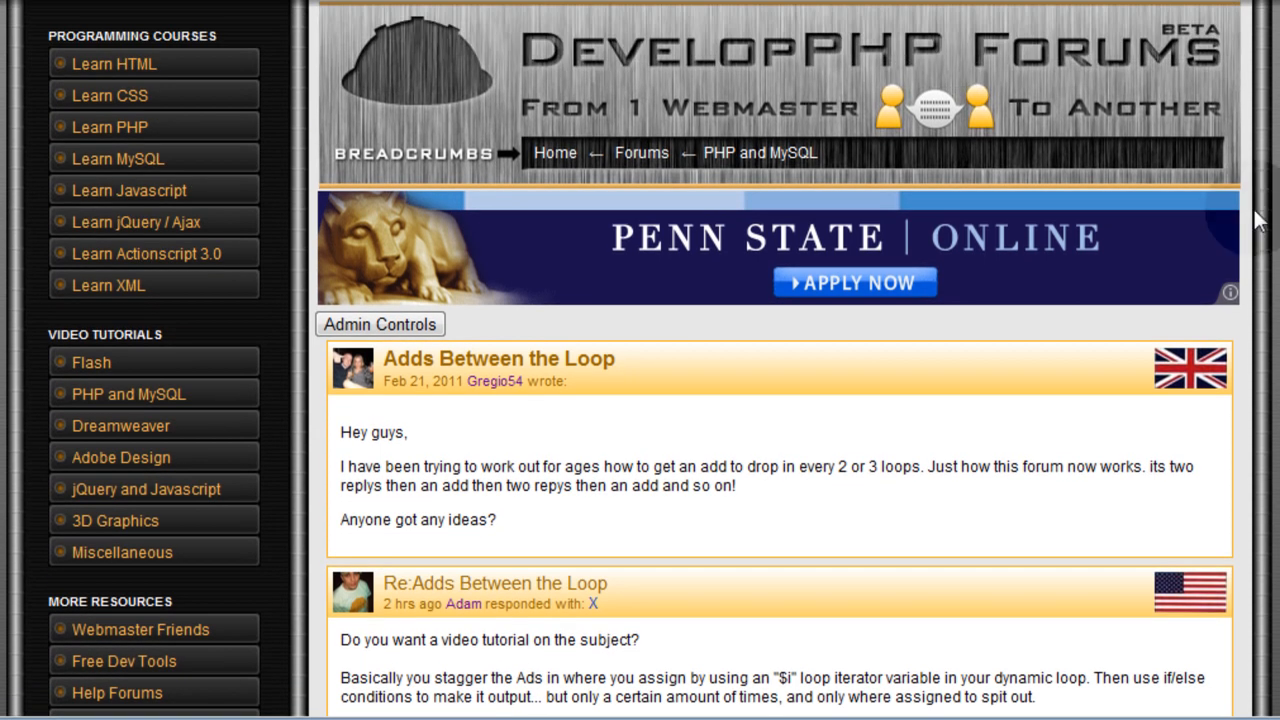
{"action": "scroll", "scroll_direction": "down", "scroll_amount": 3}
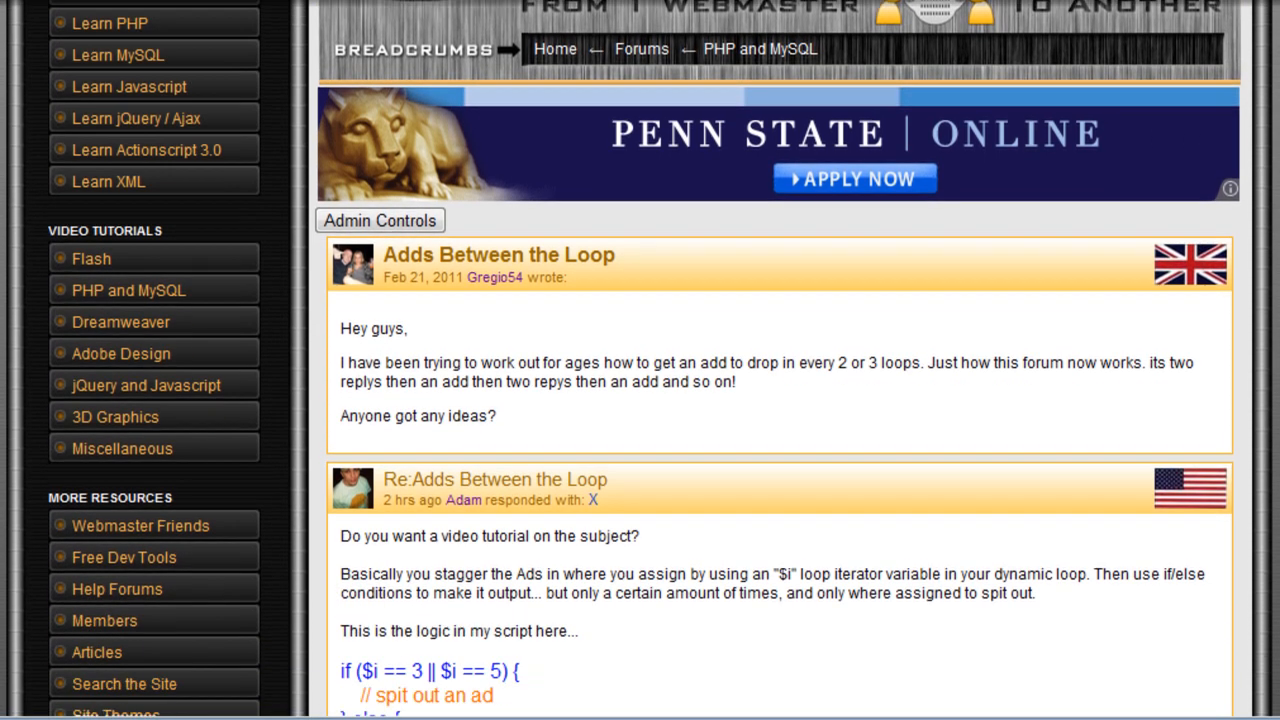
{"action": "scroll", "scroll_direction": "down", "scroll_amount": 3}
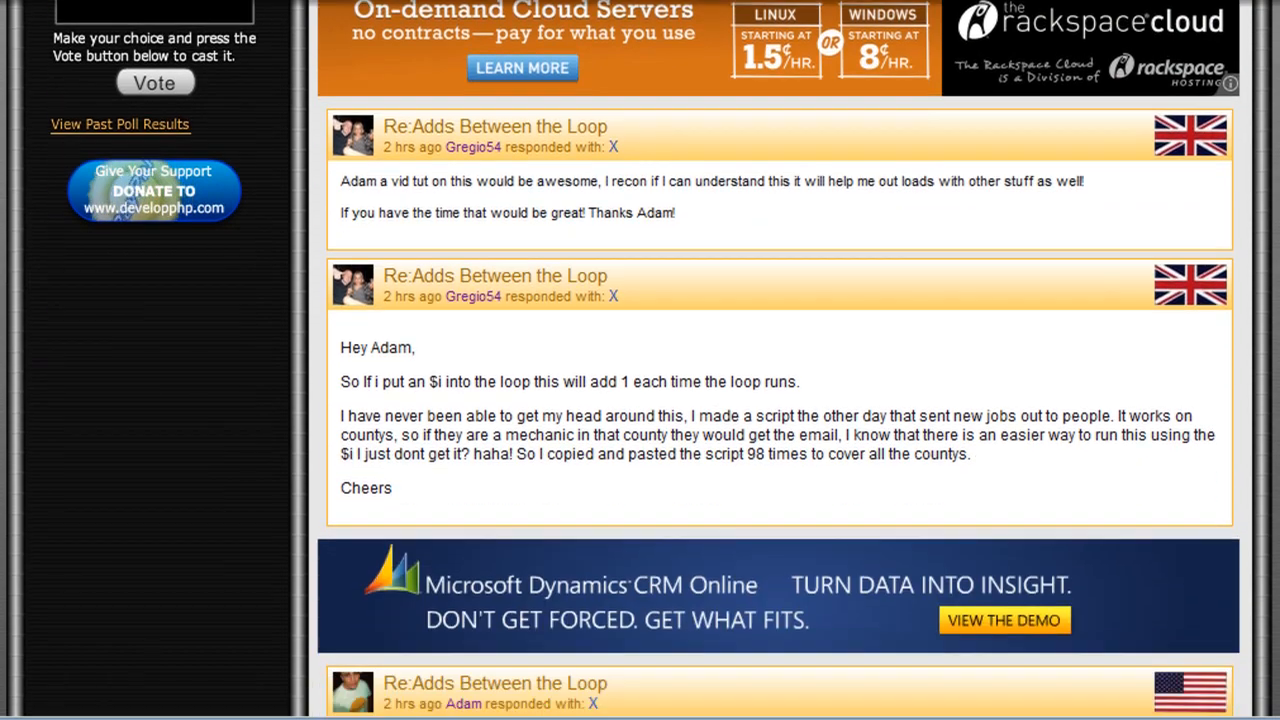
{"action": "scroll", "scroll_direction": "up", "scroll_amount": 3}
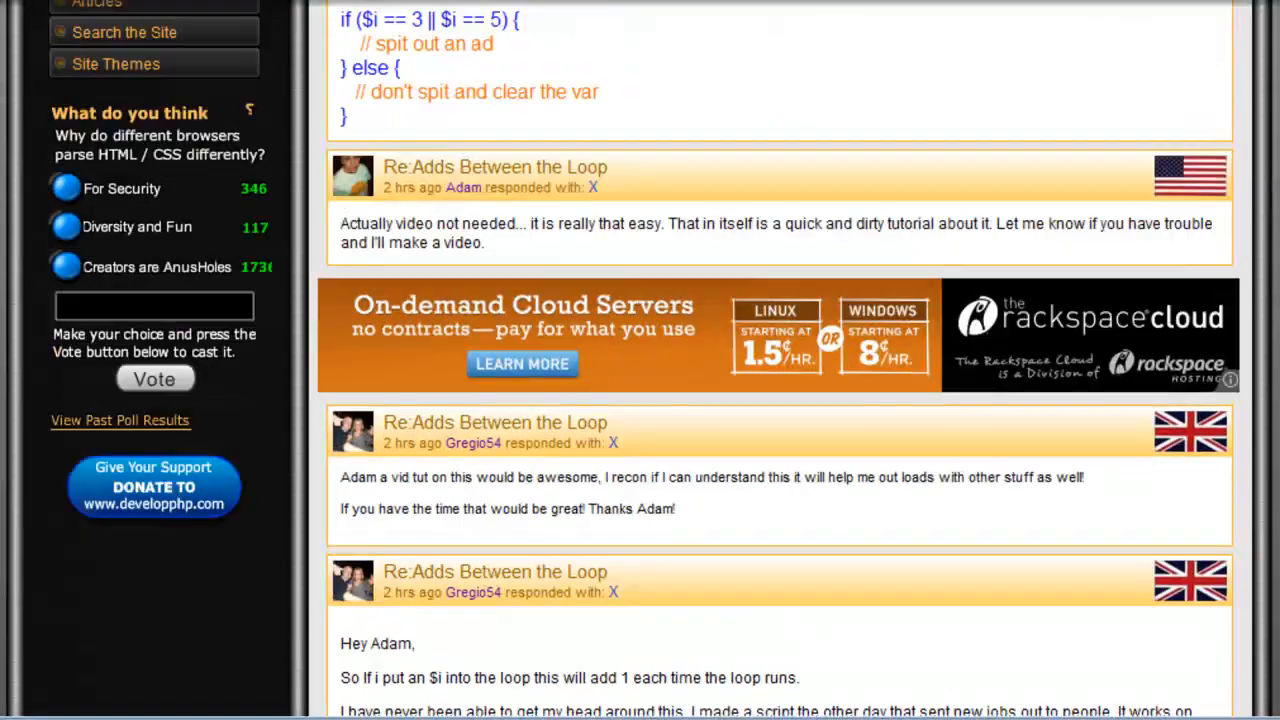
{"action": "scroll", "scroll_direction": "up", "scroll_amount": 3}
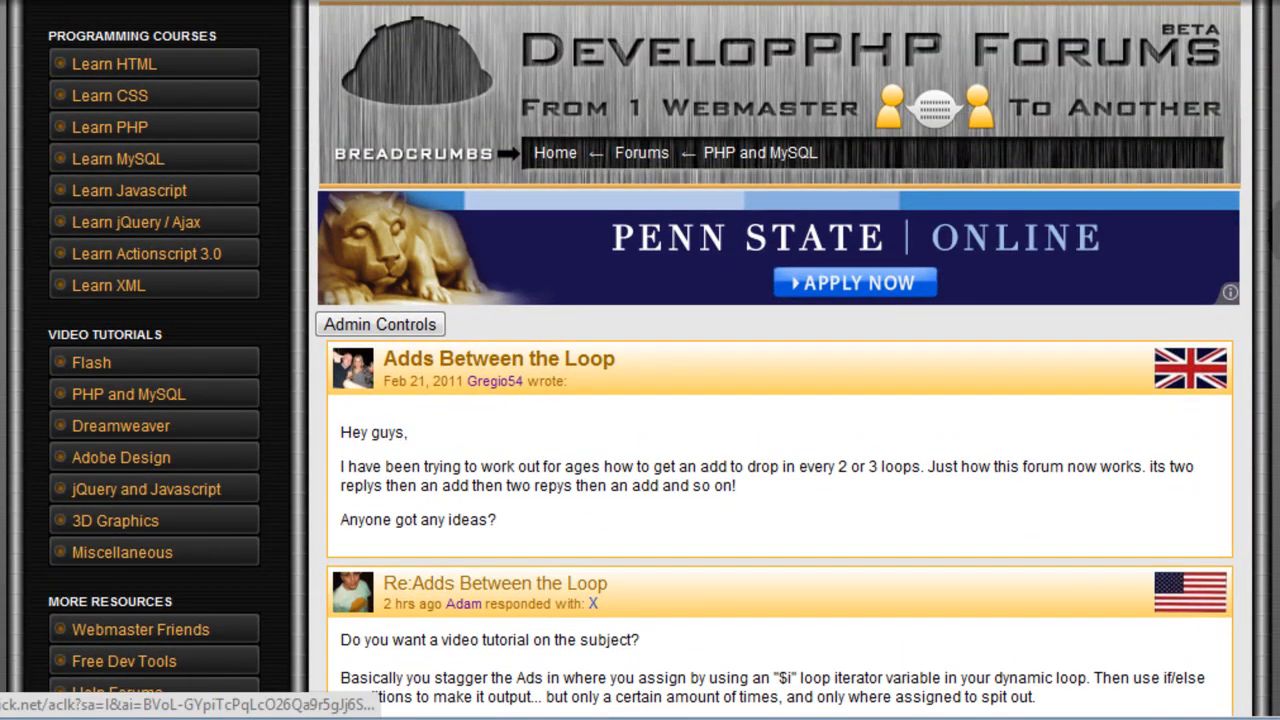
{"action": "scroll", "scroll_direction": "down", "scroll_amount": 3}
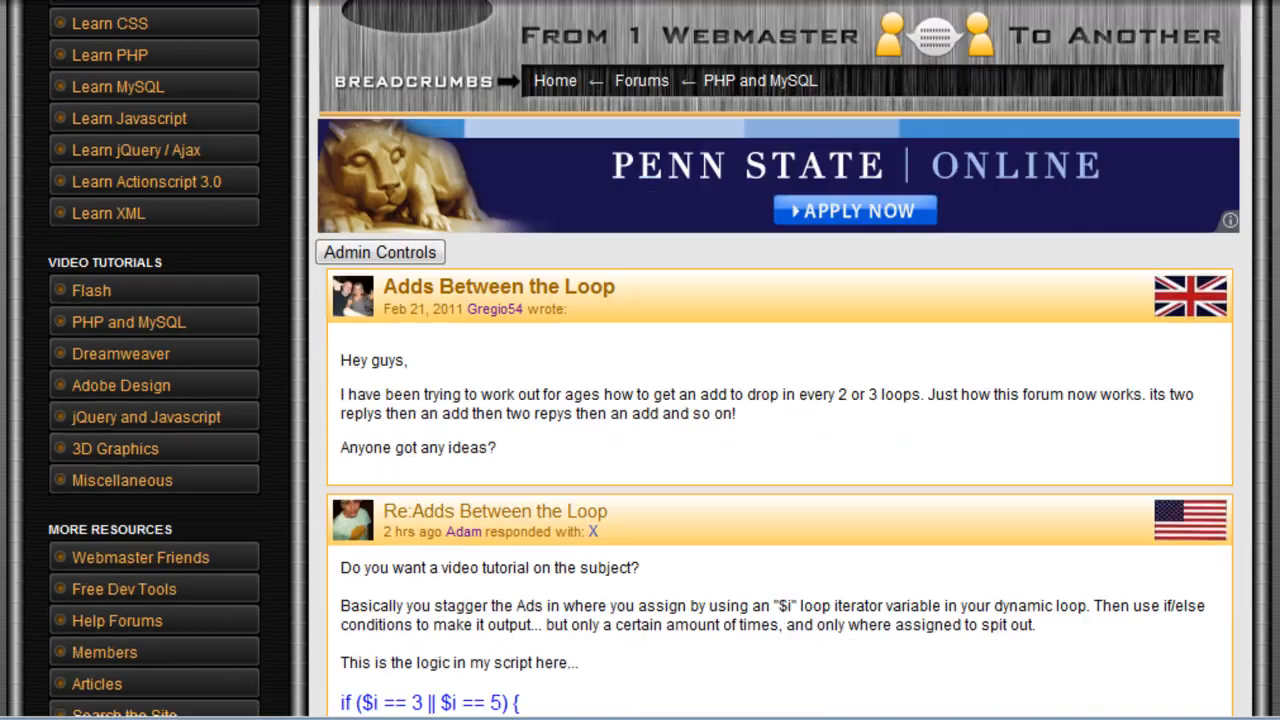
{"action": "scroll", "scroll_direction": "down", "scroll_amount": 3}
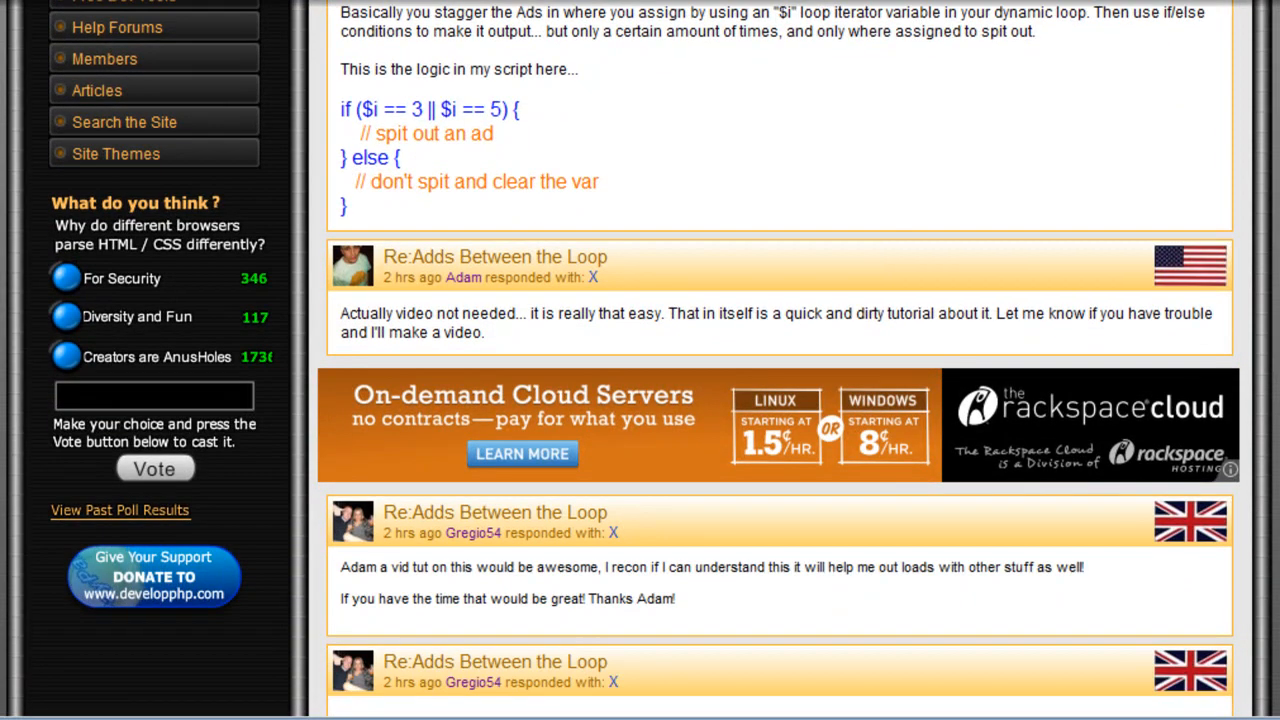
{"action": "scroll", "scroll_direction": "down", "scroll_amount": 3}
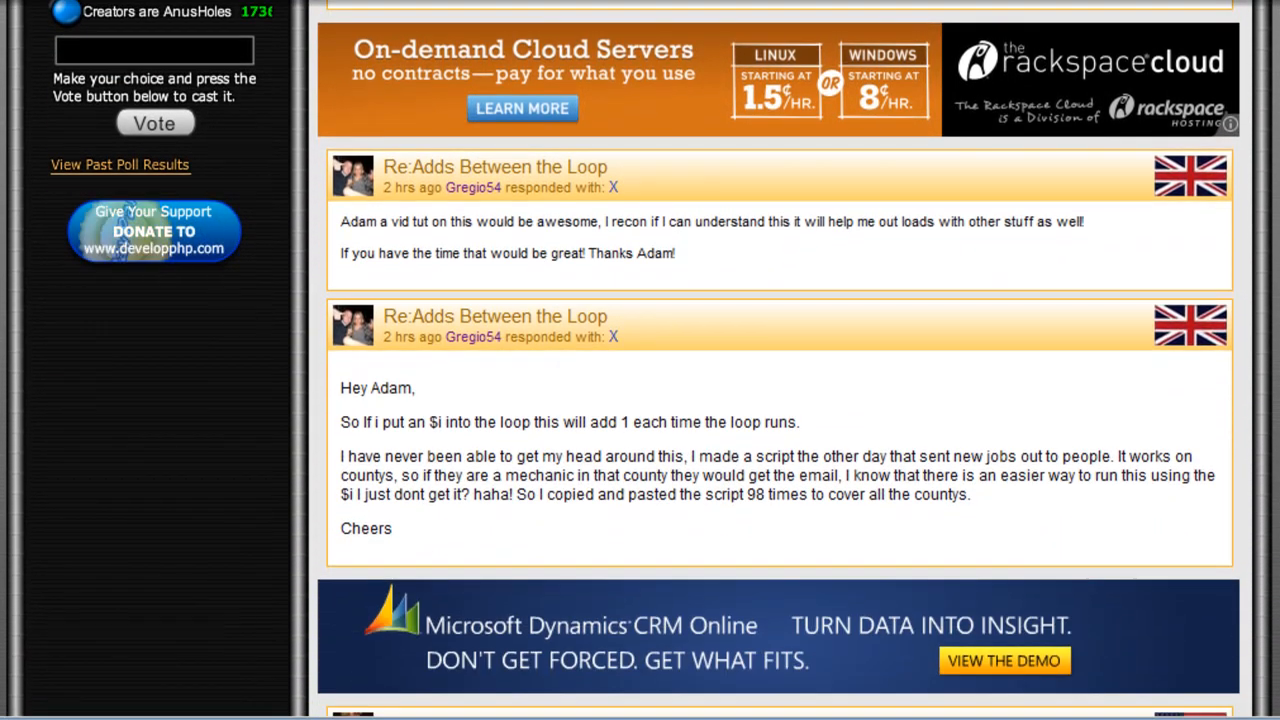
{"action": "scroll", "scroll_direction": "up", "scroll_amount": 3}
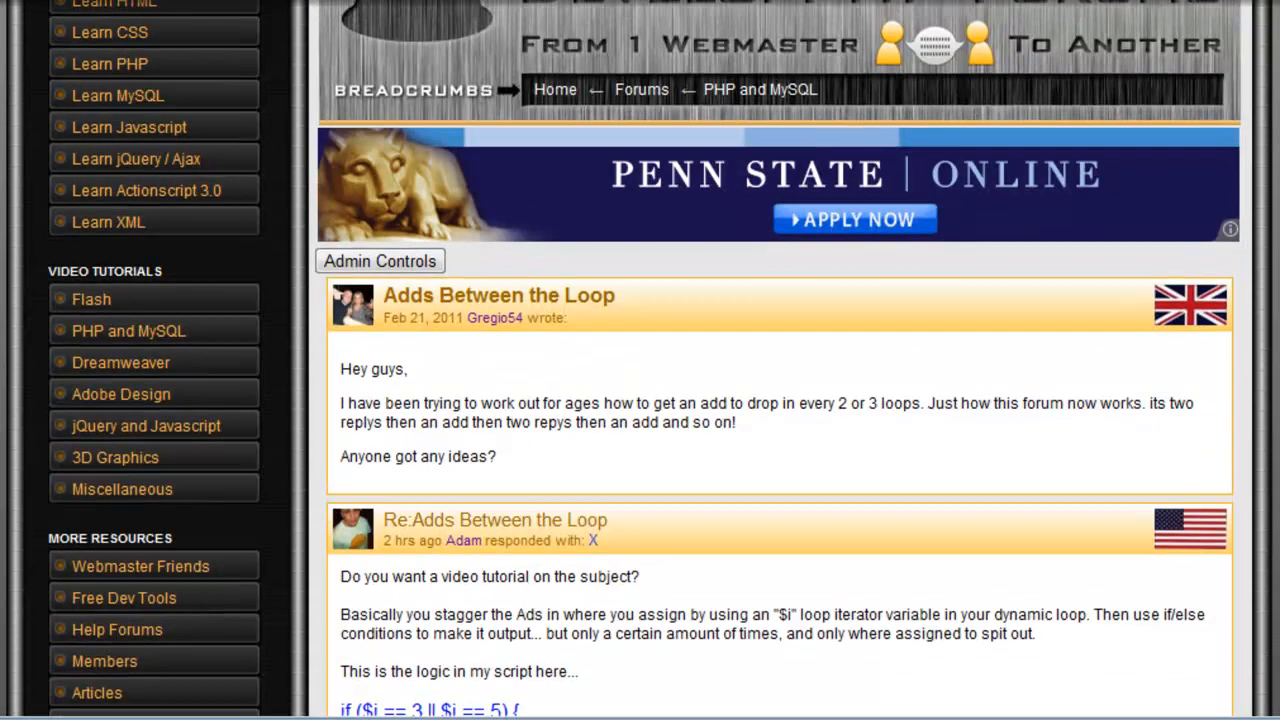
{"action": "scroll", "scroll_direction": "down", "scroll_amount": 3}
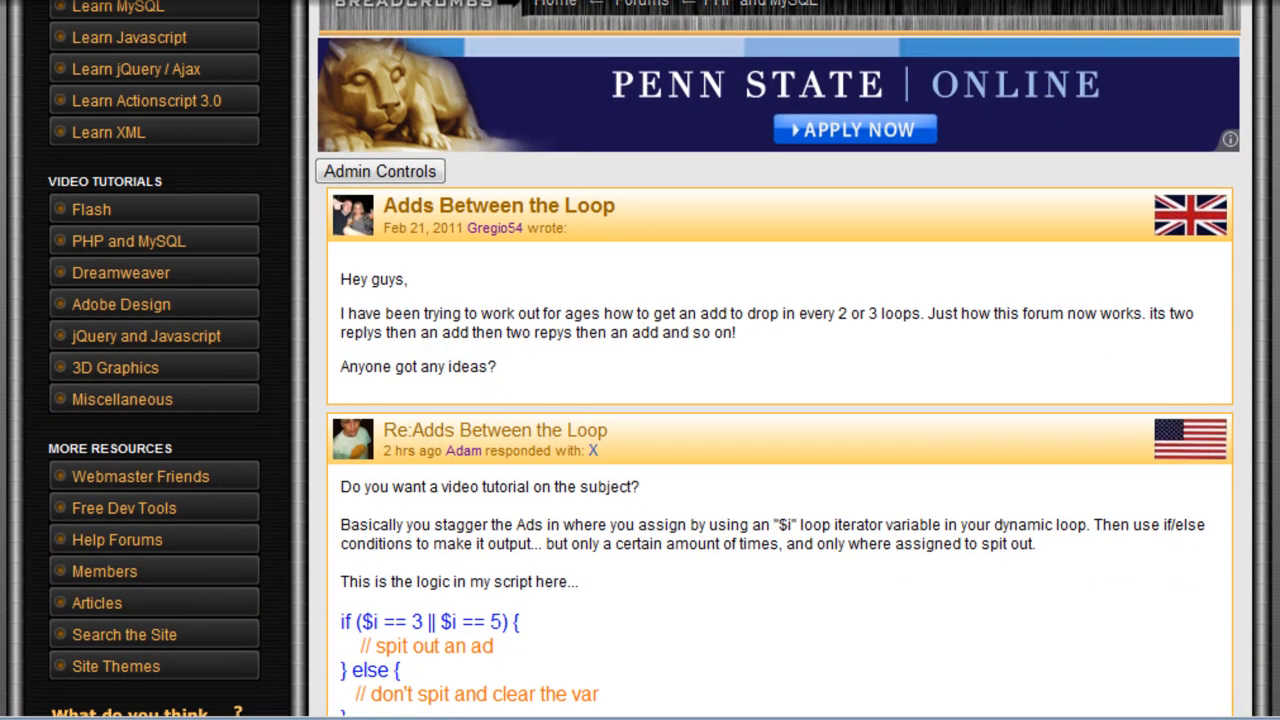
{"action": "scroll", "scroll_direction": "up", "scroll_amount": 3}
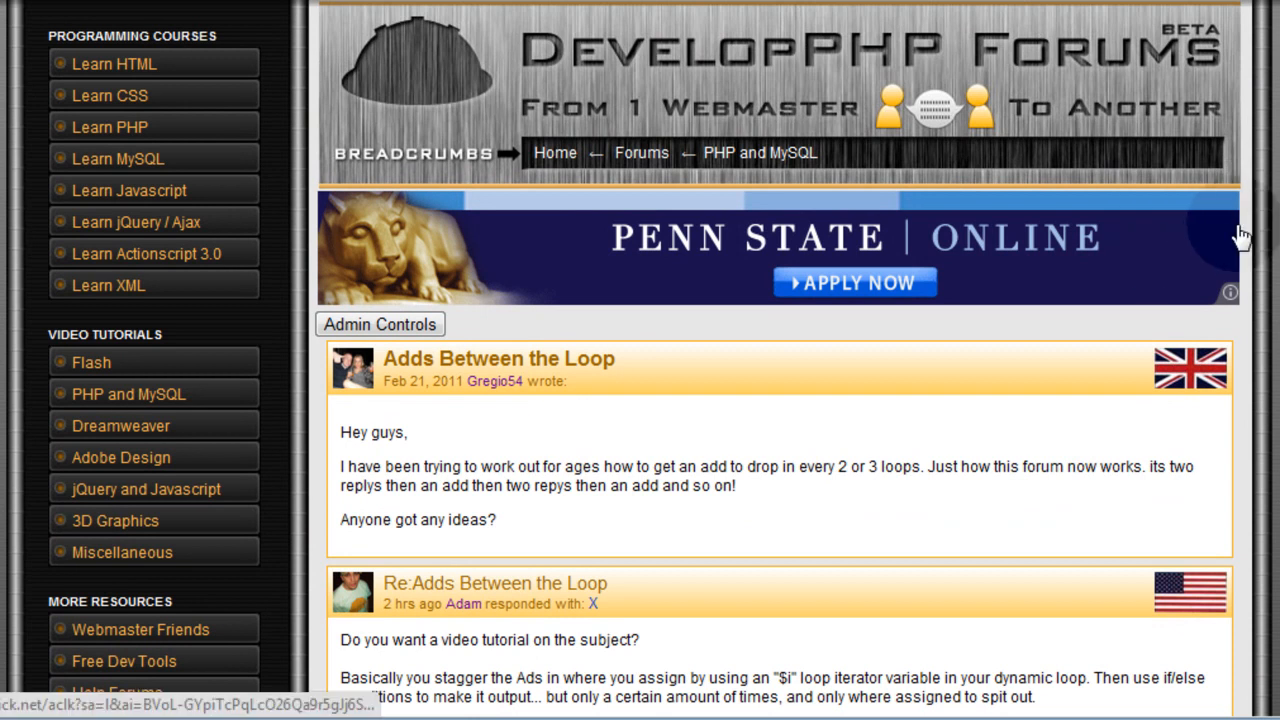
{"action": "scroll", "scroll_direction": "down", "scroll_amount": 3}
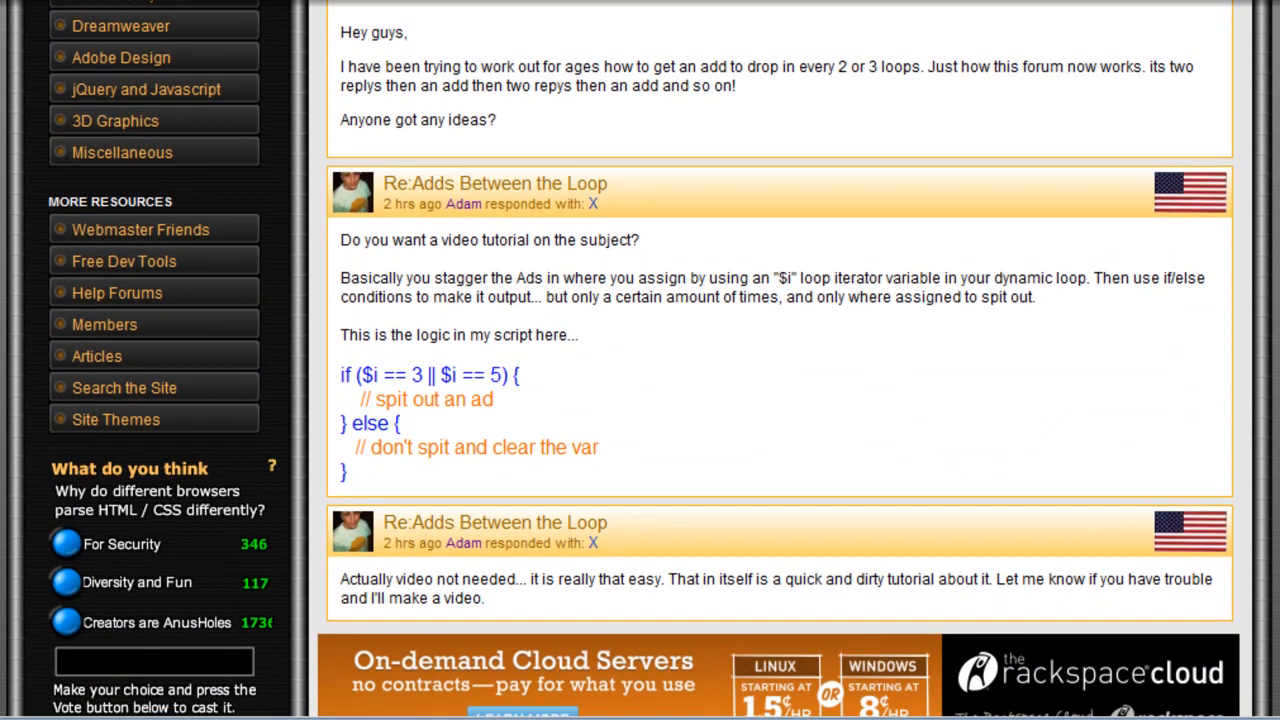
{"action": "scroll", "scroll_direction": "down", "scroll_amount": 3}
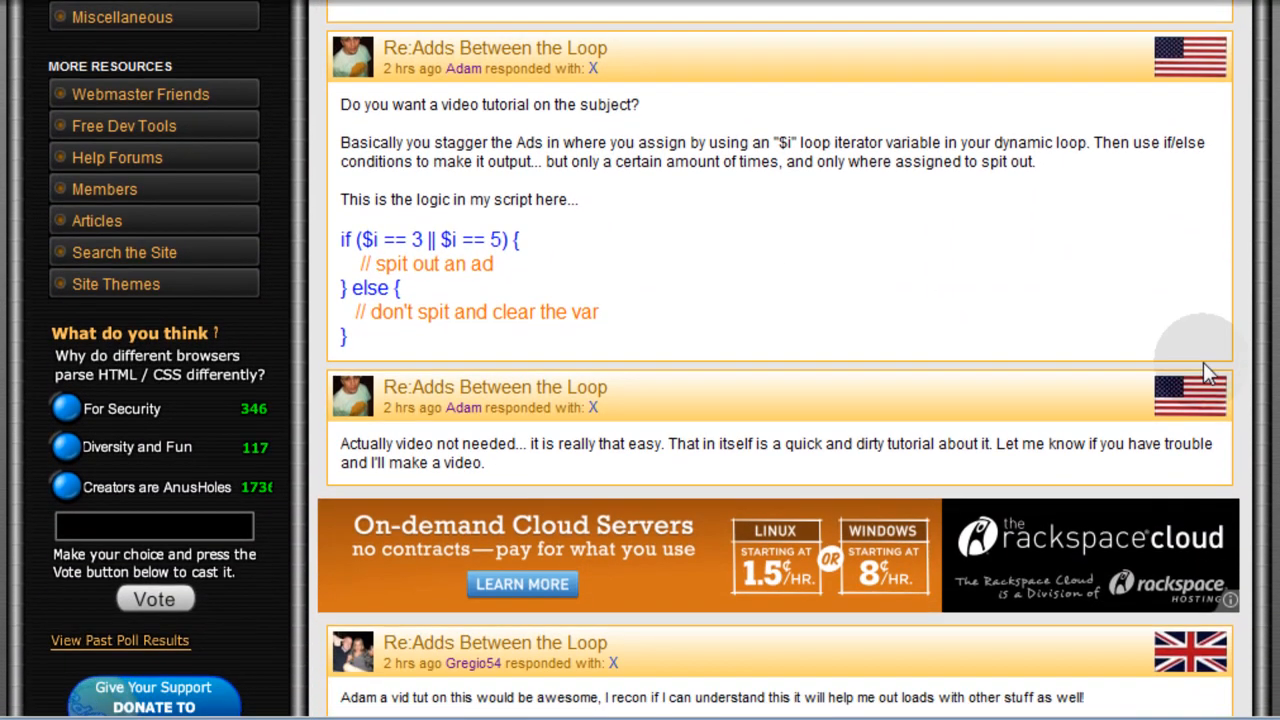
{"action": "scroll", "scroll_direction": "up", "scroll_amount": 3}
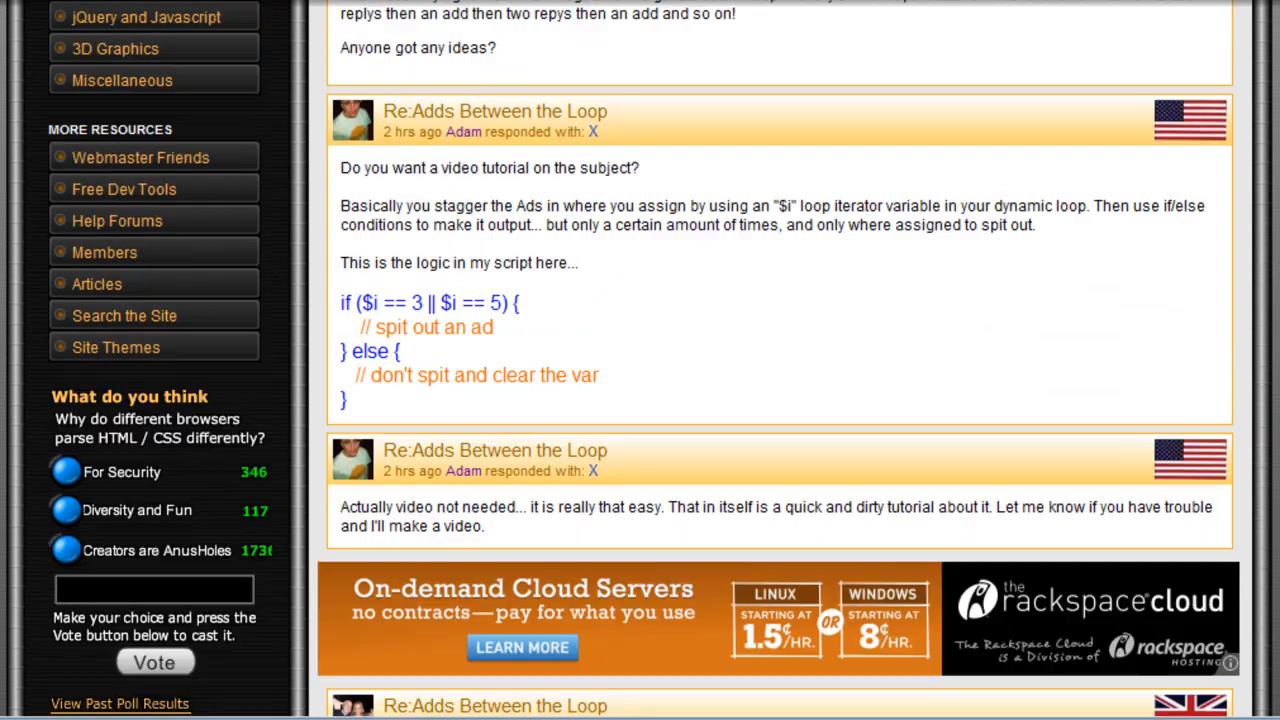
{"action": "scroll", "scroll_direction": "up", "scroll_amount": 3}
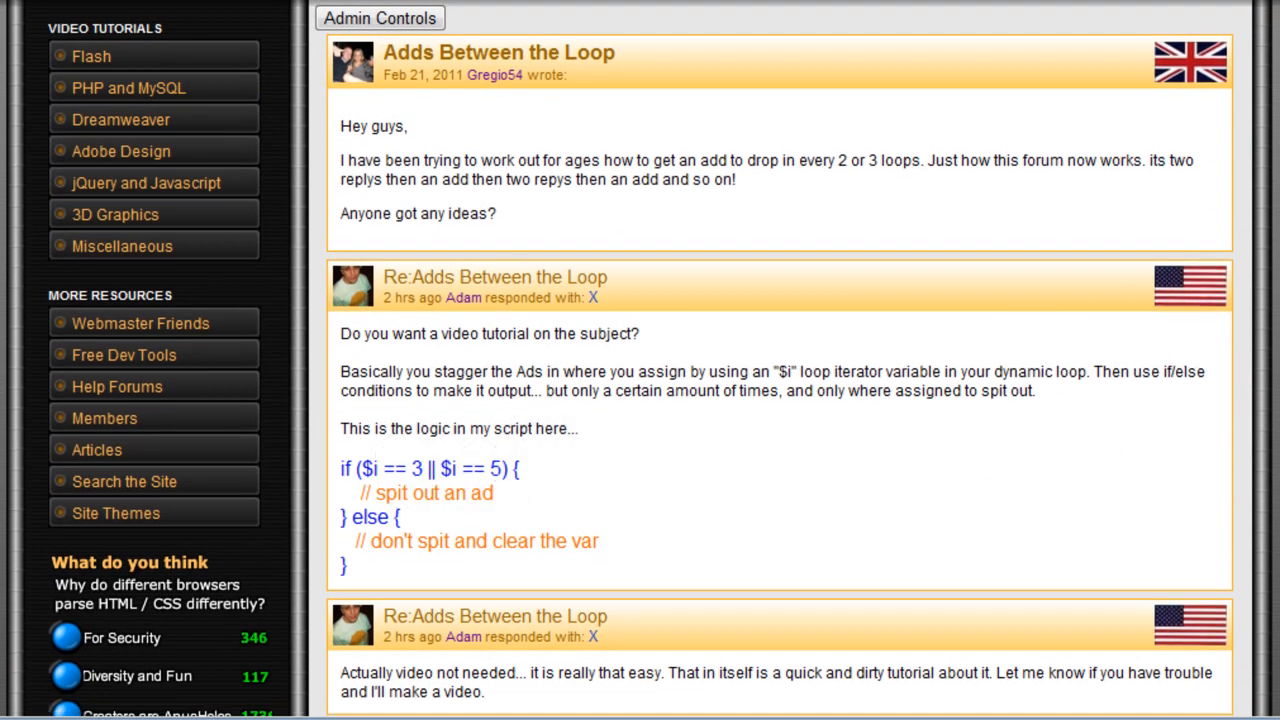
{"action": "scroll", "scroll_direction": "down", "scroll_amount": 3}
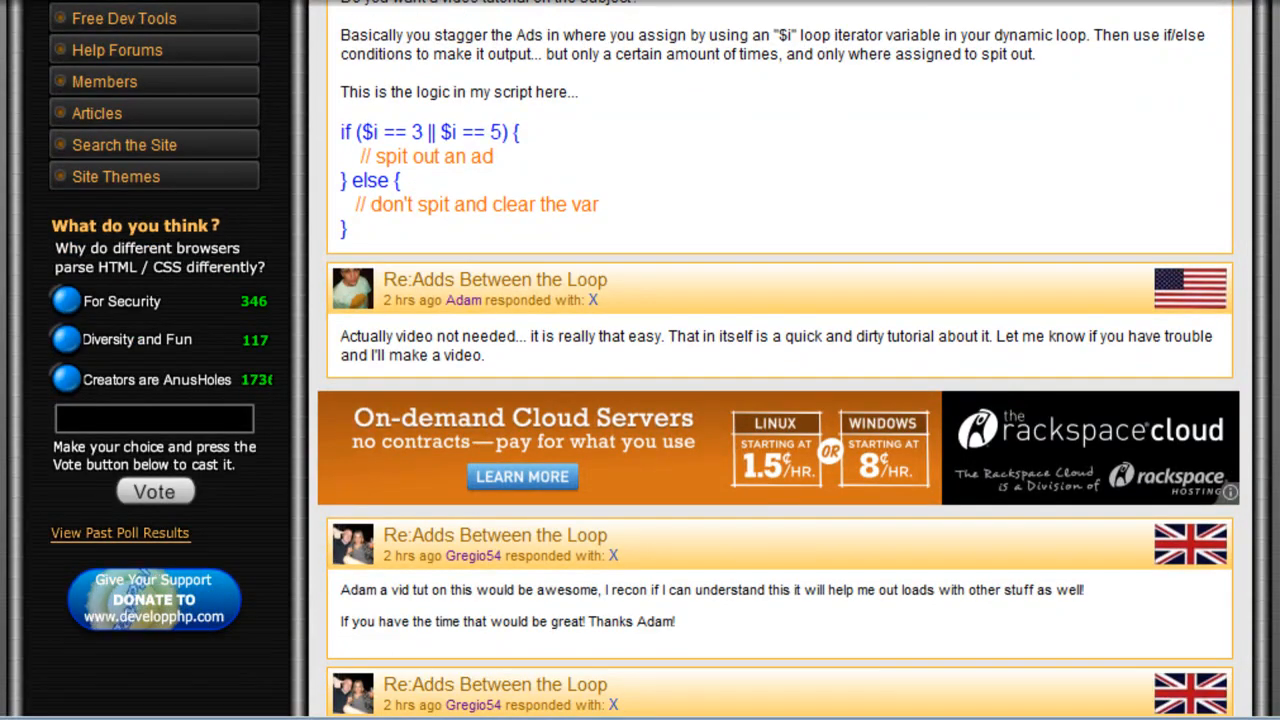
{"action": "scroll", "scroll_direction": "down", "scroll_amount": 3}
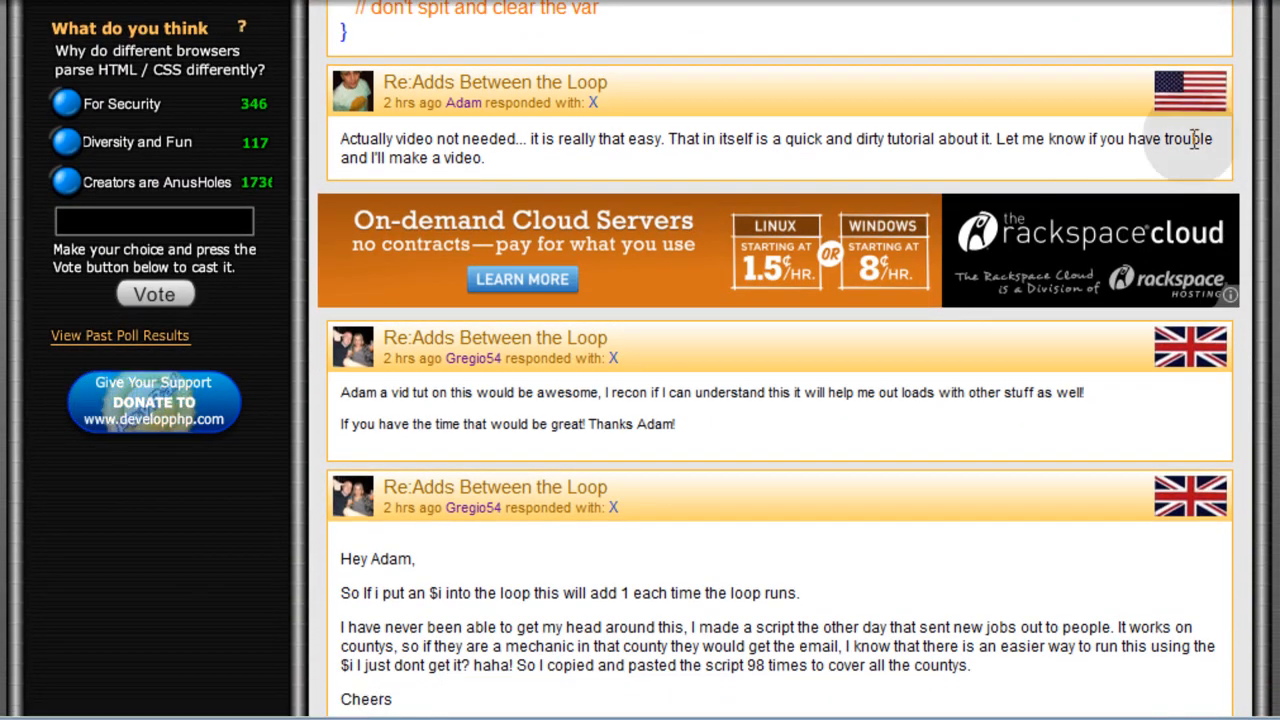
{"action": "scroll", "scroll_direction": "down", "scroll_amount": 3}
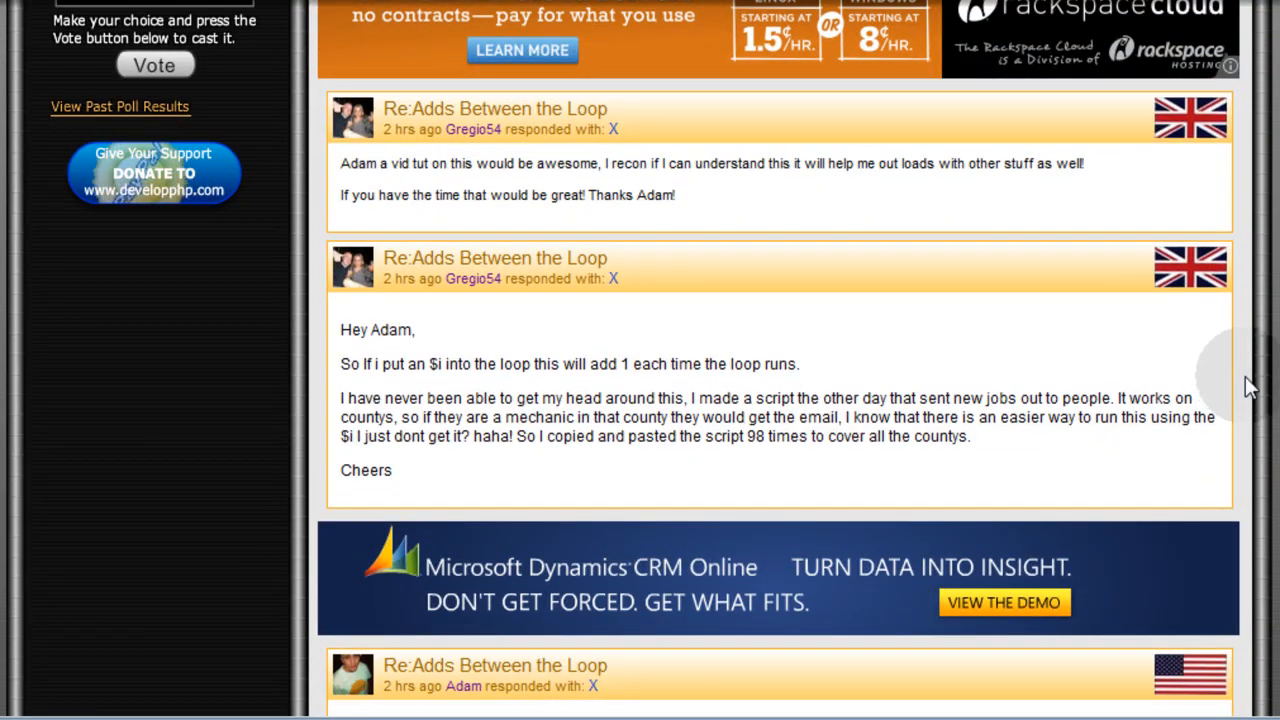
{"action": "scroll", "scroll_direction": "down", "scroll_amount": 3}
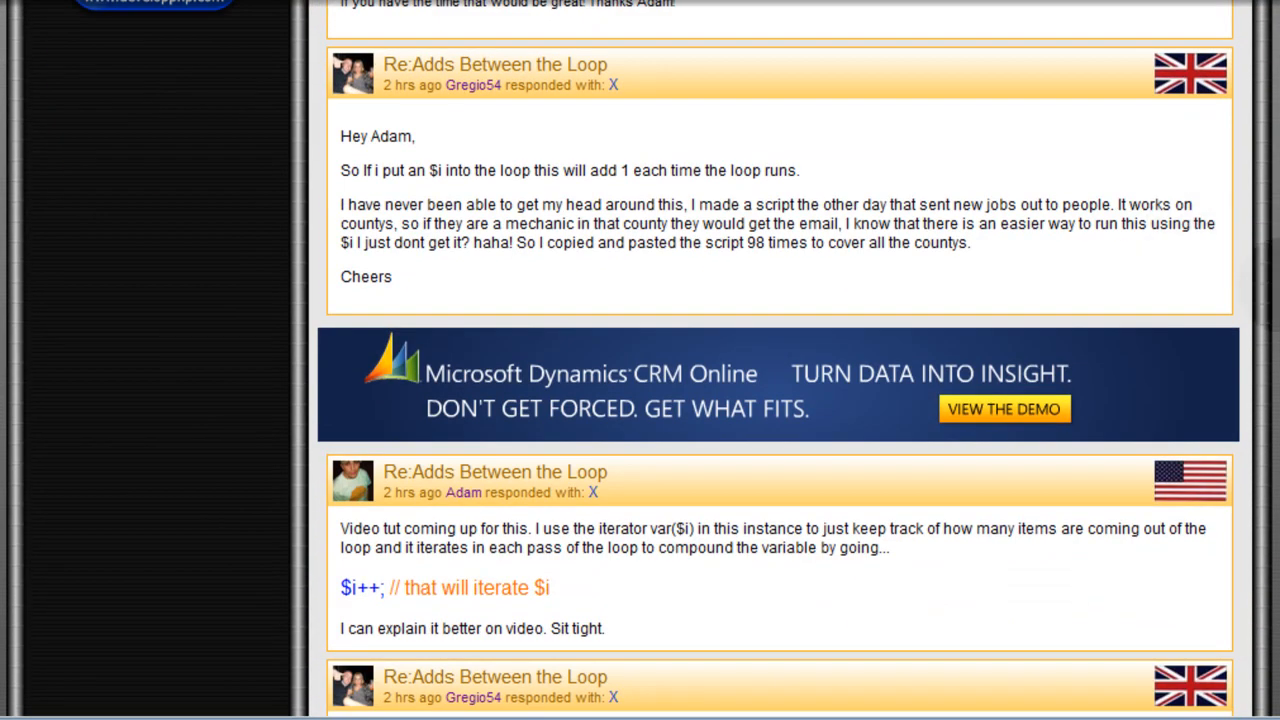
{"action": "scroll", "scroll_direction": "down", "scroll_amount": 3}
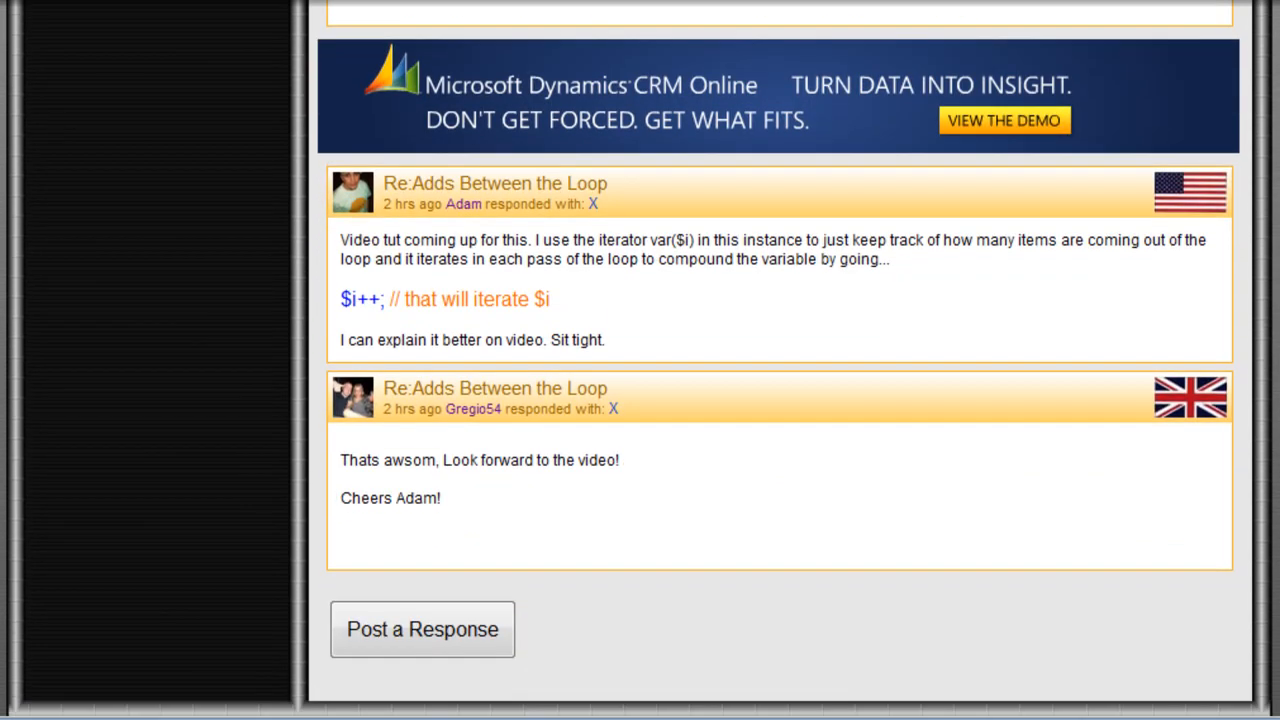
{"action": "scroll", "scroll_direction": "up", "scroll_amount": 3}
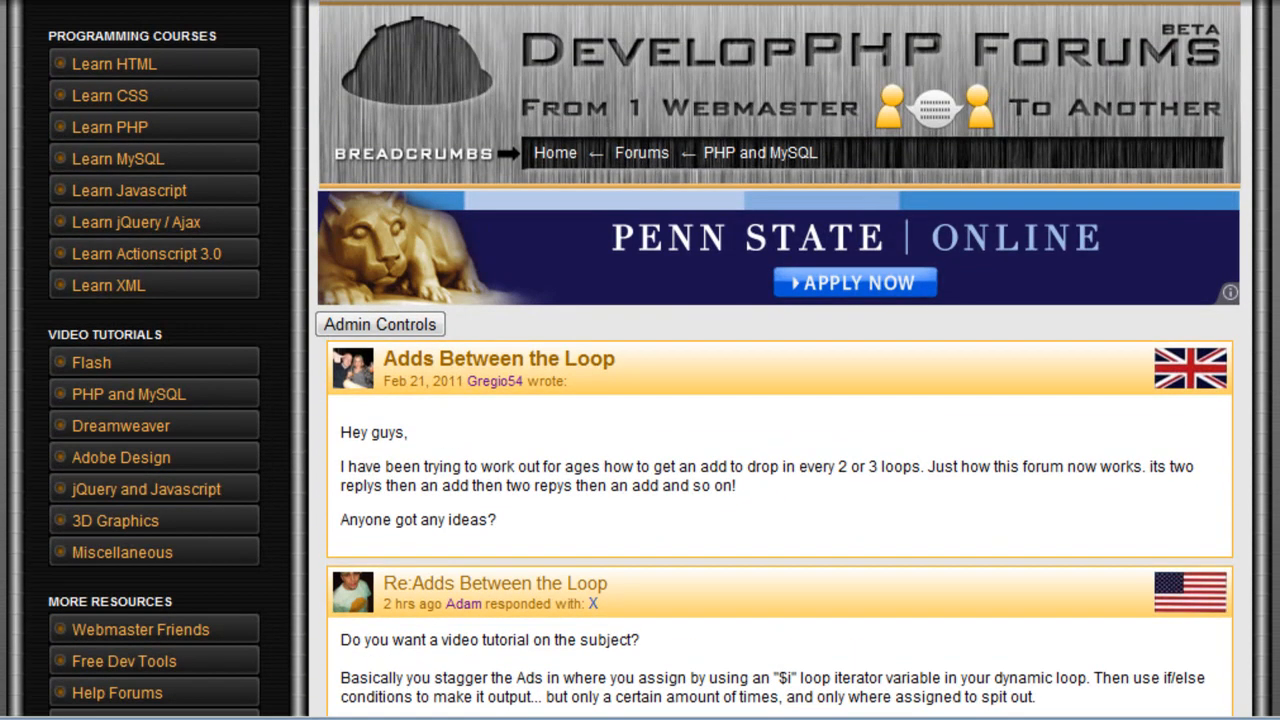
{"action": "scroll", "scroll_direction": "down", "scroll_amount": 3}
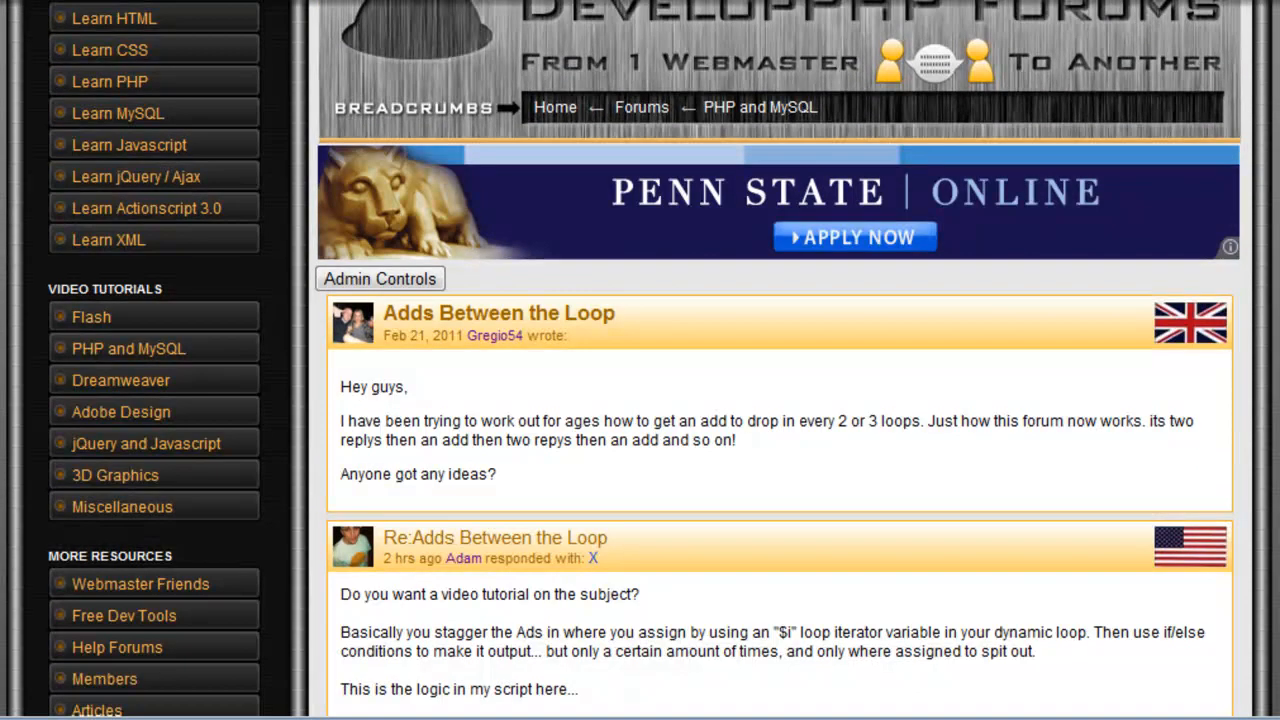
{"action": "scroll", "scroll_direction": "down", "scroll_amount": 3}
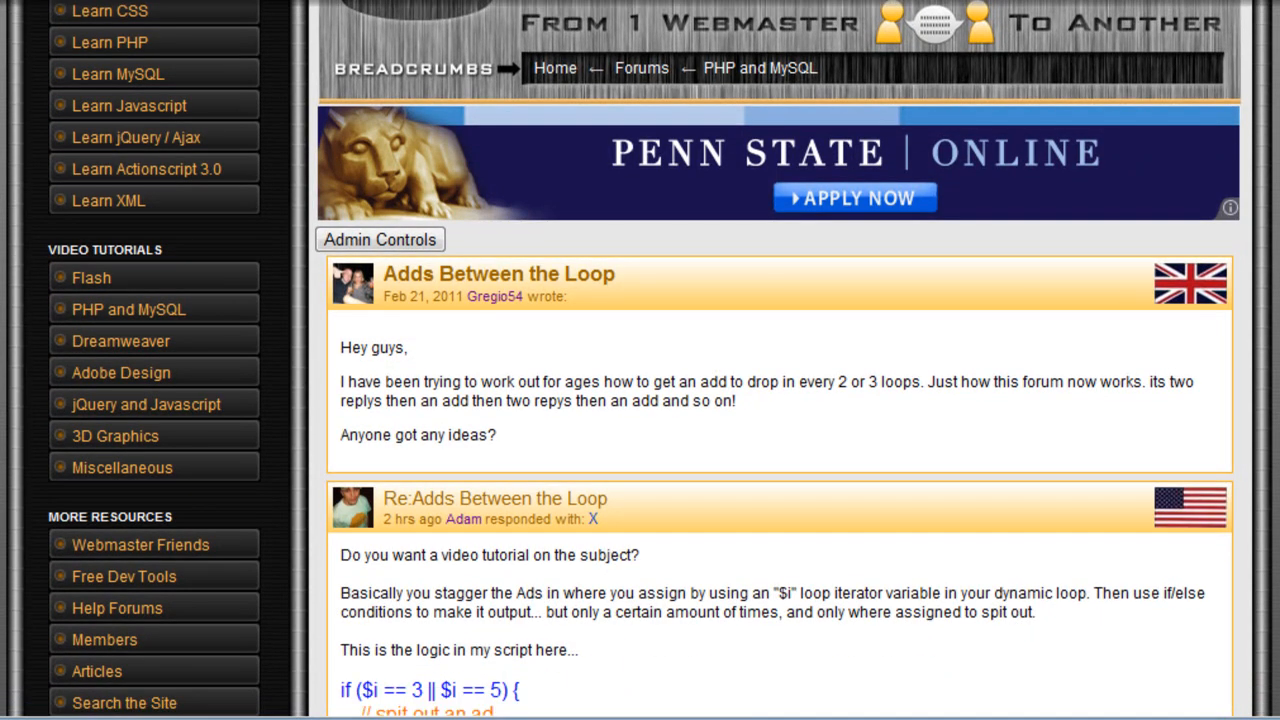
{"action": "scroll", "scroll_direction": "down", "scroll_amount": 3}
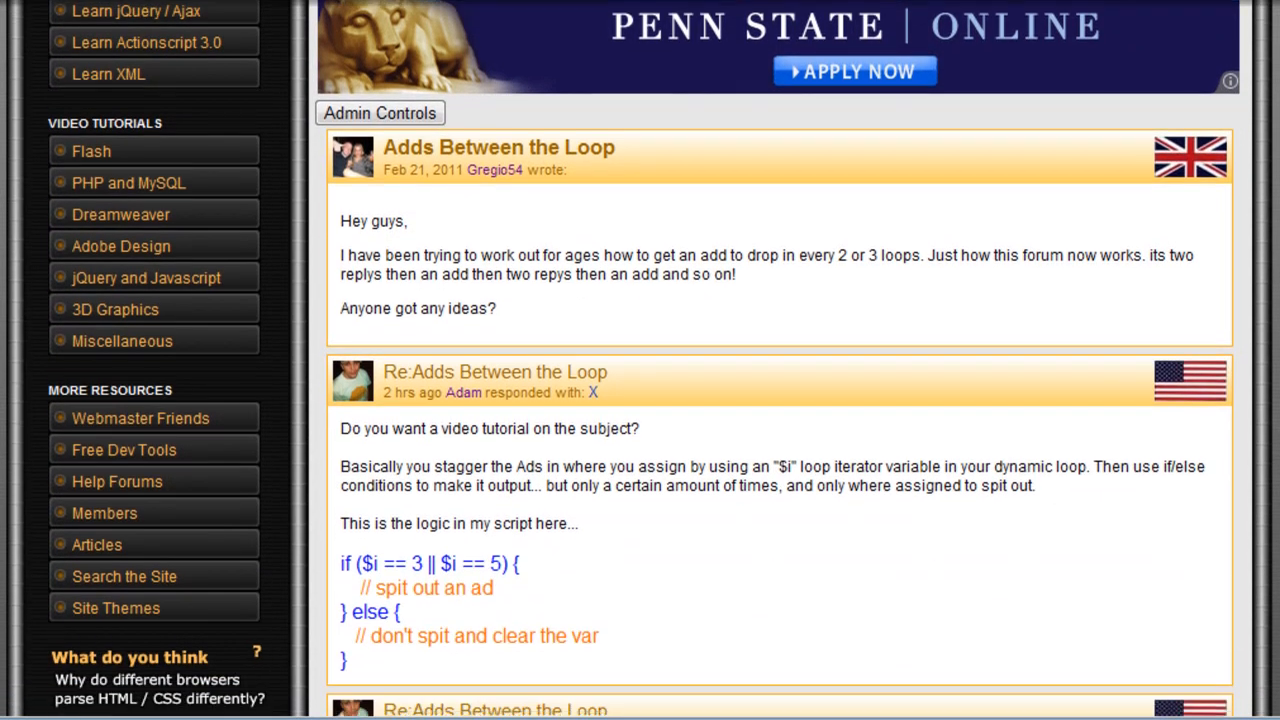
{"action": "scroll", "scroll_direction": "up", "scroll_amount": 3}
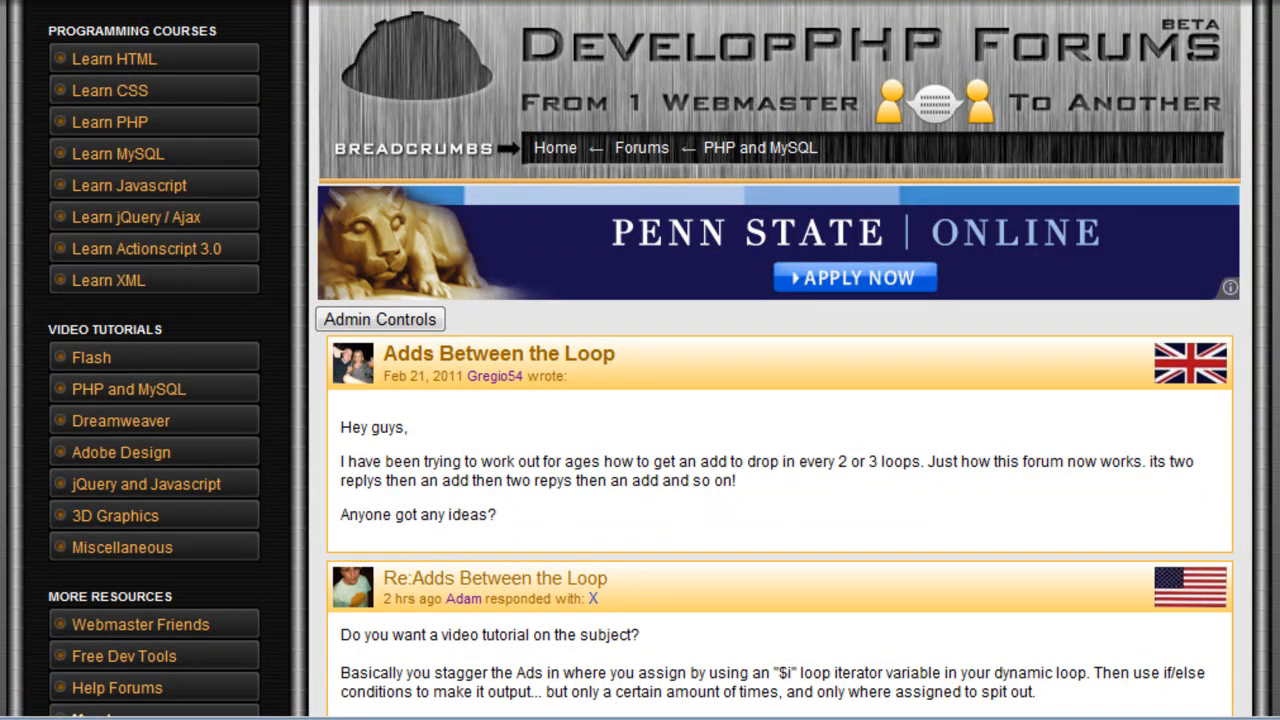
{"action": "scroll", "scroll_direction": "down", "scroll_amount": 3}
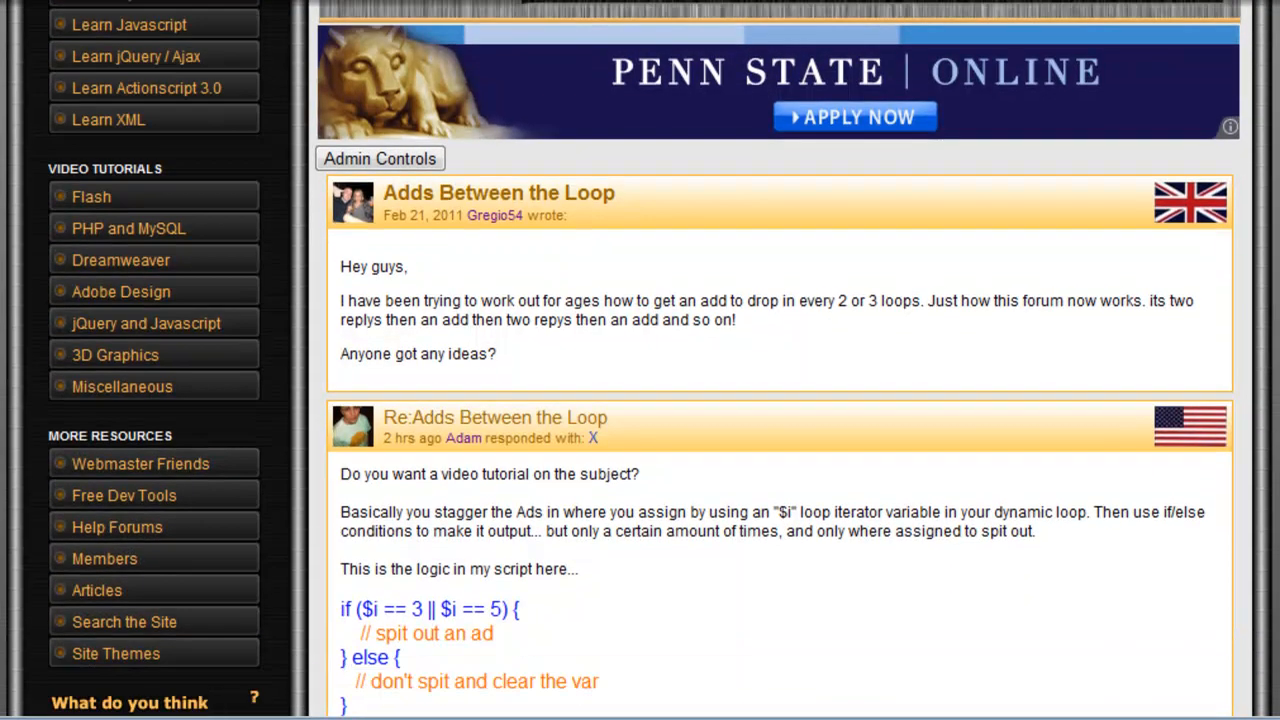
{"action": "scroll", "scroll_direction": "down", "scroll_amount": 3}
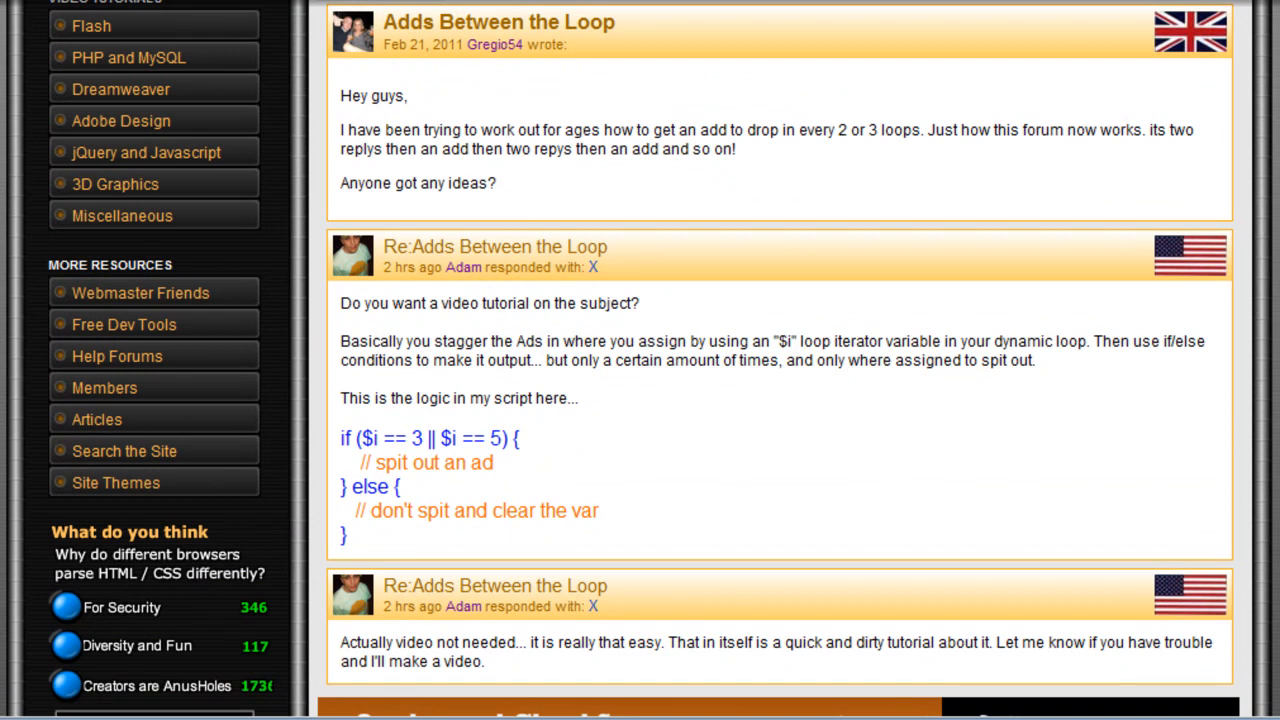
{"action": "scroll", "scroll_direction": "up", "scroll_amount": 3}
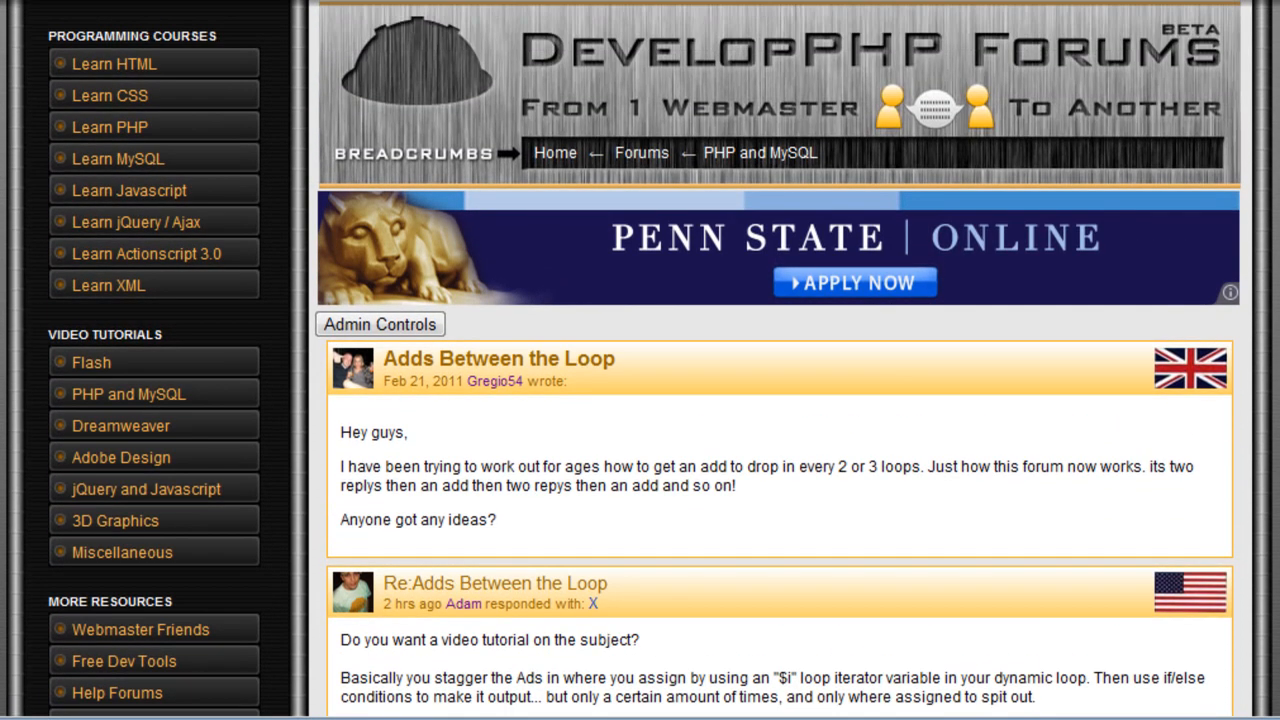
{"action": "scroll", "scroll_direction": "down", "scroll_amount": 3}
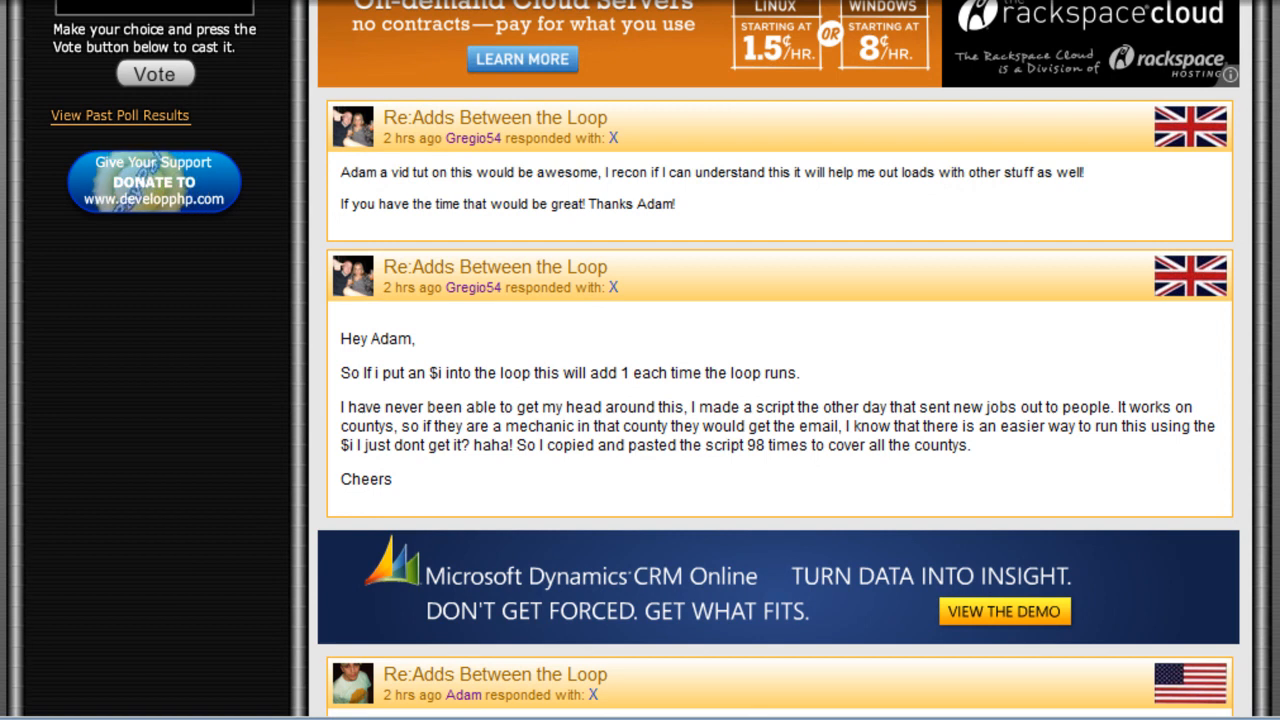
{"action": "scroll", "scroll_direction": "down", "scroll_amount": 3}
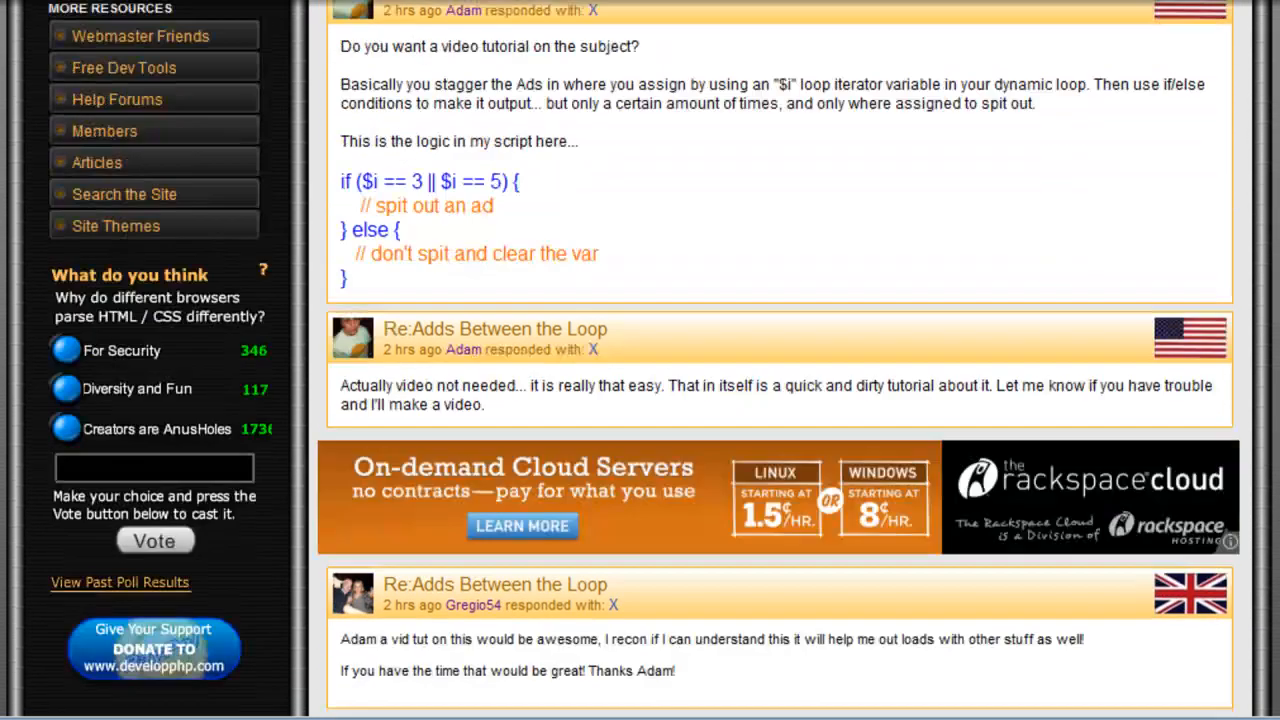
{"action": "scroll", "scroll_direction": "up", "scroll_amount": 3}
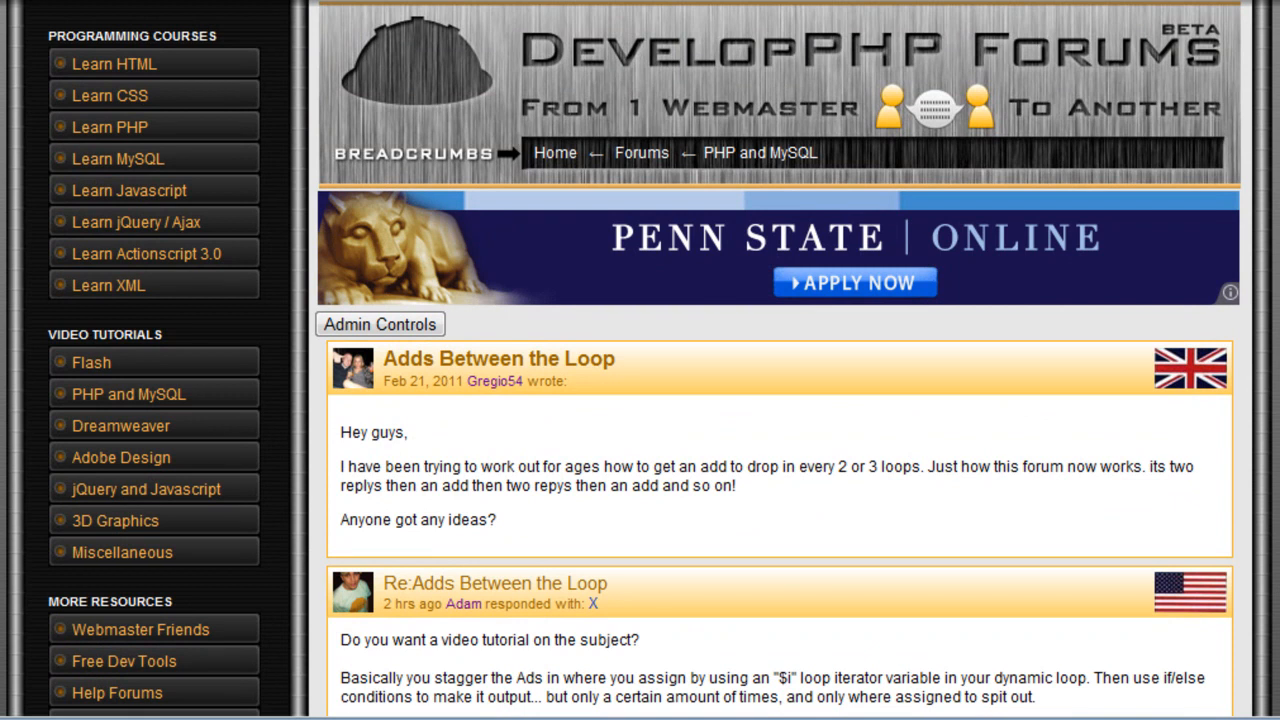
{"action": "scroll", "scroll_direction": "down", "scroll_amount": 3}
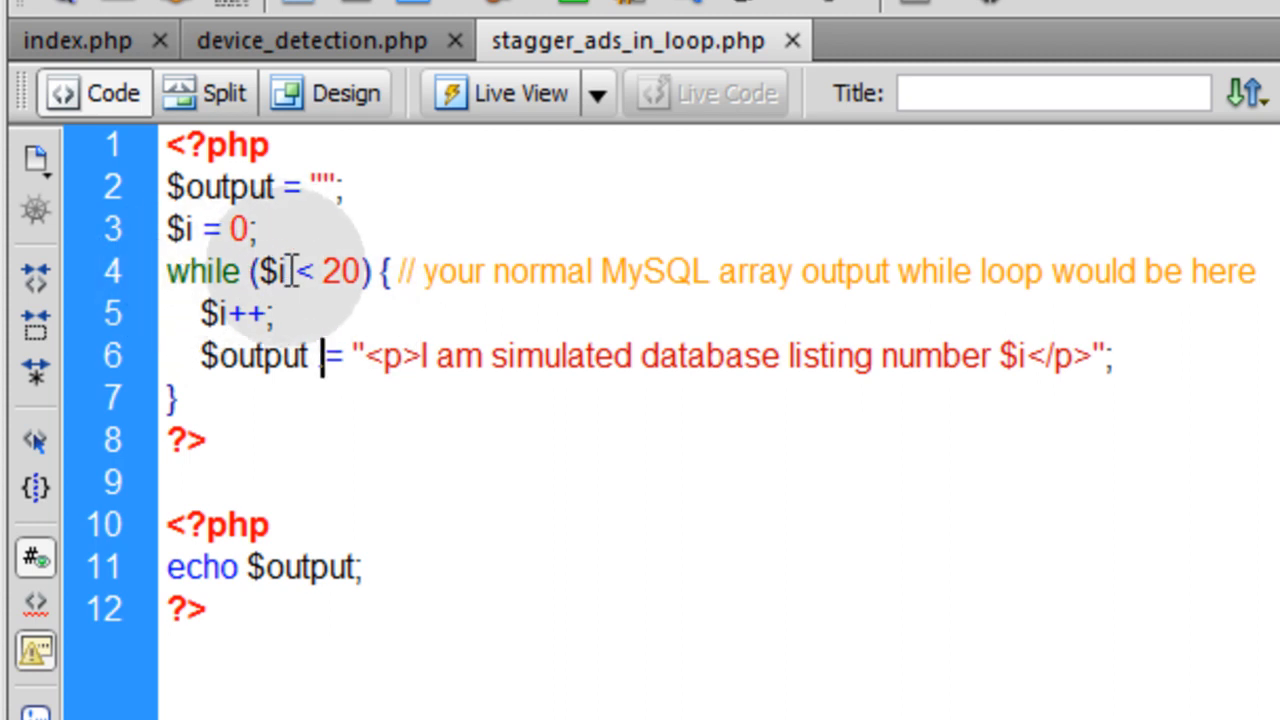
Step: Rename the loop counter $i to $poop in its declaration, while condition and increment
{"action": "double_click", "coordinate": [270, 272]}
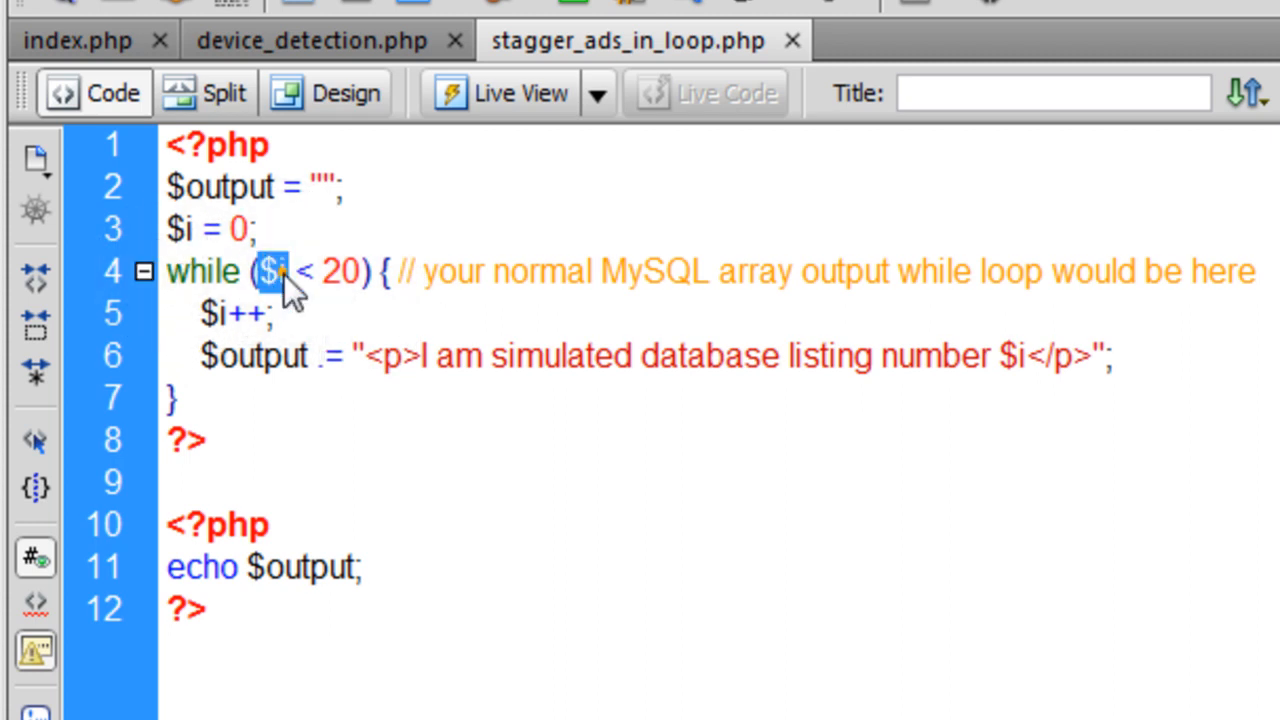
{"action": "double_click", "coordinate": [236, 228]}
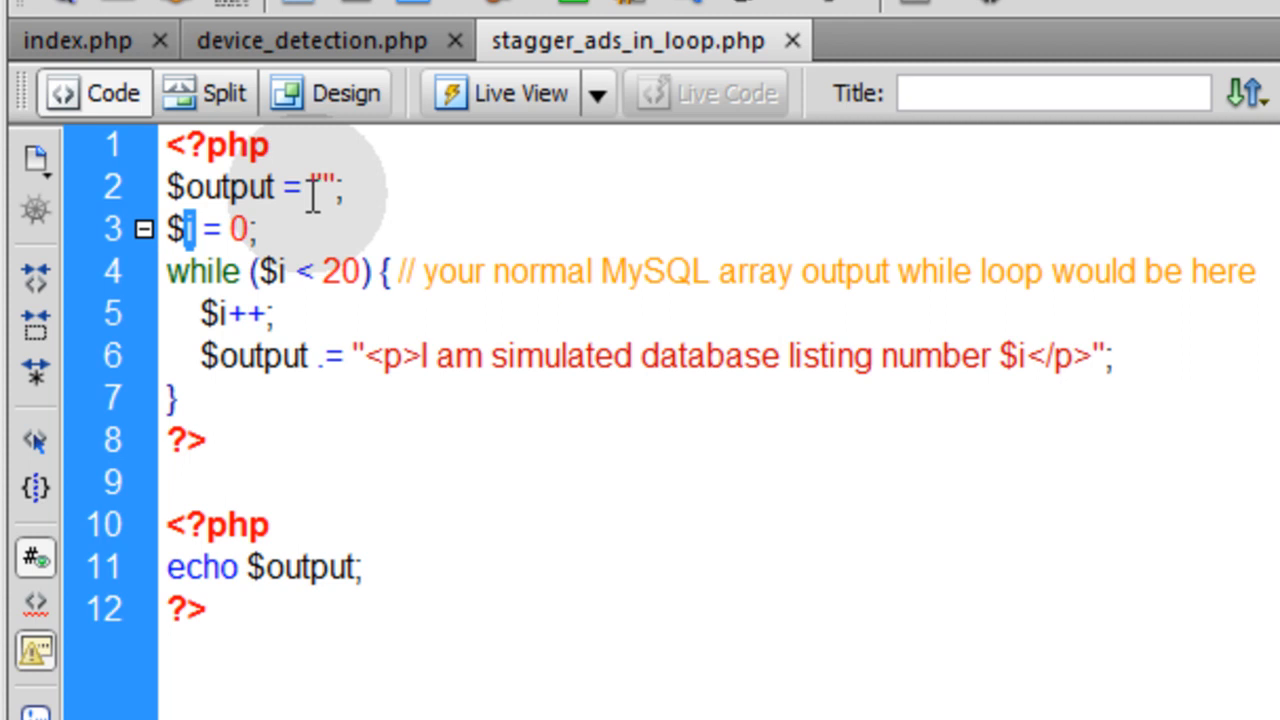
{"action": "type", "text": "poop"}
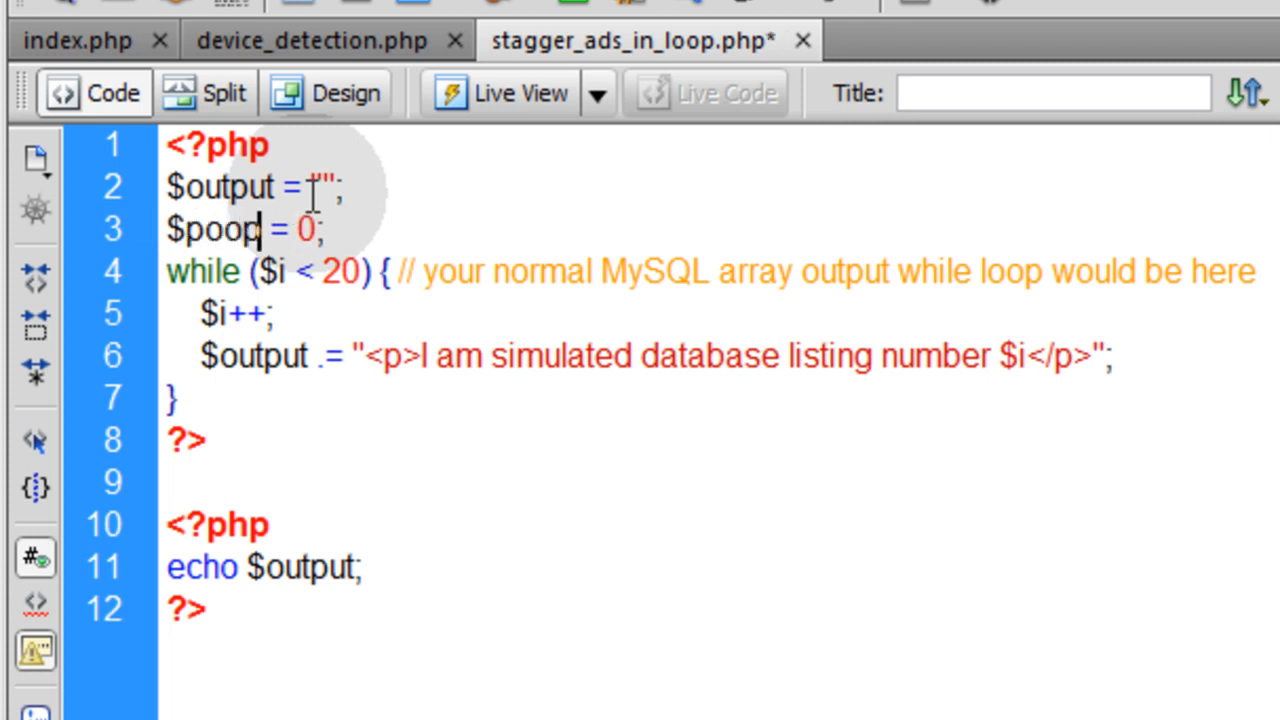
{"action": "double_click", "coordinate": [220, 230]}
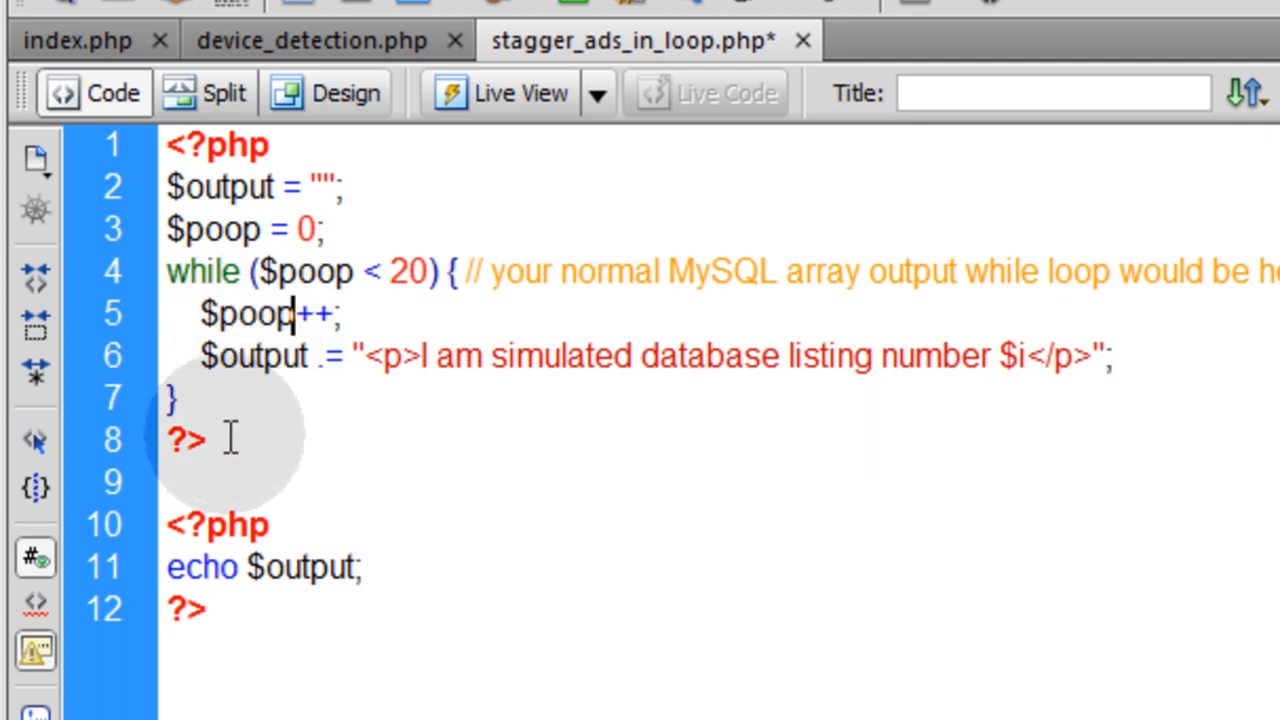
{"action": "mouse_move", "coordinate": [404, 304]}
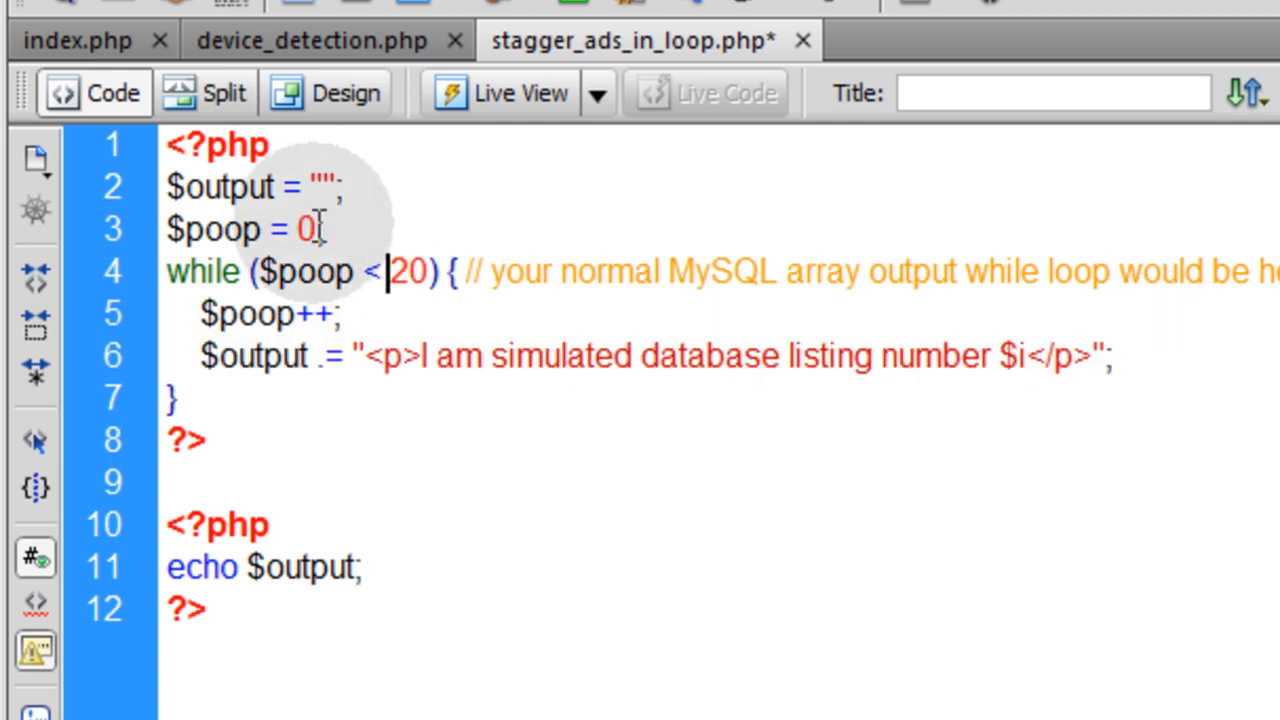
{"action": "double_click", "coordinate": [306, 228]}
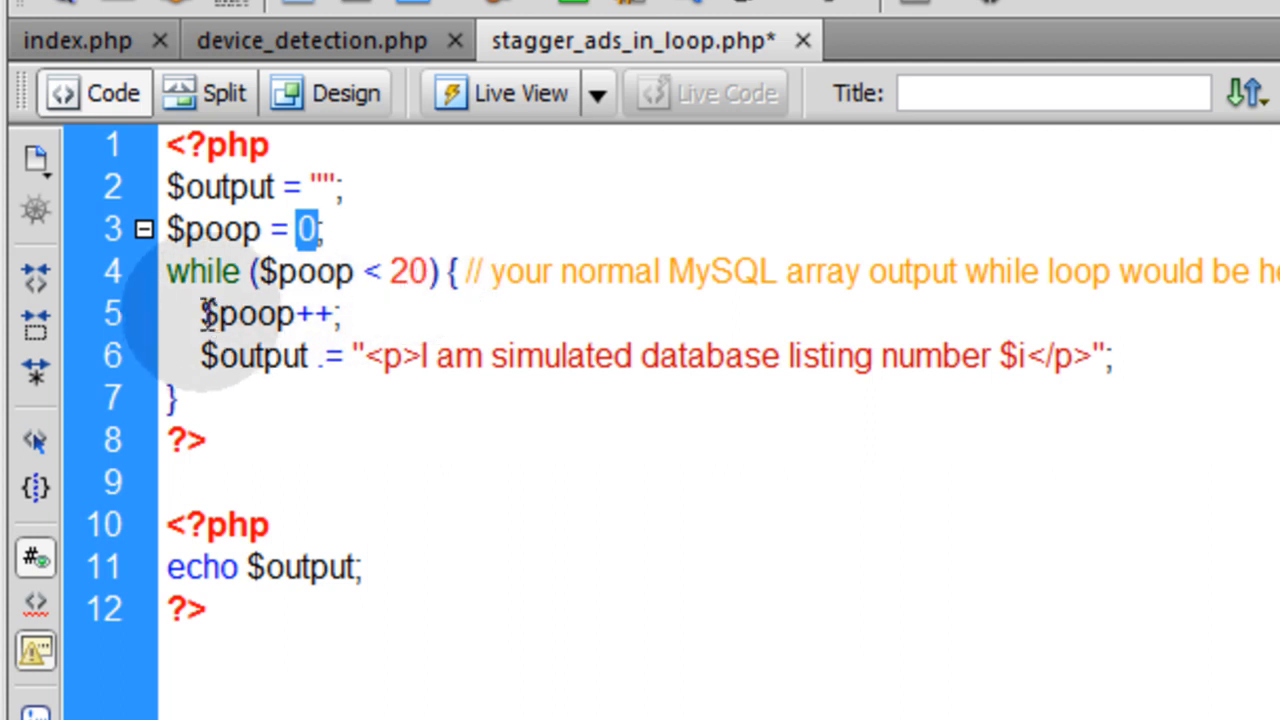
{"action": "double_click", "coordinate": [264, 314]}
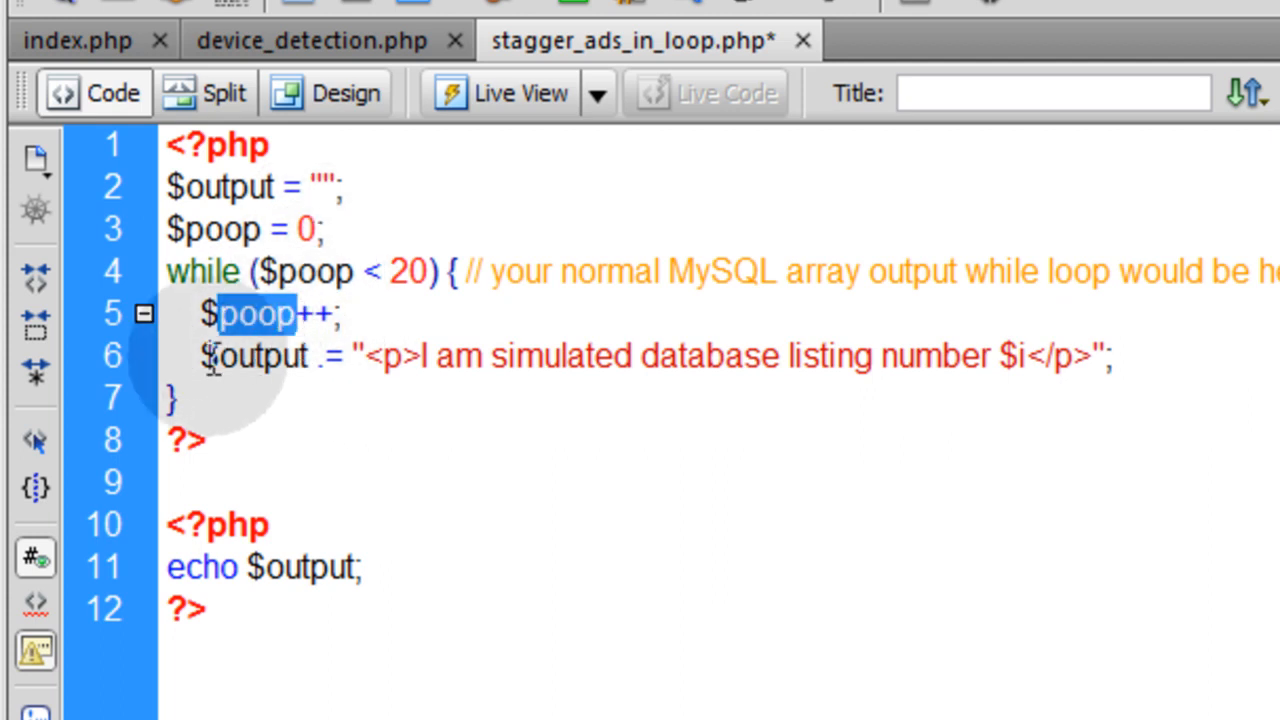
{"action": "mouse_move", "coordinate": [1008, 400]}
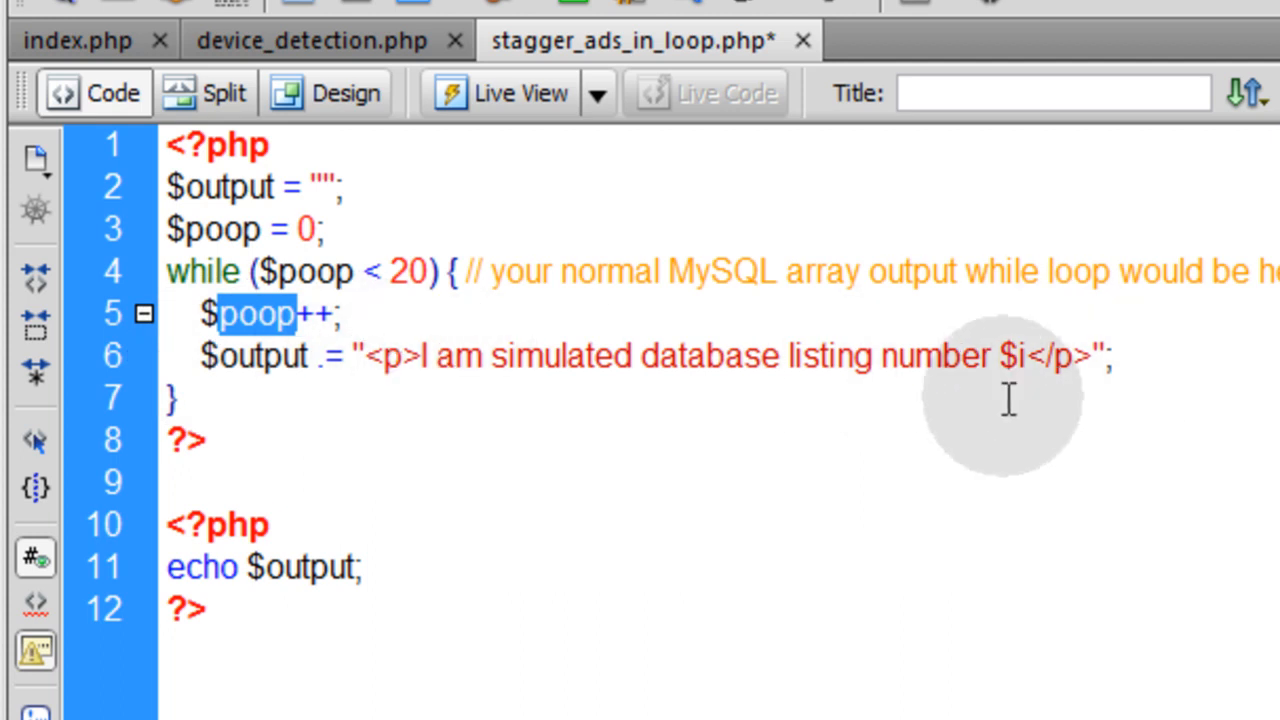
{"action": "mouse_move", "coordinate": [664, 374]}
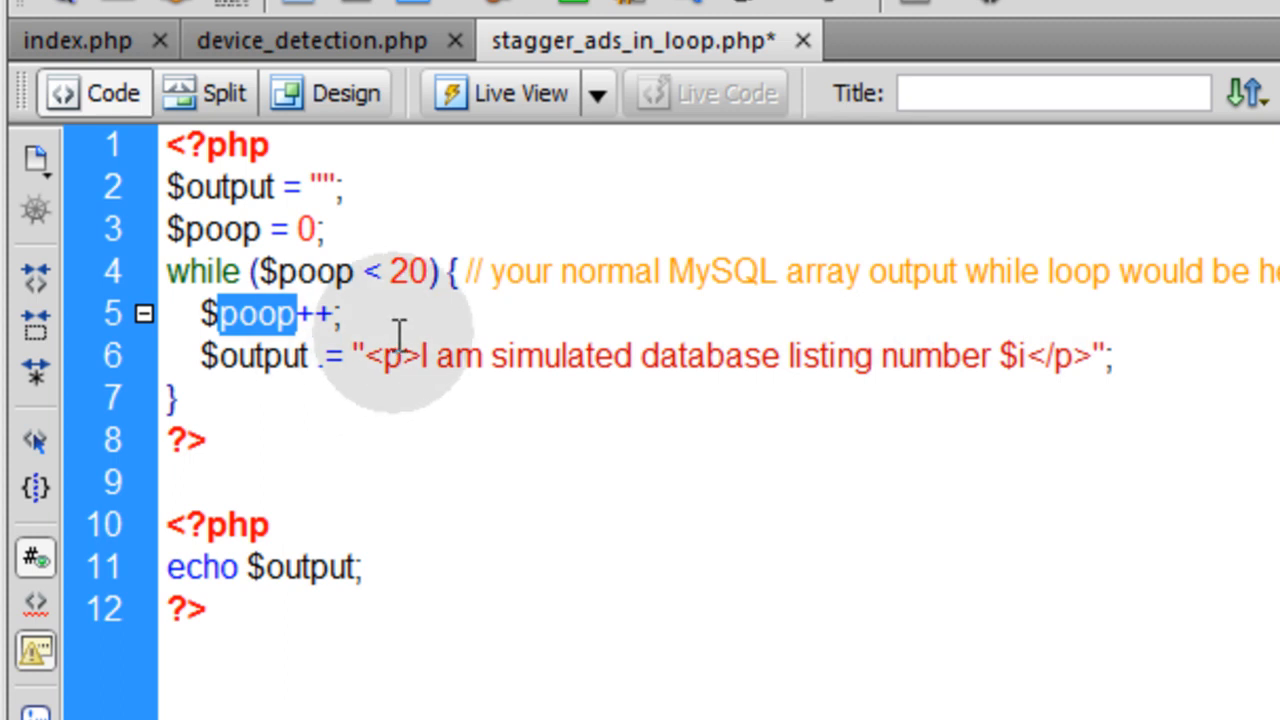
{"action": "left_click", "coordinate": [1012, 356]}
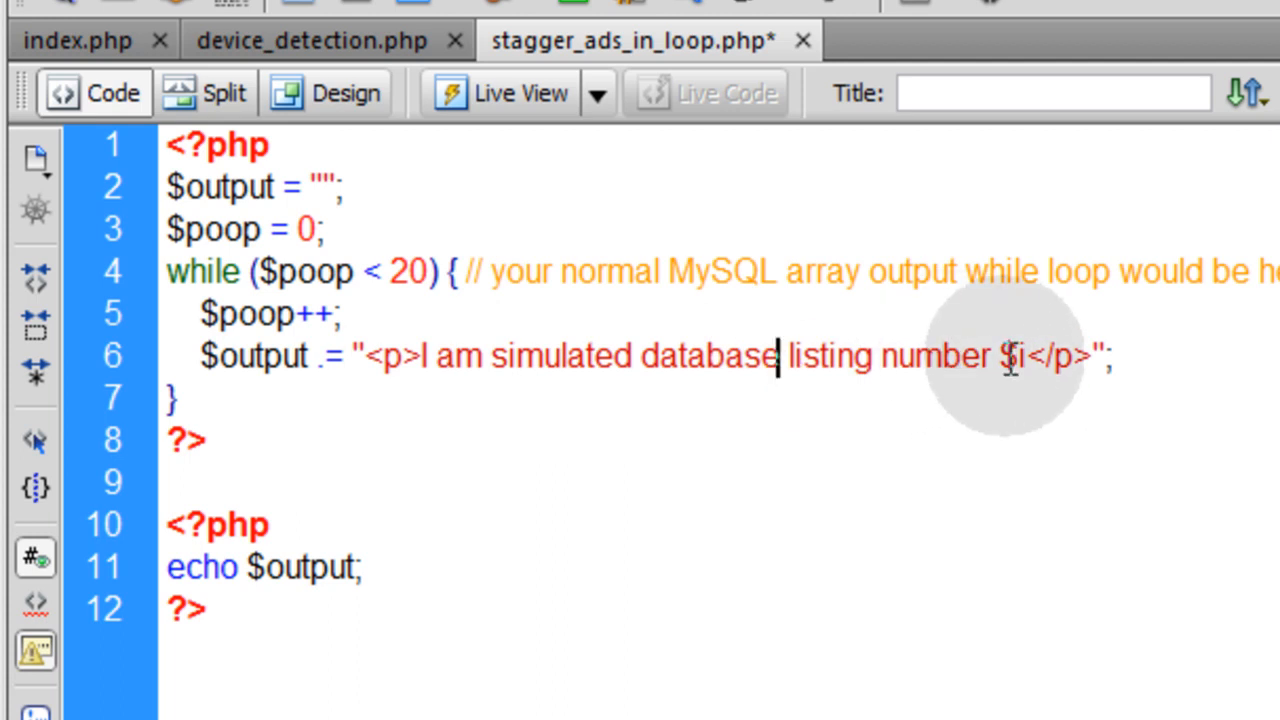
{"action": "double_click", "coordinate": [1010, 356]}
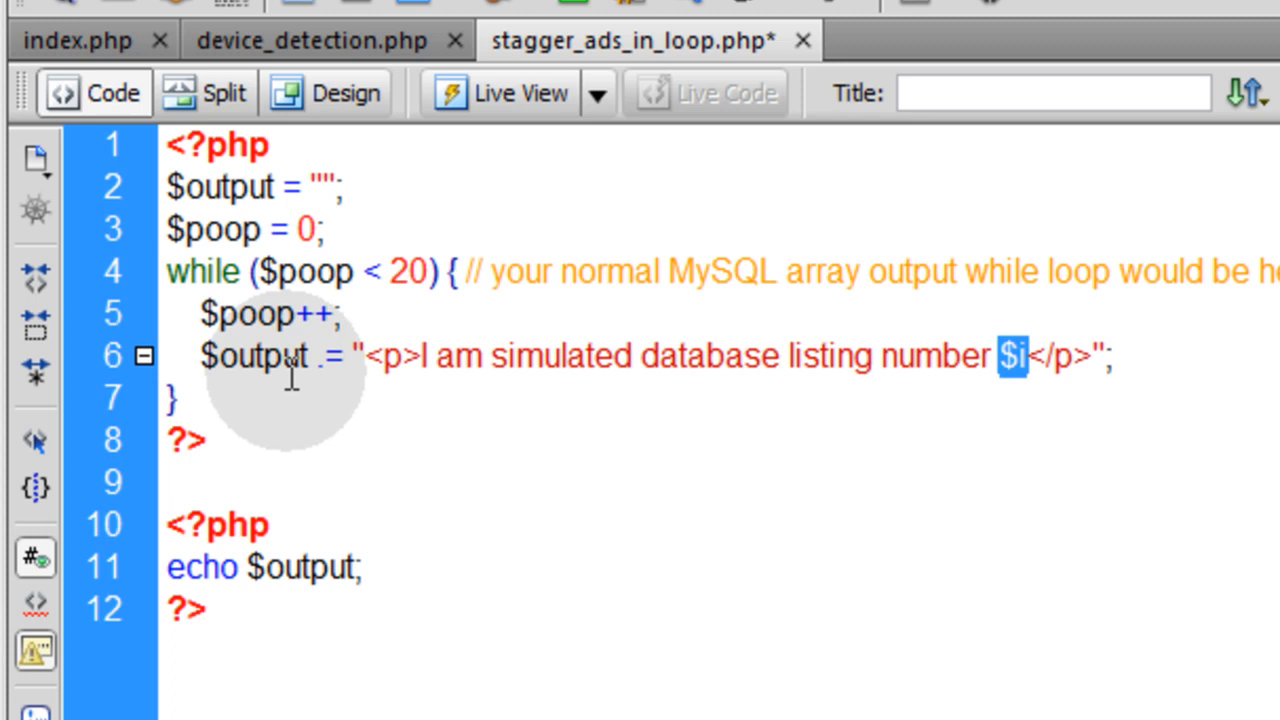
{"action": "double_click", "coordinate": [408, 272]}
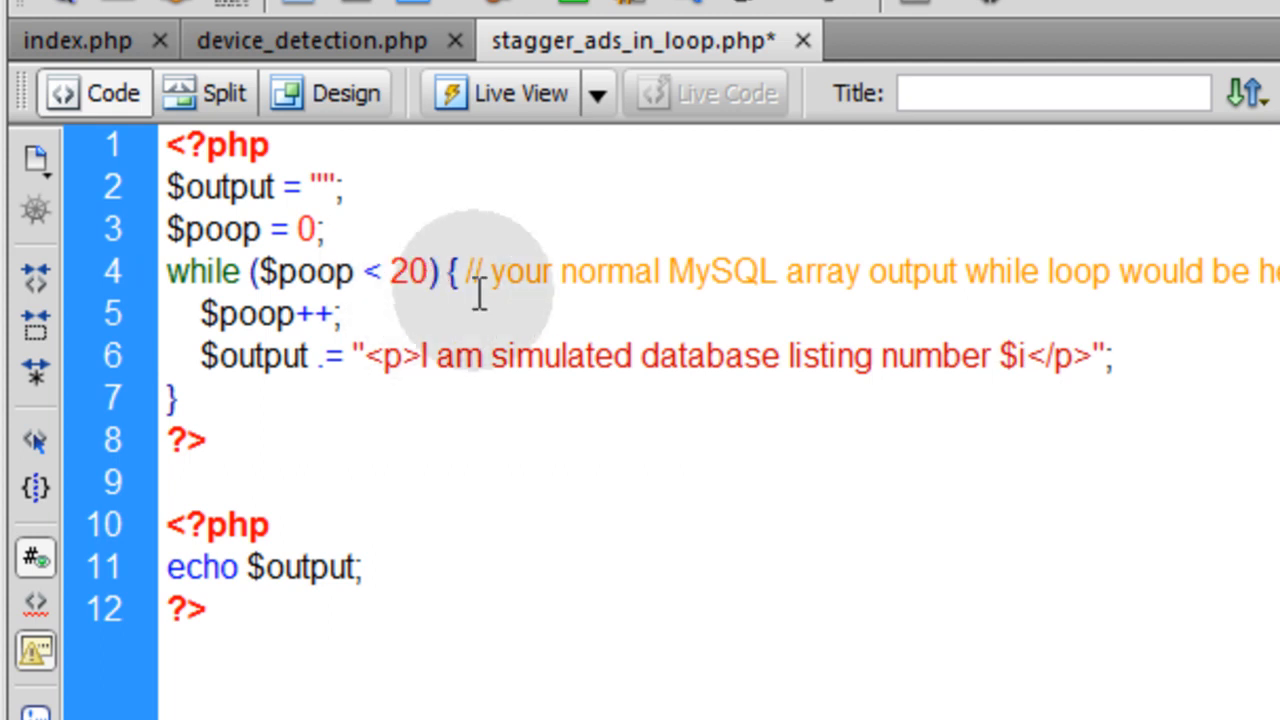
{"action": "left_click", "coordinate": [436, 272]}
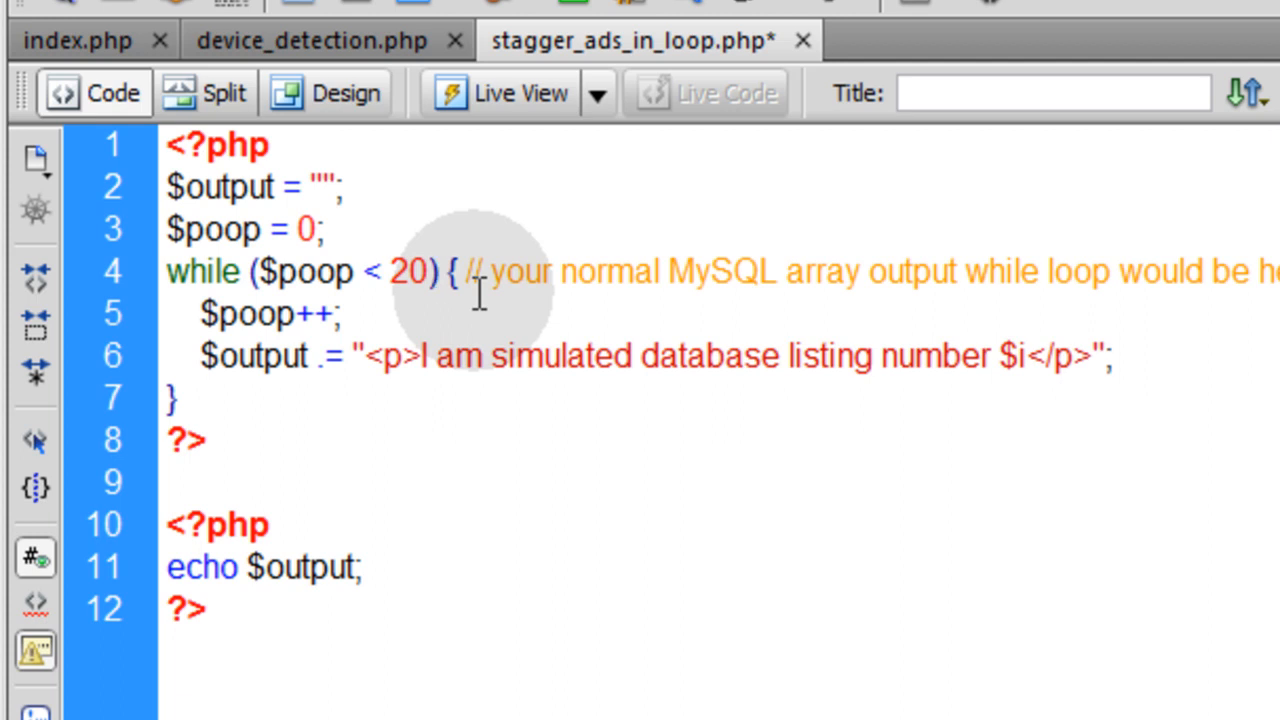
{"action": "left_click", "coordinate": [436, 272]}
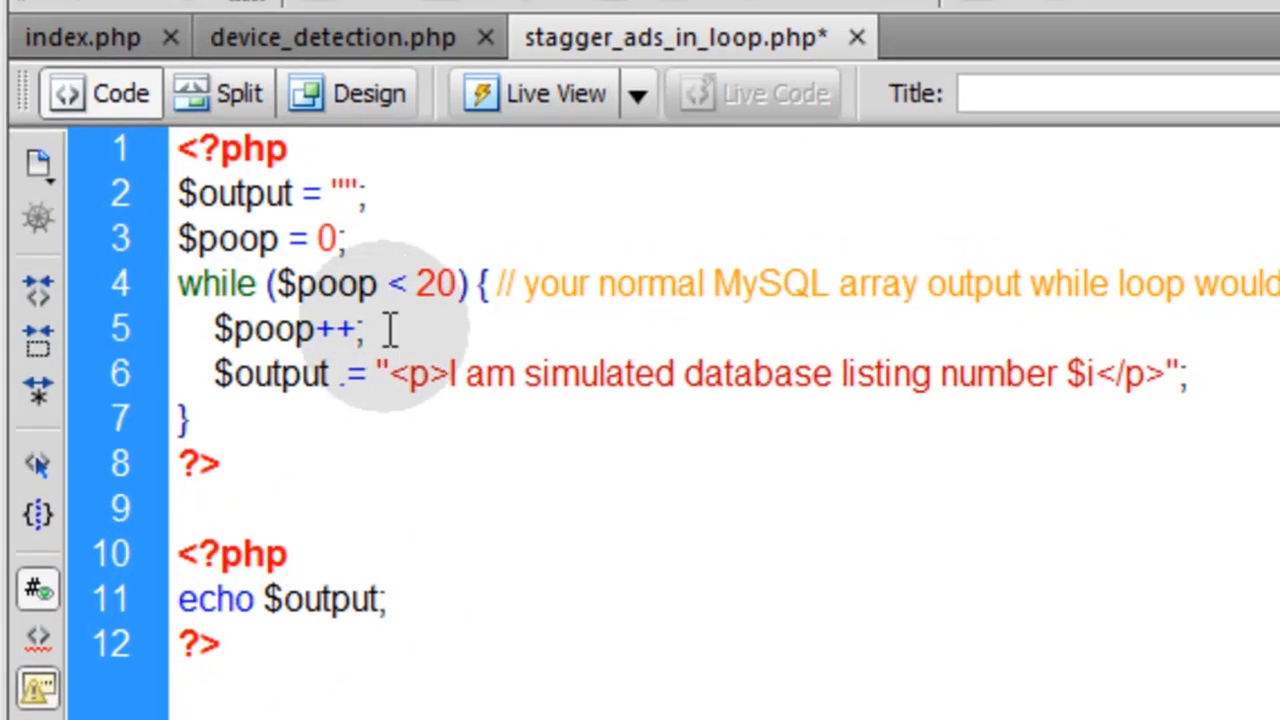
{"action": "double_click", "coordinate": [436, 284]}
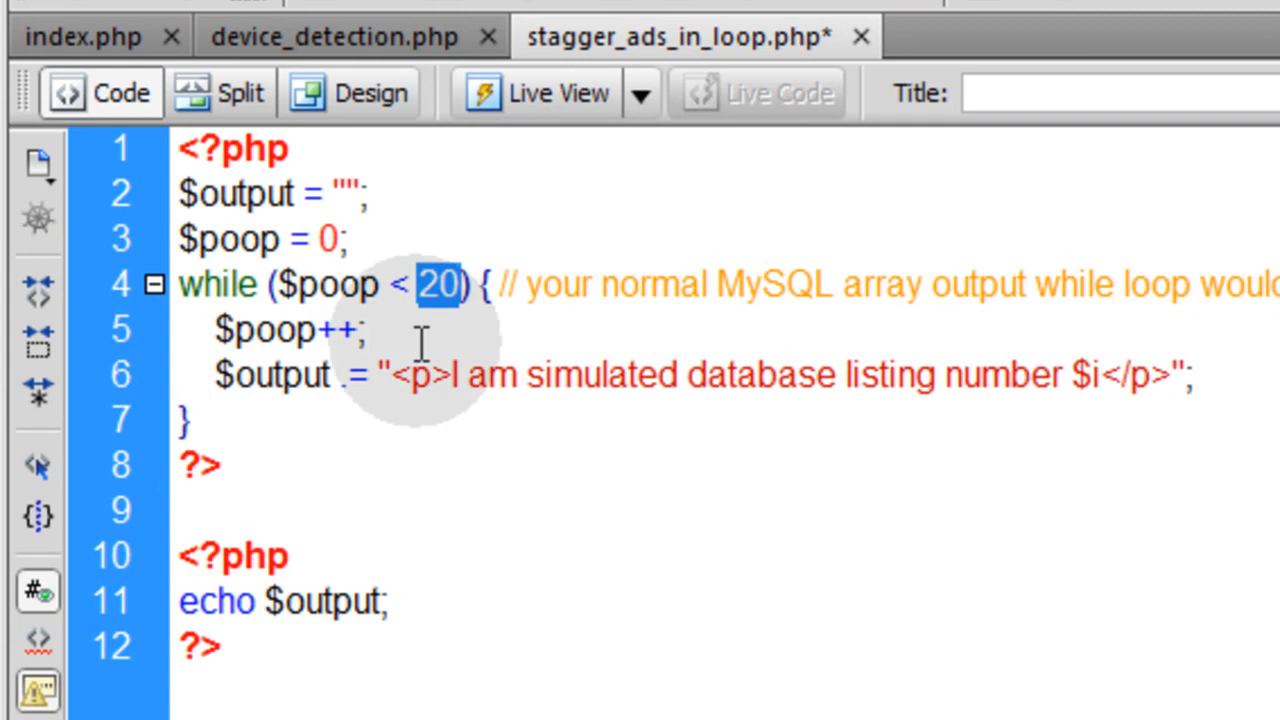
{"action": "mouse_move", "coordinate": [470, 480]}
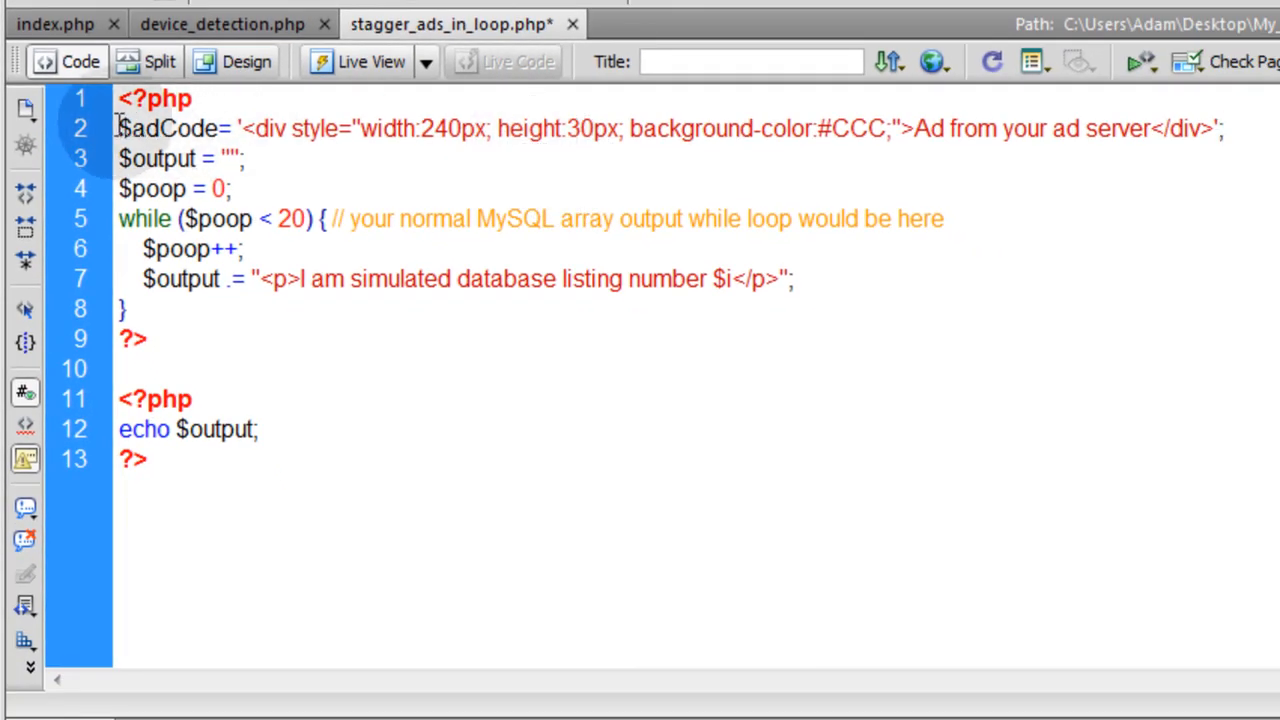
Step: Append $adCode after </p> in the $output line so the ad div follows each listing
{"action": "double_click", "coordinate": [168, 128]}
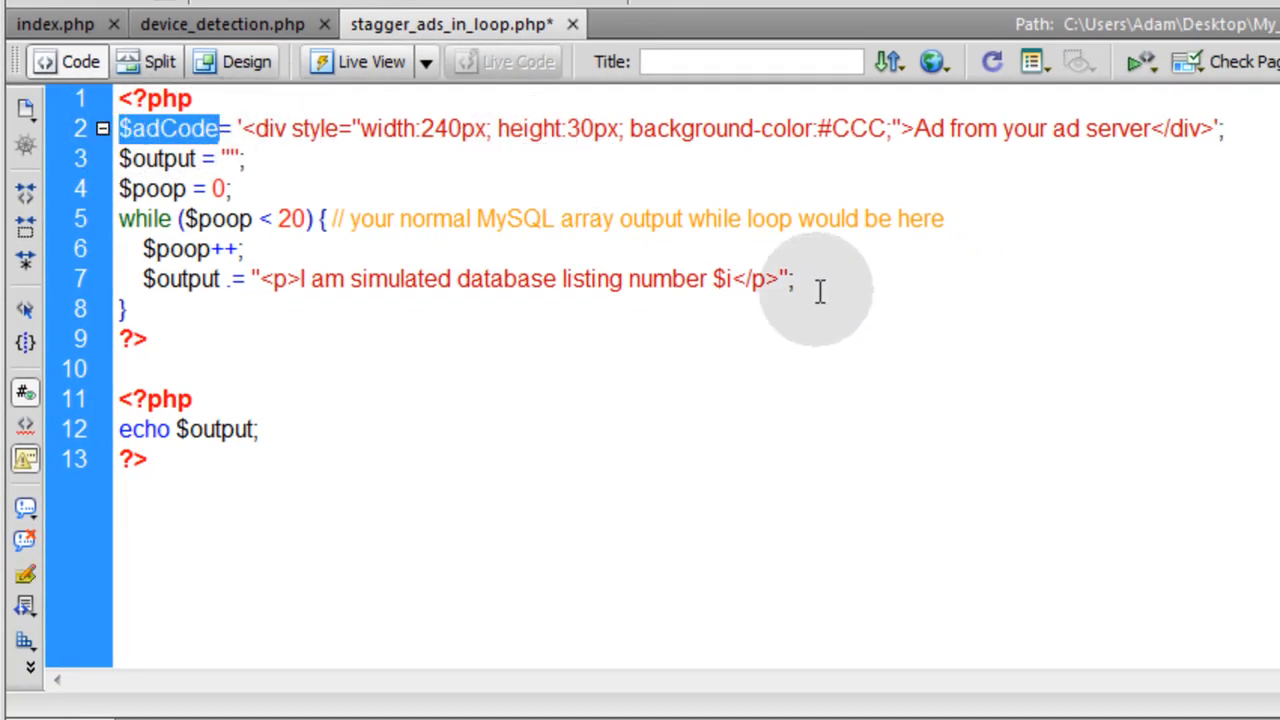
{"action": "type", "text": "$adCode"}
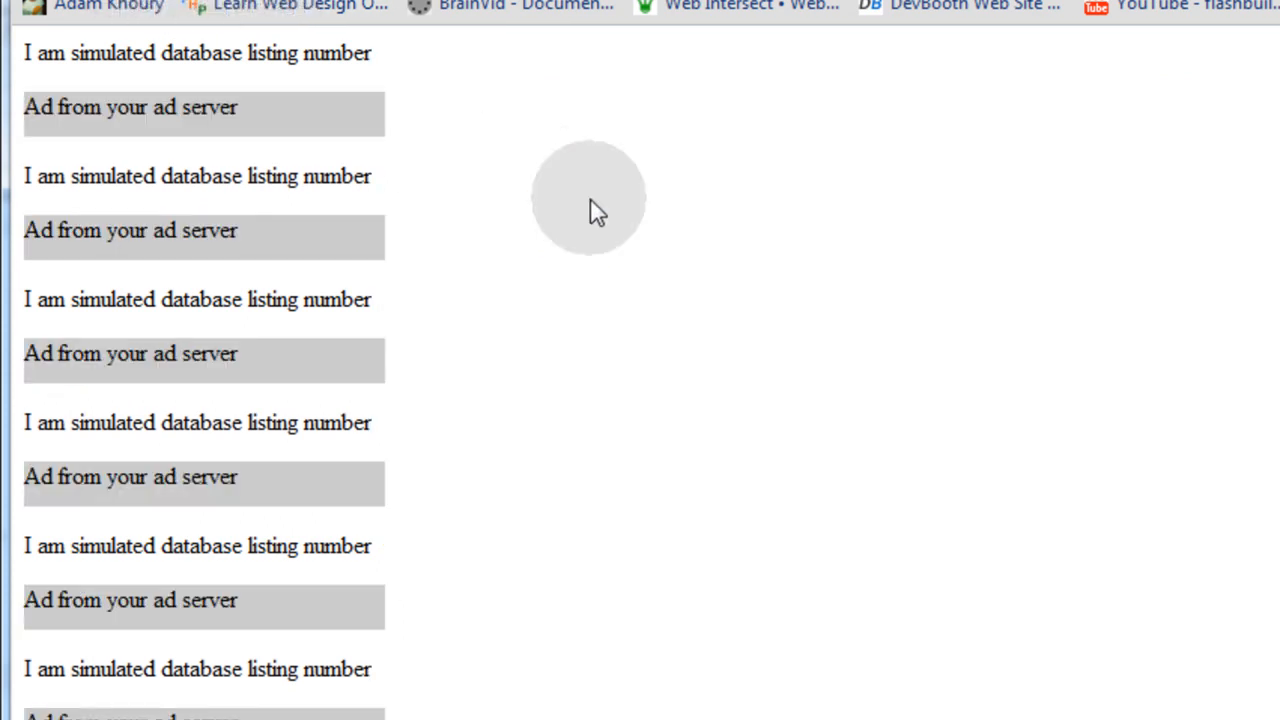
Step: Scroll the browser output showing an ad block after every simulated listing
{"action": "scroll", "scroll_direction": "down", "scroll_amount": 3}
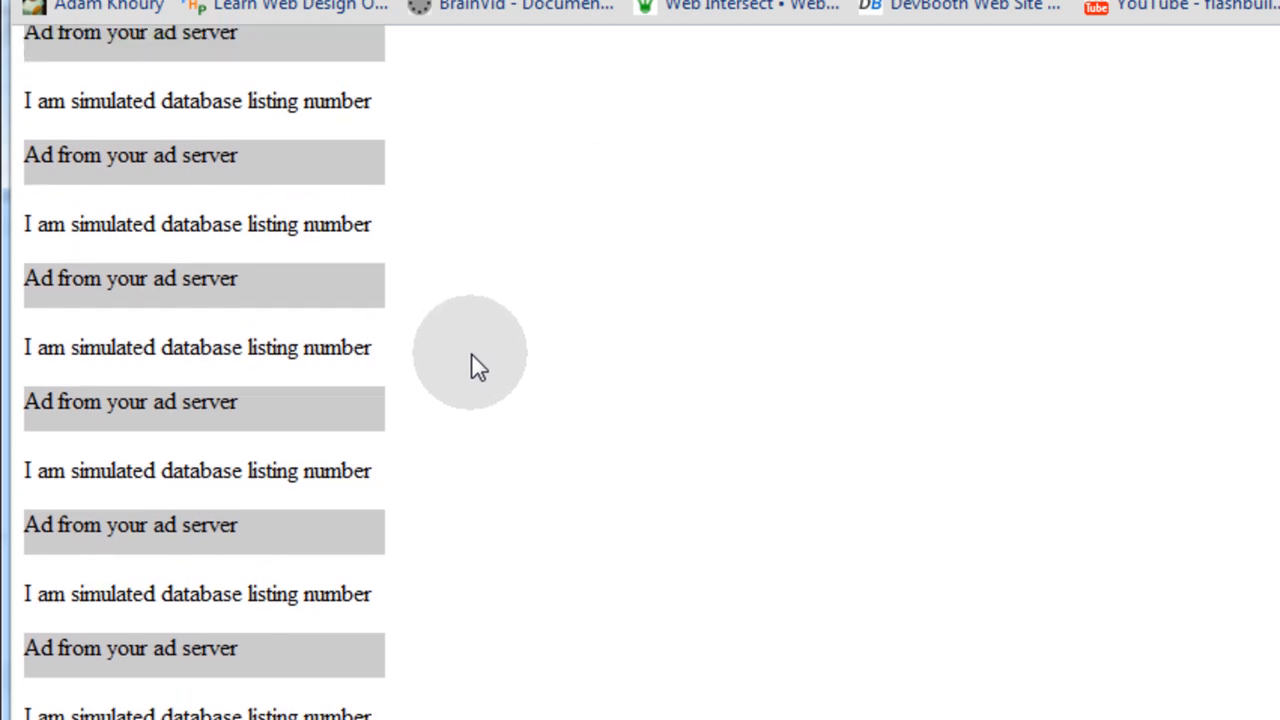
{"action": "scroll", "scroll_direction": "down", "scroll_amount": 3}
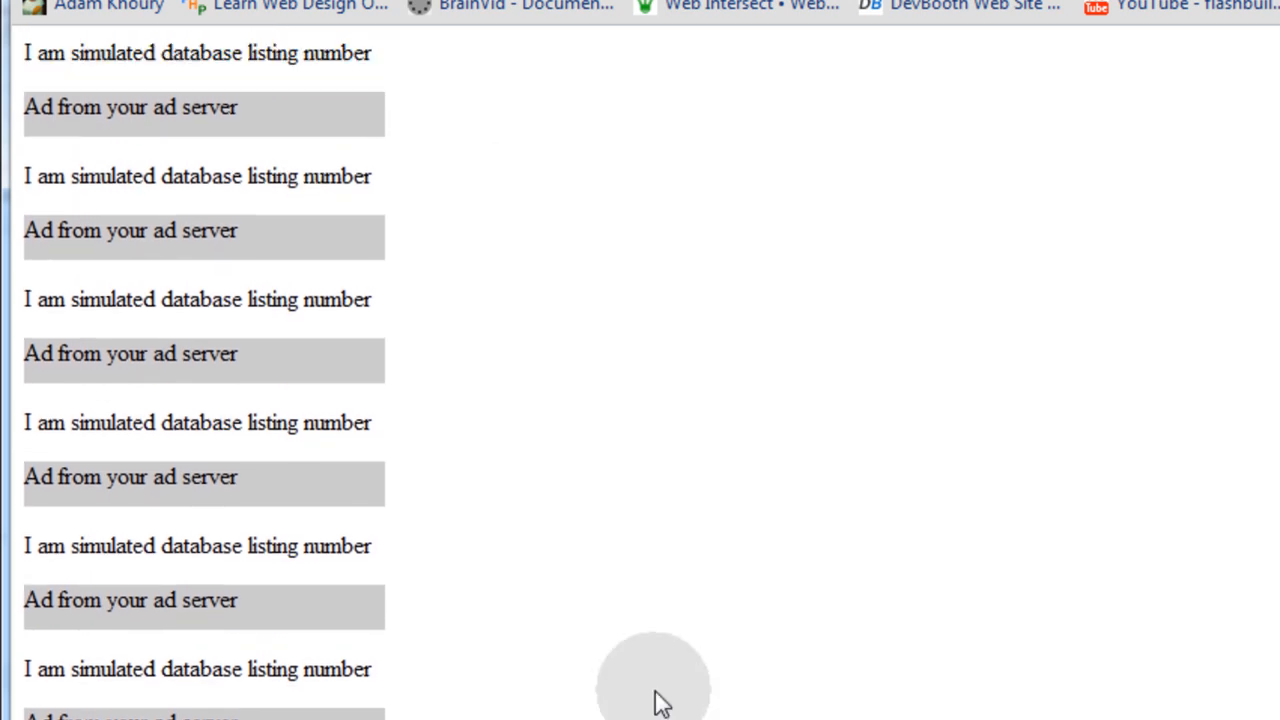
{"action": "mouse_move", "coordinate": [596, 644]}
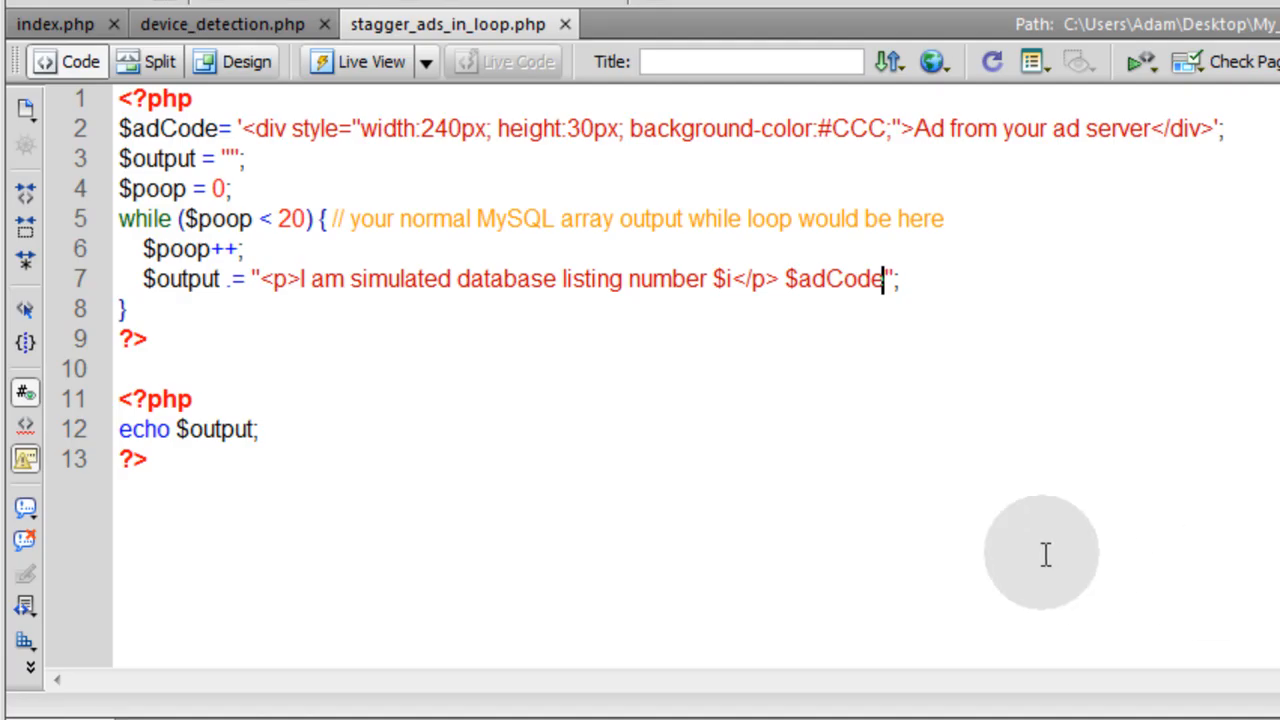
{"action": "mouse_move", "coordinate": [338, 150]}
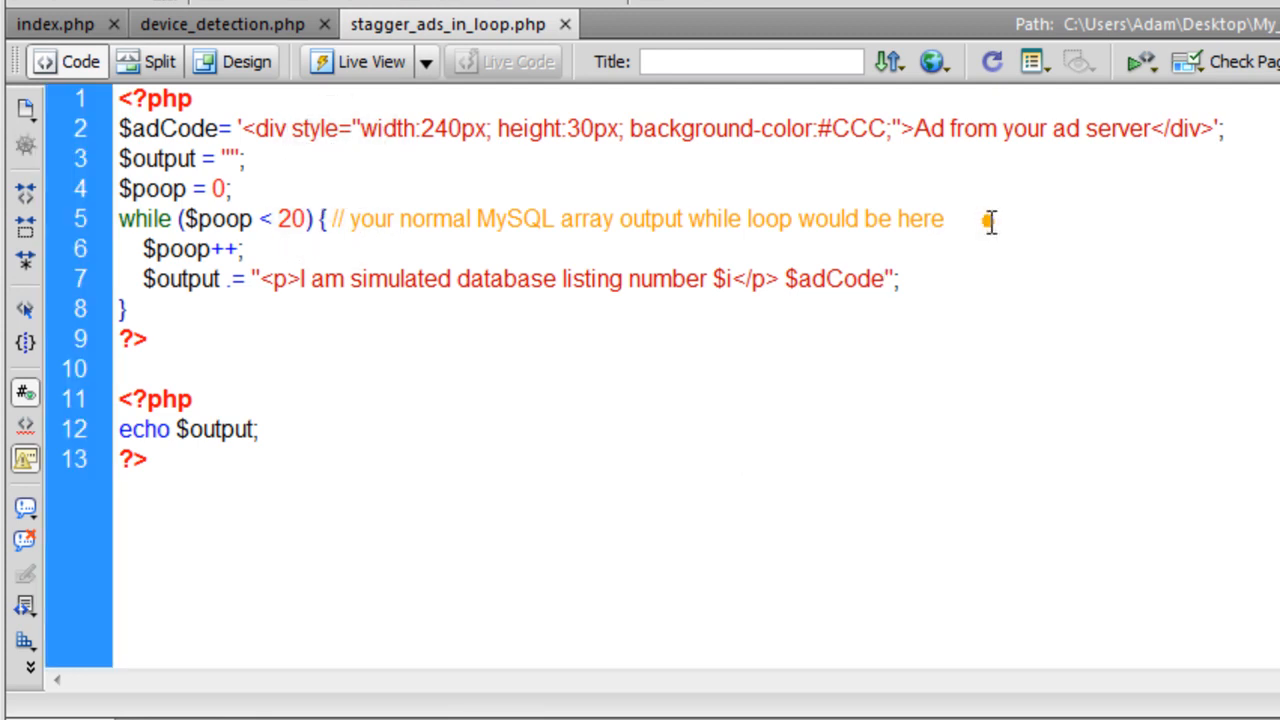
Step: Insert two blank lines between $poop++; and the $output line inside the loop
{"action": "left_click", "coordinate": [940, 218]}
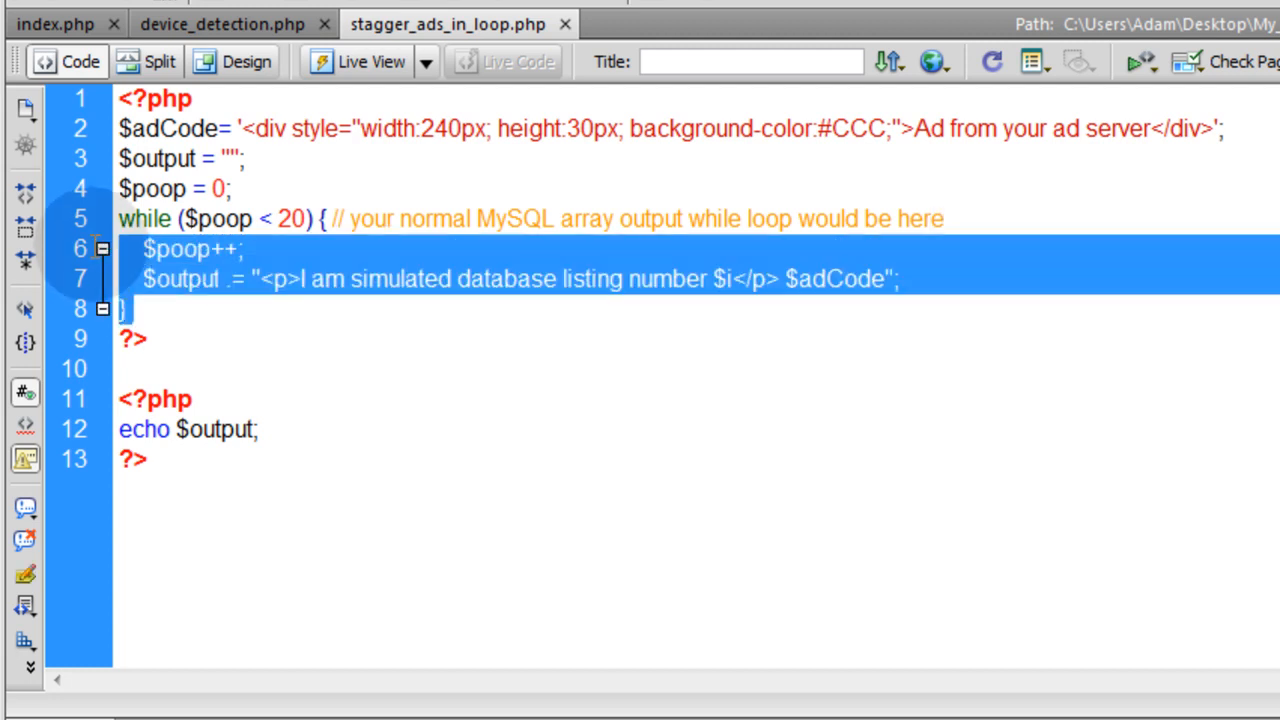
{"action": "left_click", "coordinate": [384, 278]}
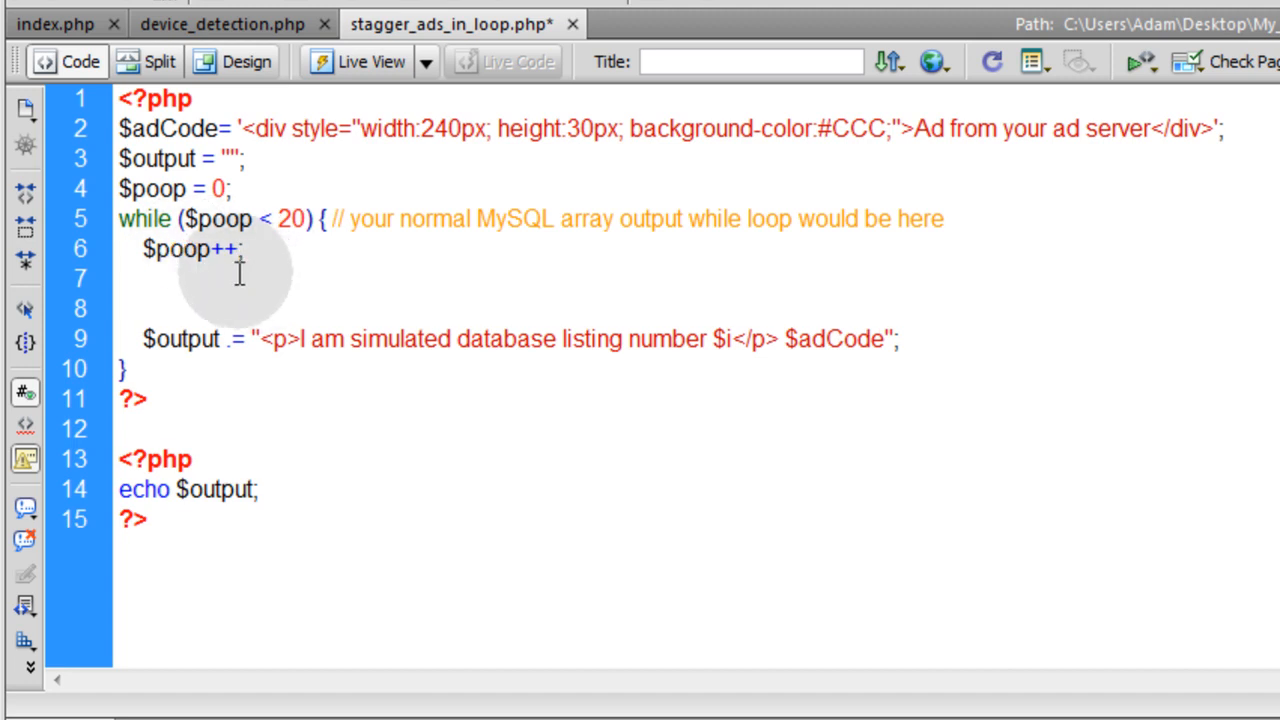
Step: Rename $poop back to $i throughout the loop and add a blank line above $i++
{"action": "double_click", "coordinate": [182, 248]}
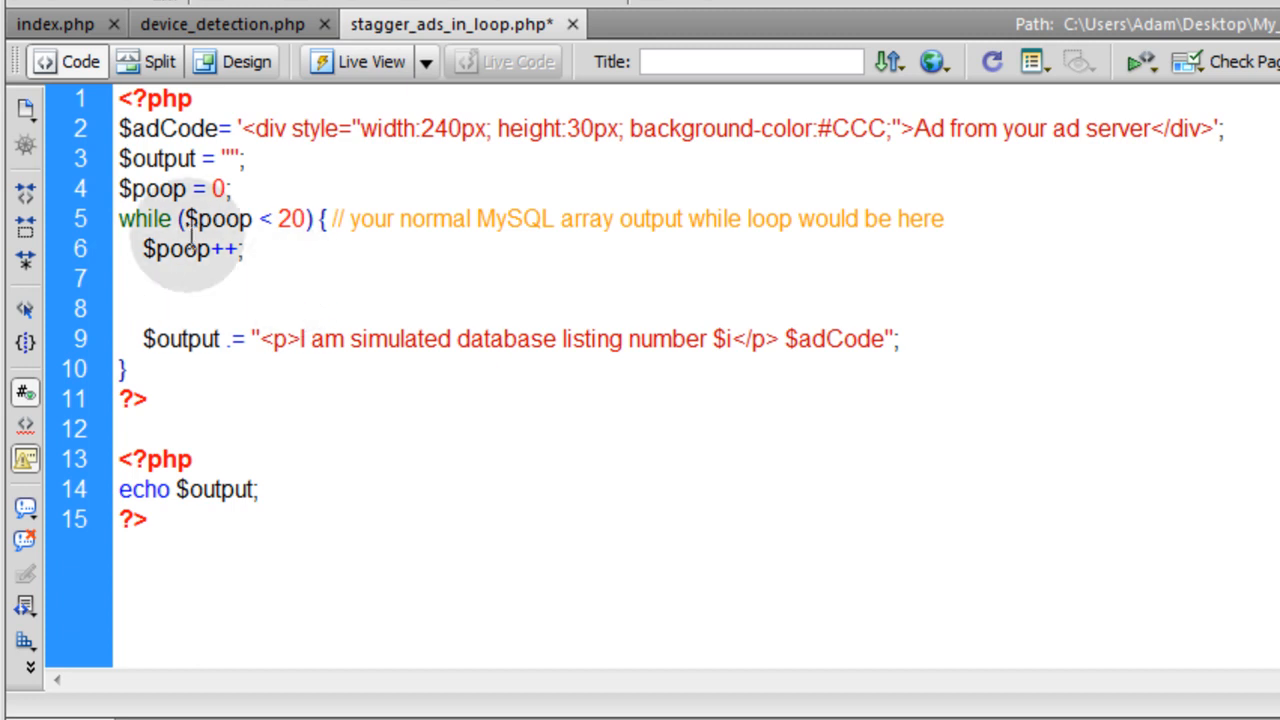
{"action": "double_click", "coordinate": [184, 248]}
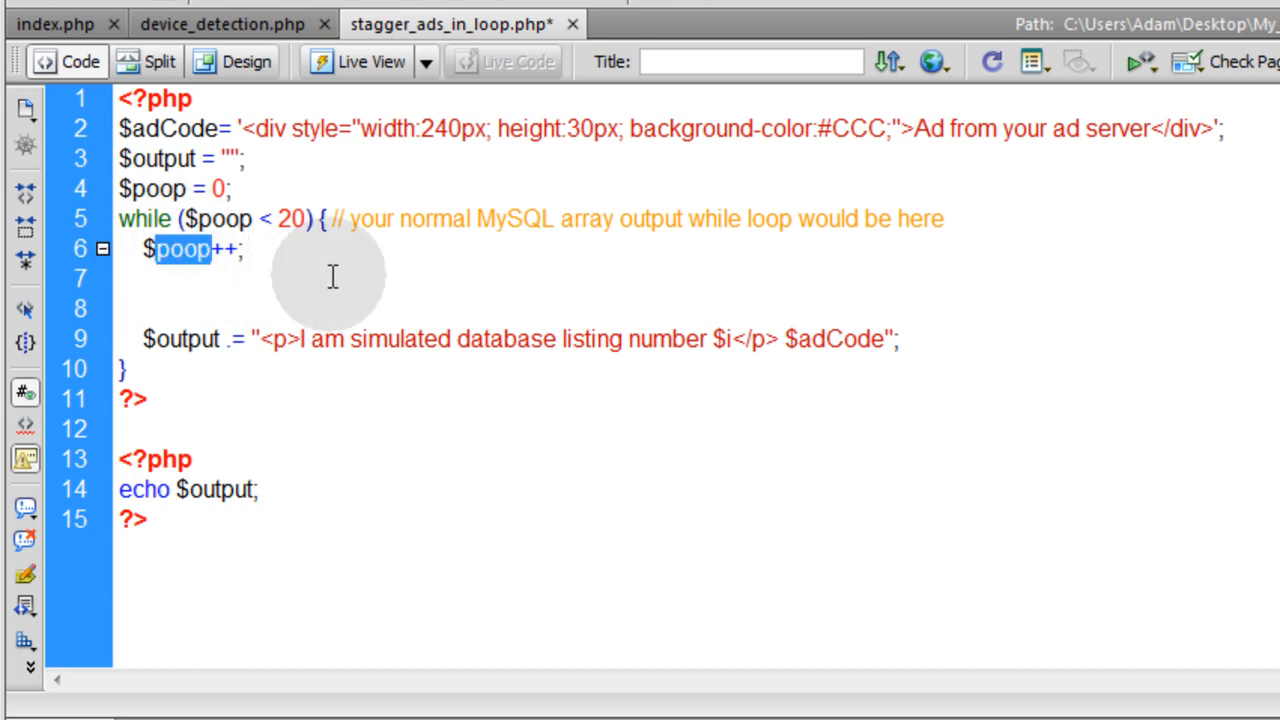
{"action": "mouse_move", "coordinate": [332, 290]}
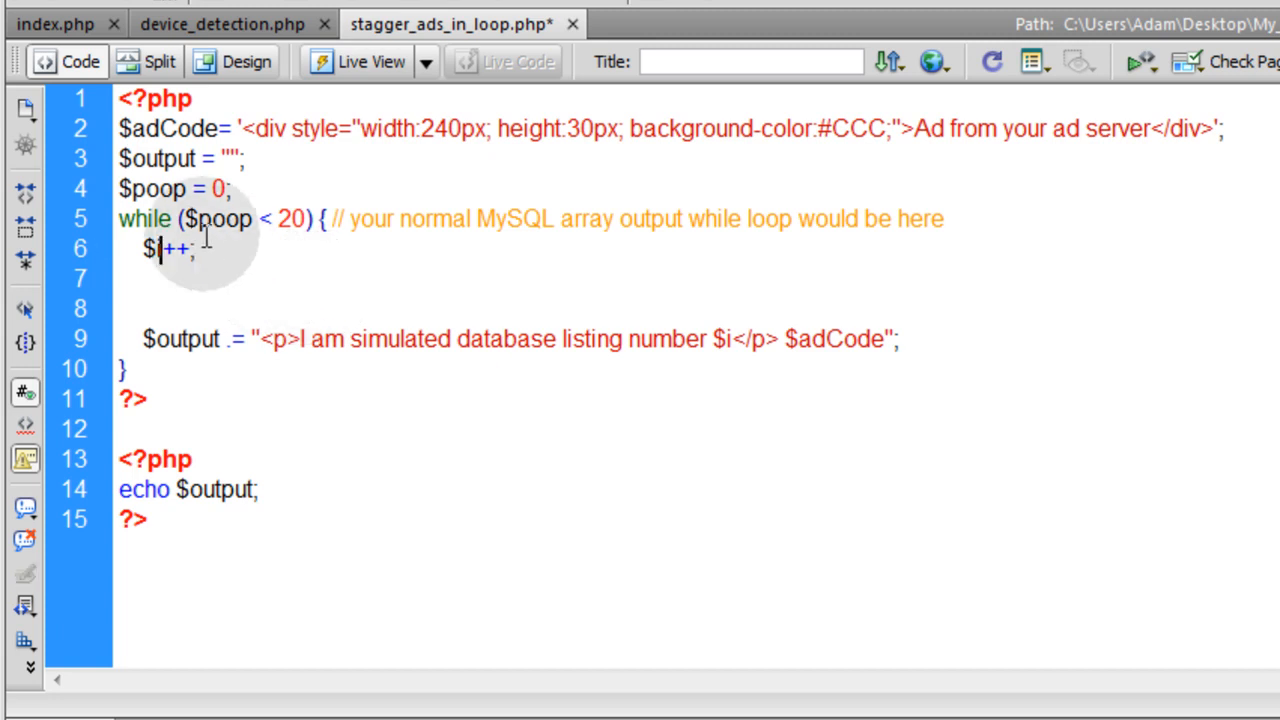
{"action": "type", "text": "$i"}
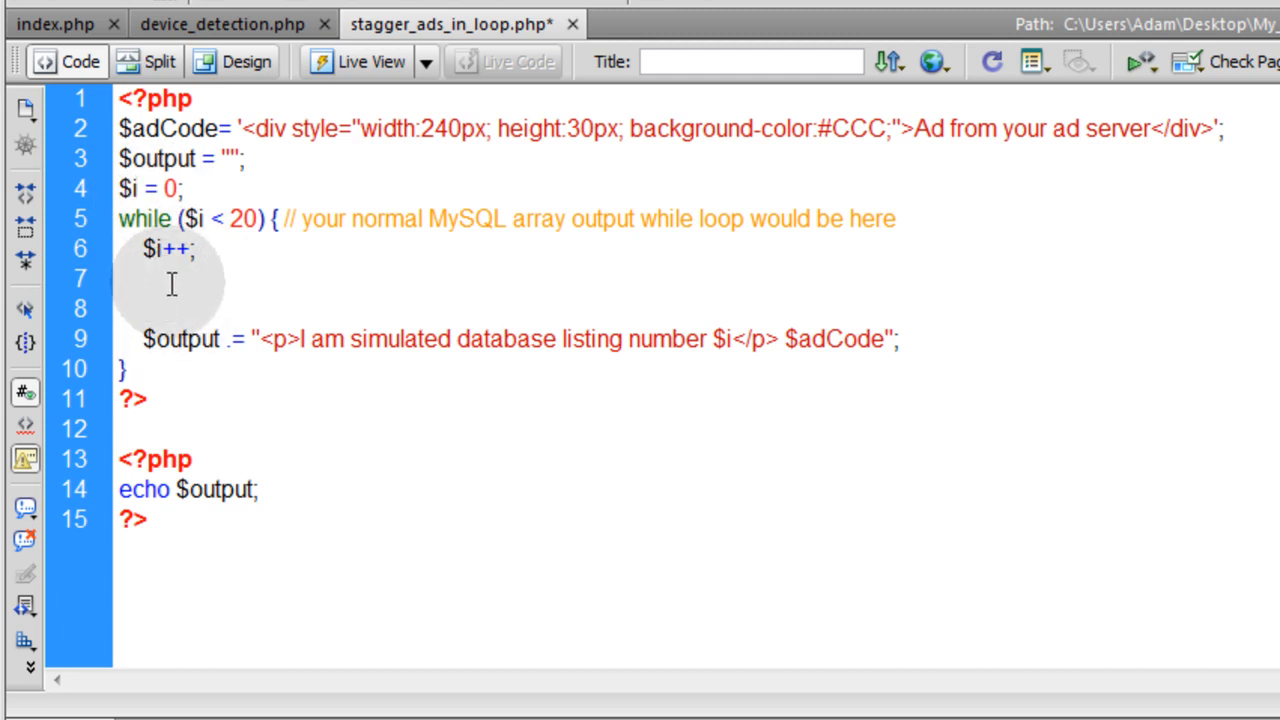
{"action": "key", "text": "Return"}
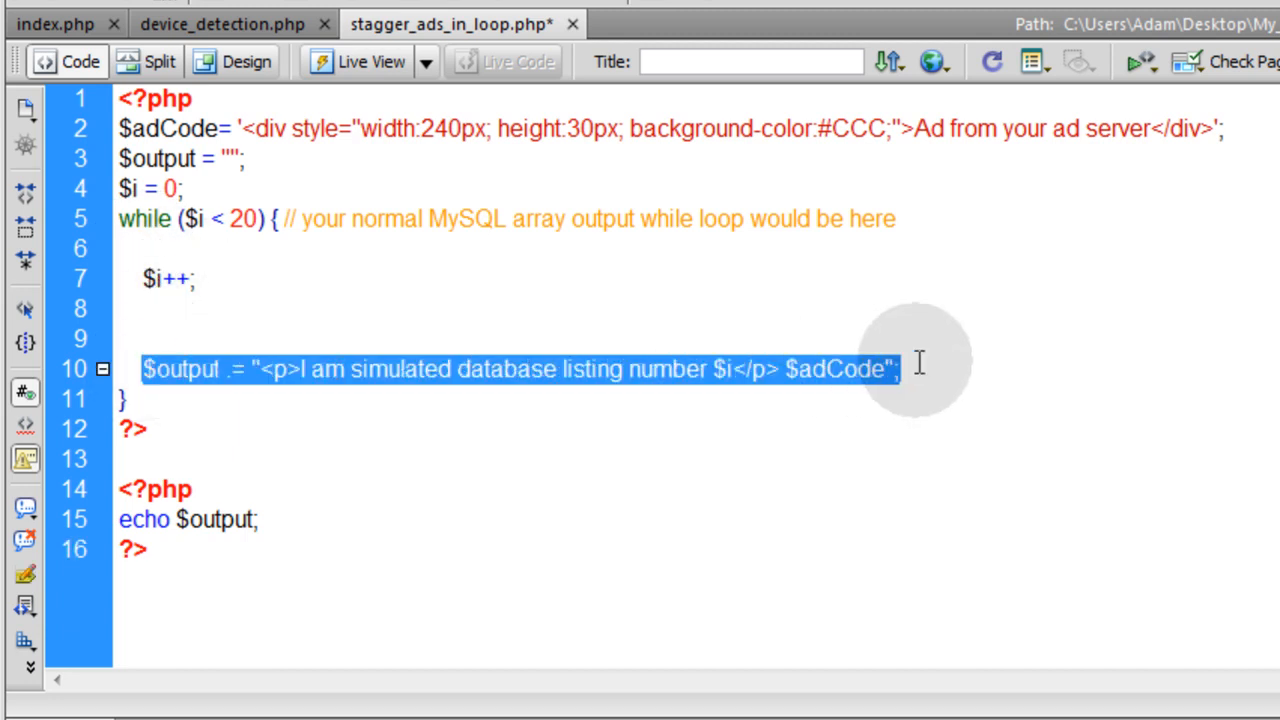
{"action": "mouse_move", "coordinate": [386, 338]}
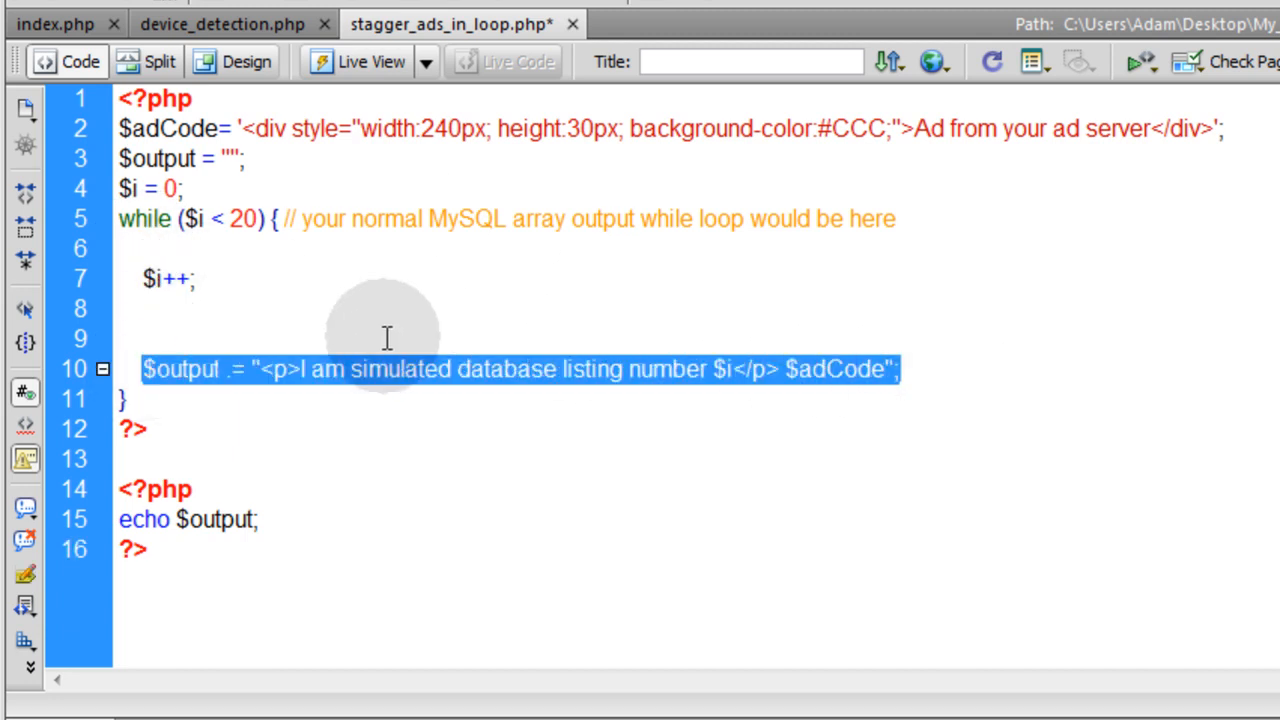
Step: Empty the initial $adCode and add an if/else after $i++ assigning the ad div when $i is 3, 5 or 7
{"action": "left_click", "coordinate": [190, 278]}
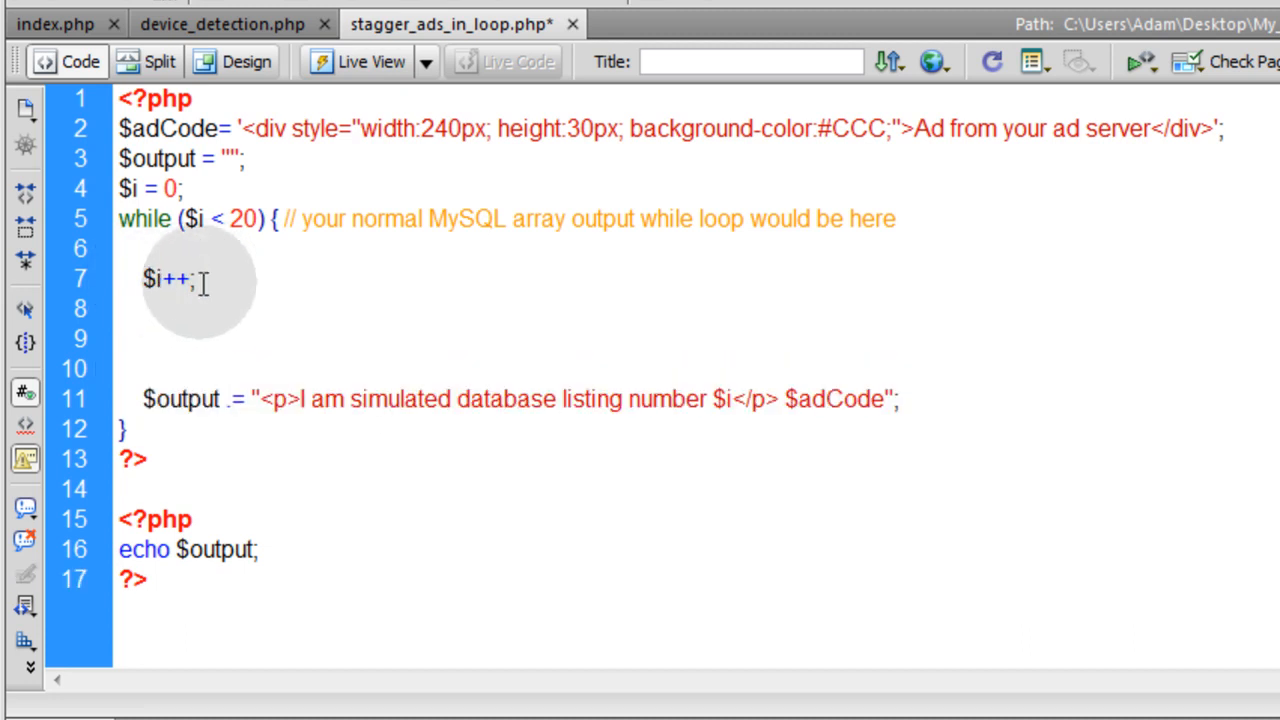
{"action": "mouse_move", "coordinate": [350, 312]}
{"action": "type", "text": "if ($i == 3 || $i == 5 || $i == 7) {"}
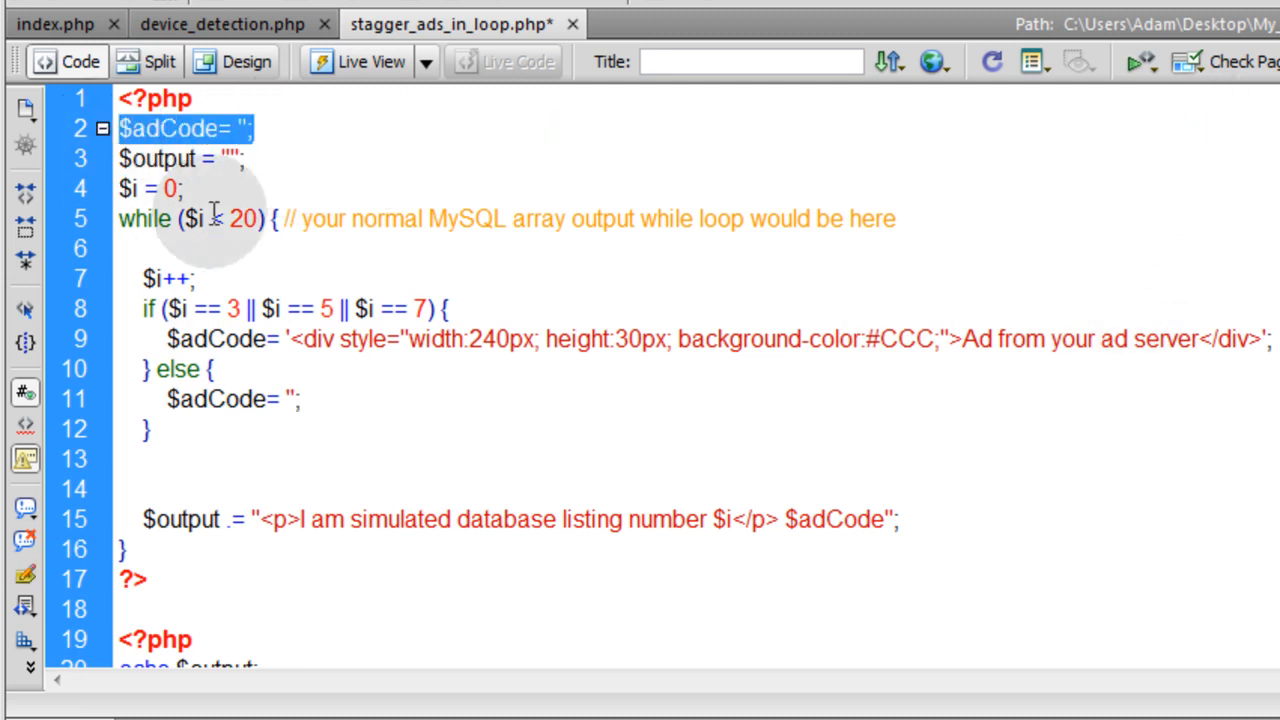
{"action": "left_click", "coordinate": [244, 160]}
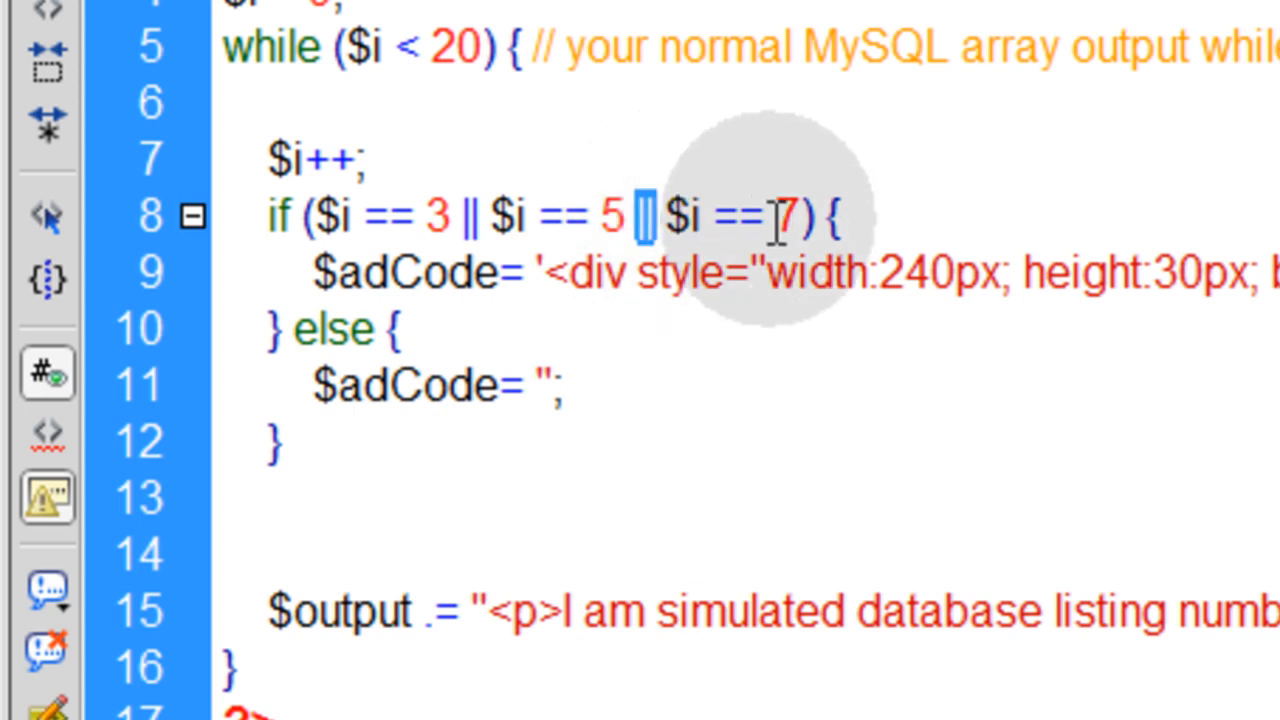
{"action": "mouse_move", "coordinate": [700, 250]}
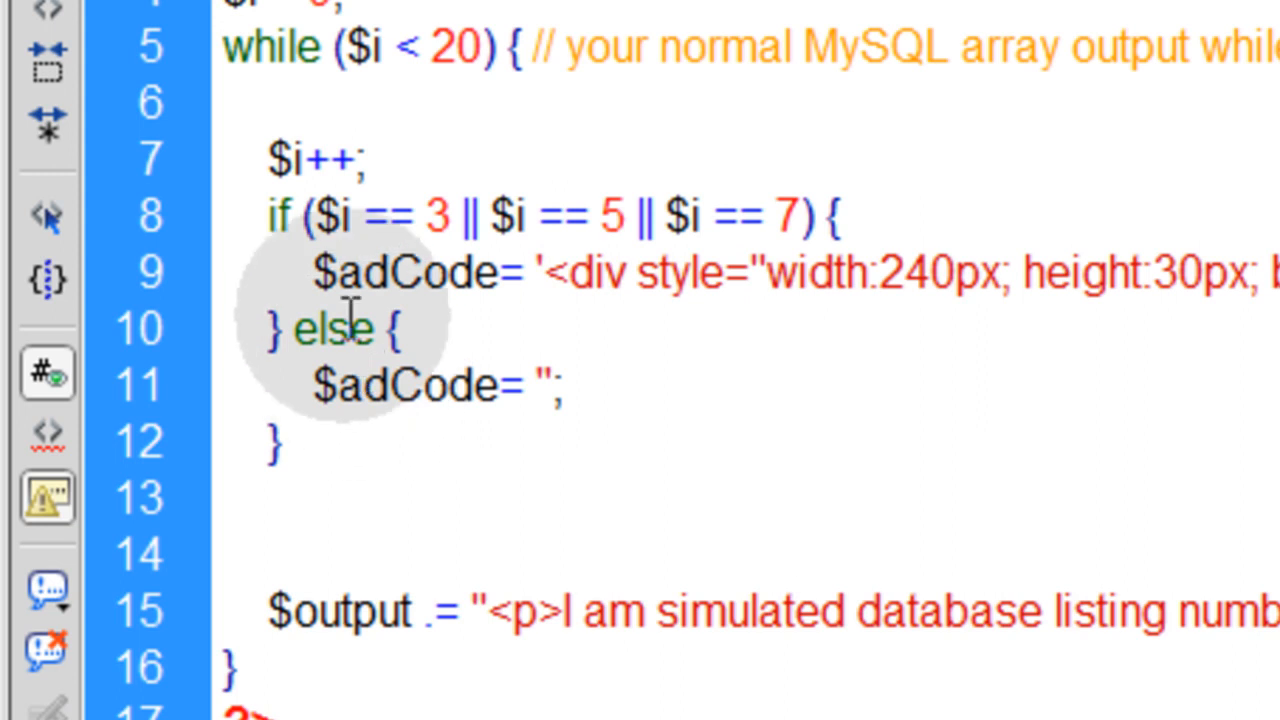
{"action": "double_click", "coordinate": [400, 388]}
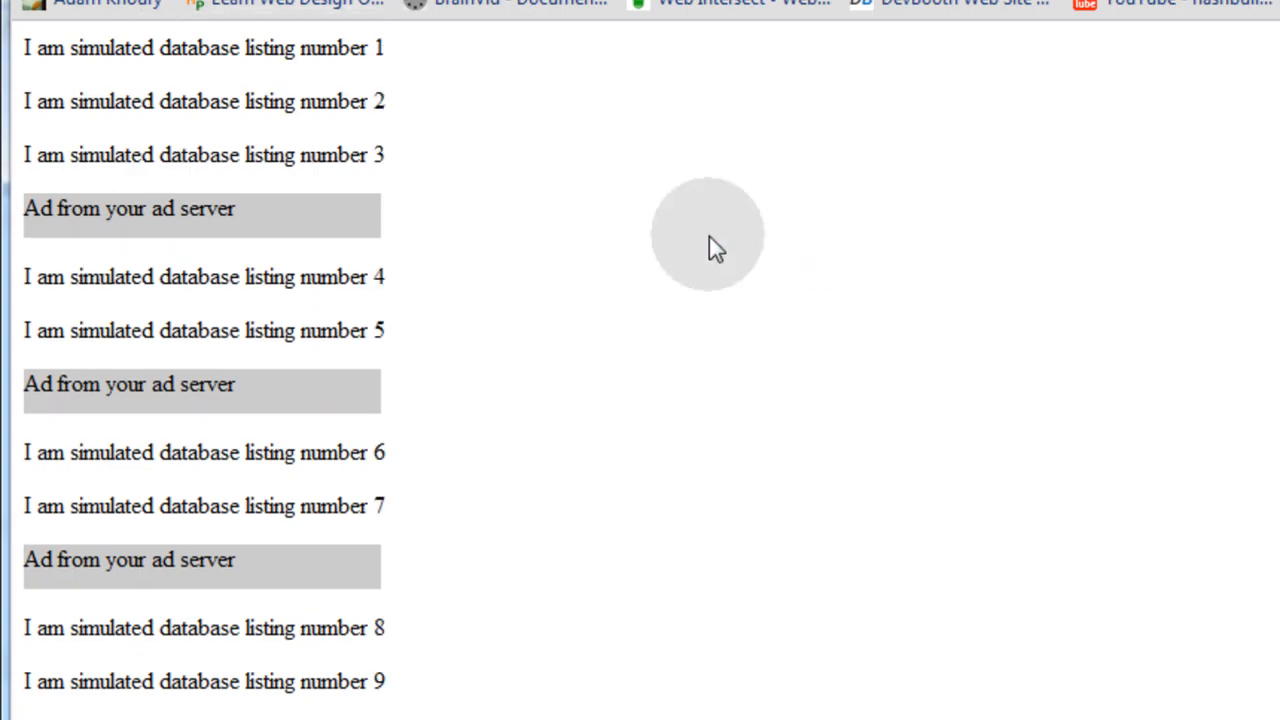
{"action": "mouse_move", "coordinate": [330, 250]}
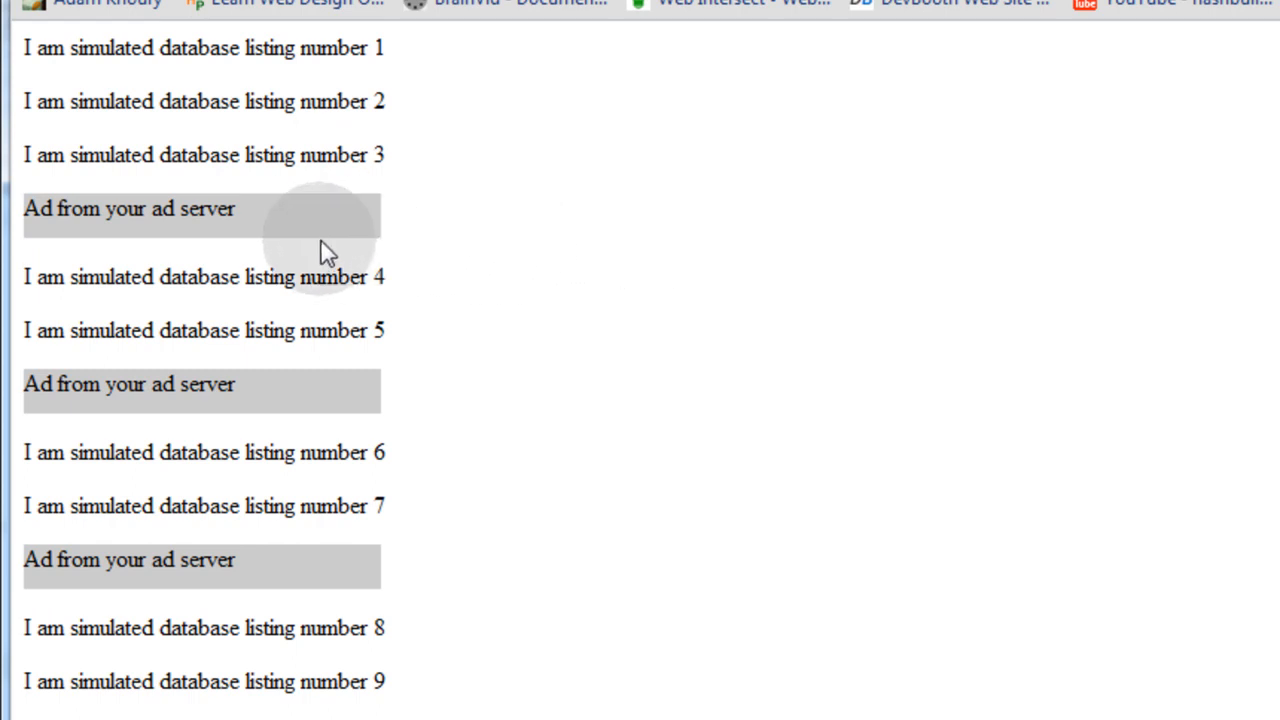
{"action": "mouse_move", "coordinate": [440, 508]}
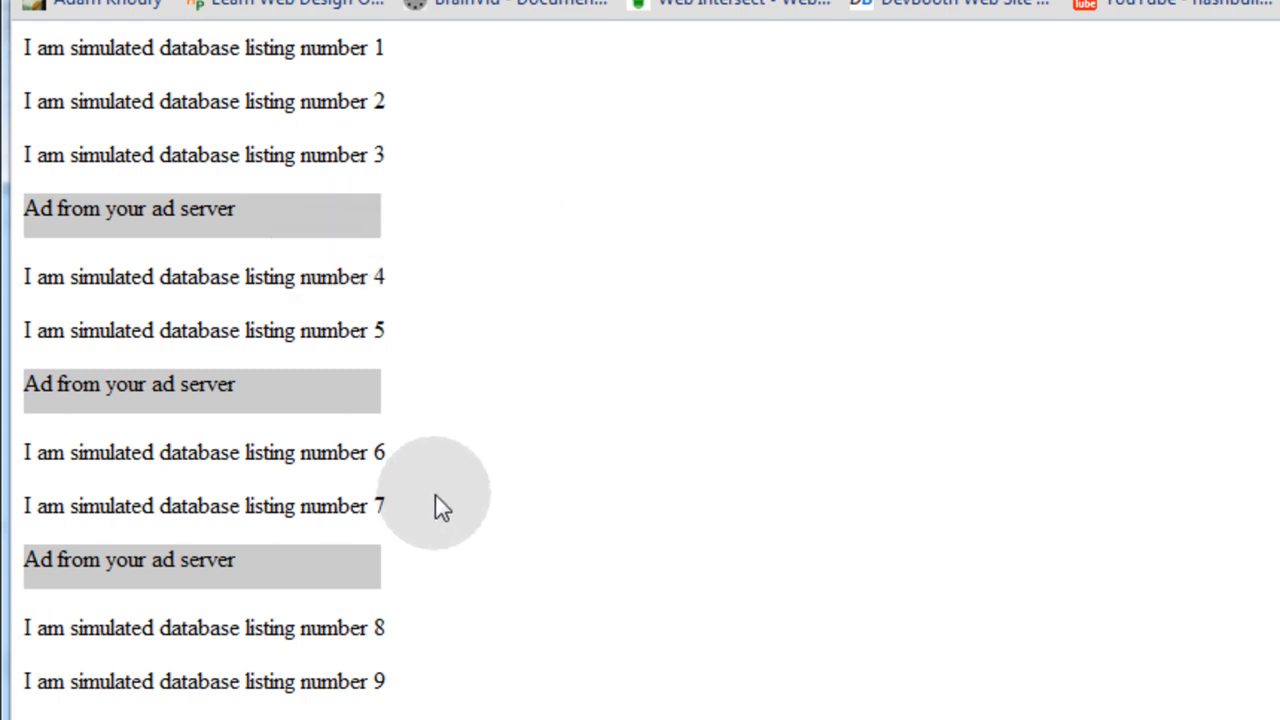
{"action": "mouse_move", "coordinate": [372, 596]}
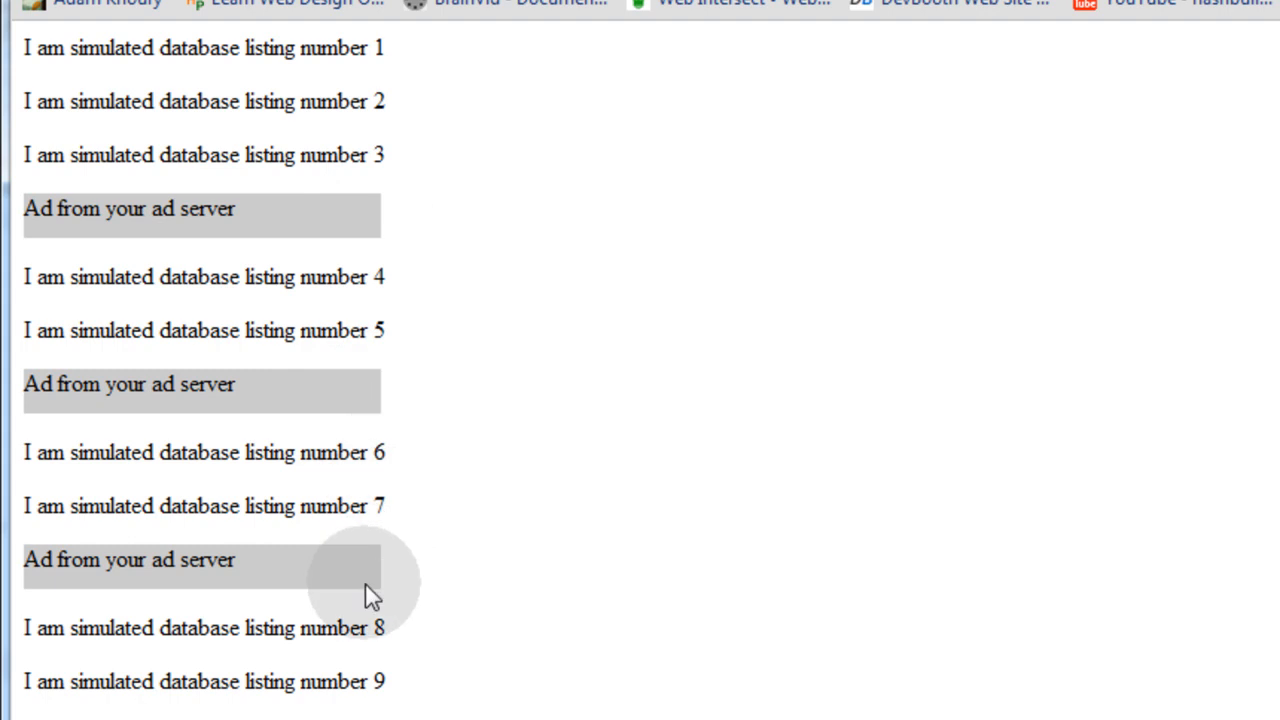
{"action": "mouse_move", "coordinate": [450, 572]}
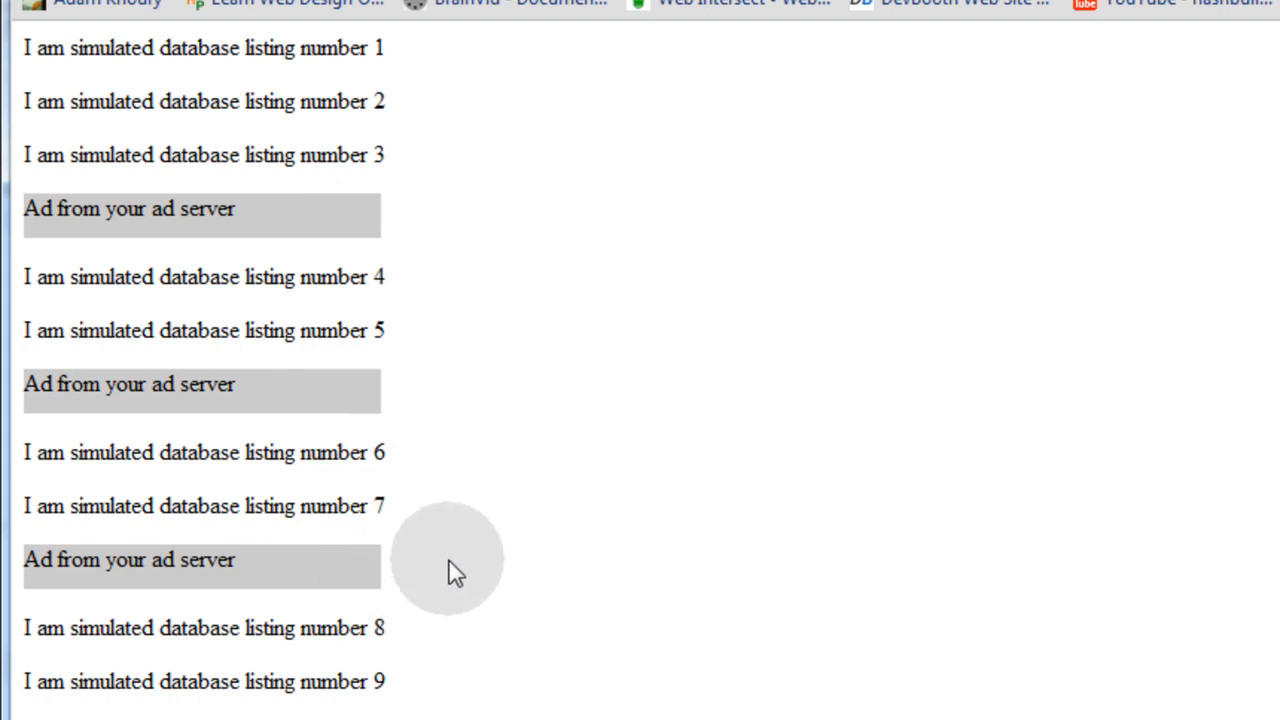
{"action": "mouse_move", "coordinate": [468, 570]}
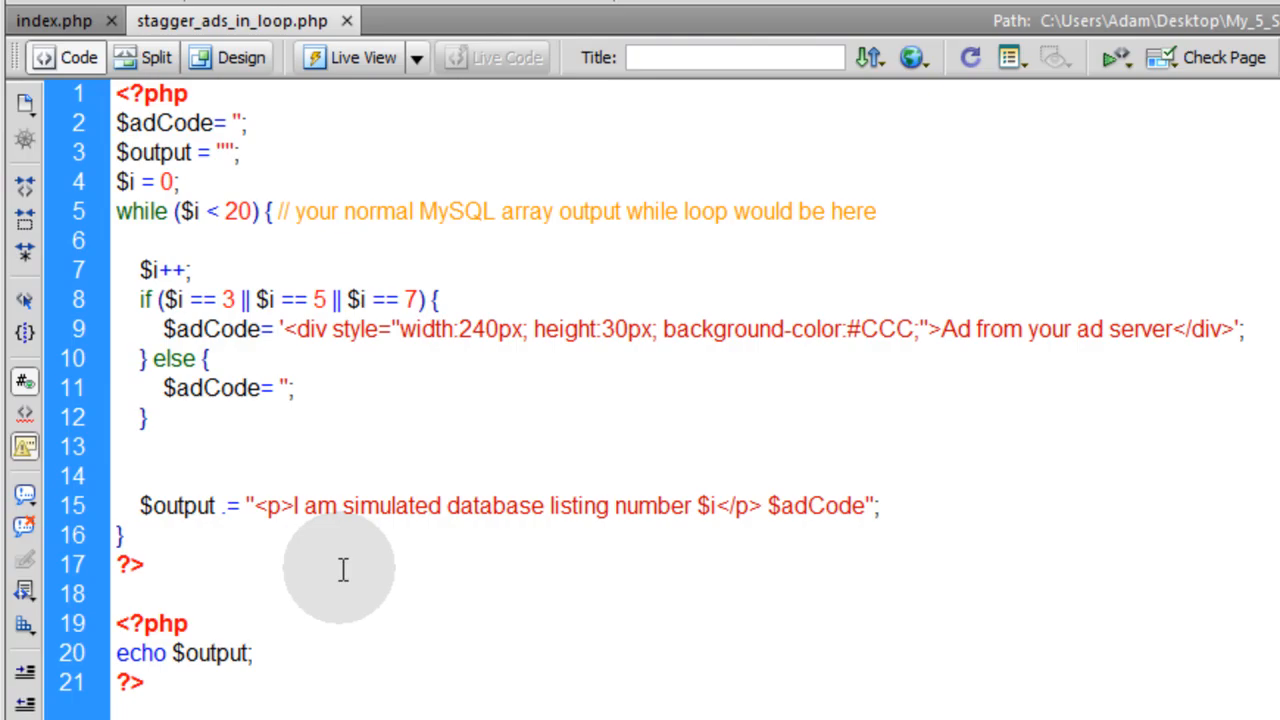
Step: Retype the if condition's comparison values as 1, 3 and 5
{"action": "double_click", "coordinate": [228, 300]}
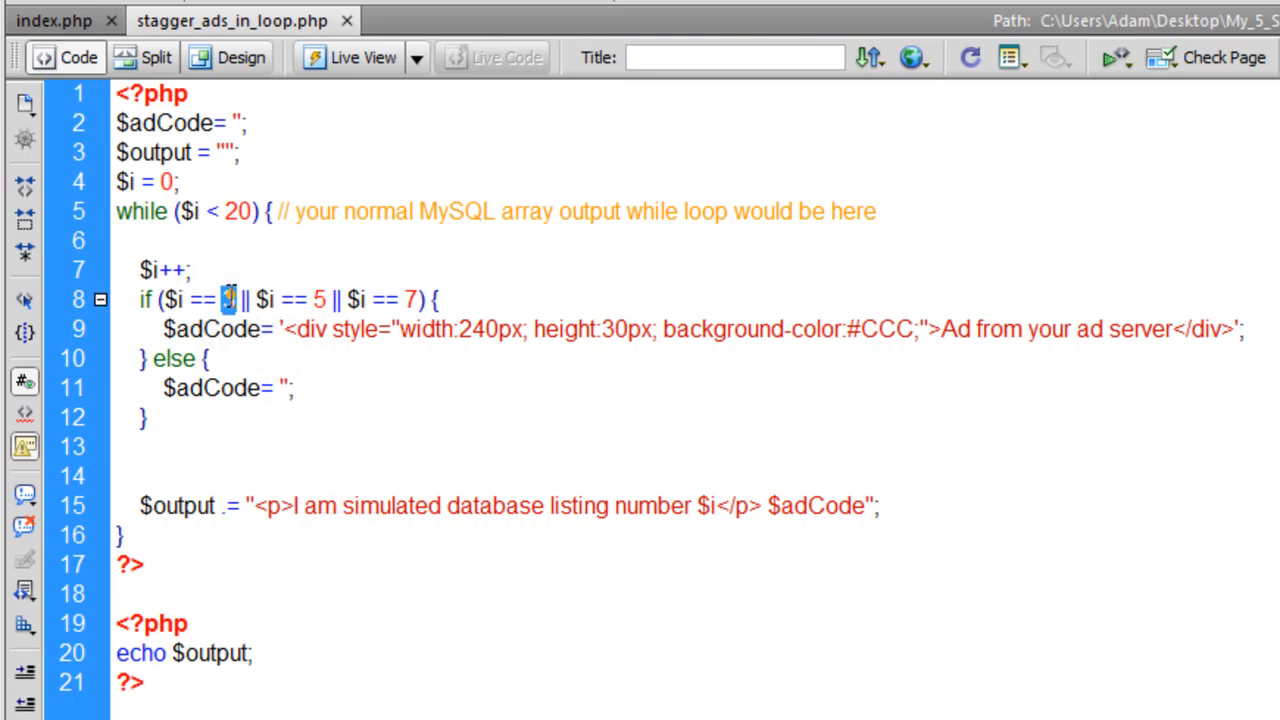
{"action": "type", "text": "2"}
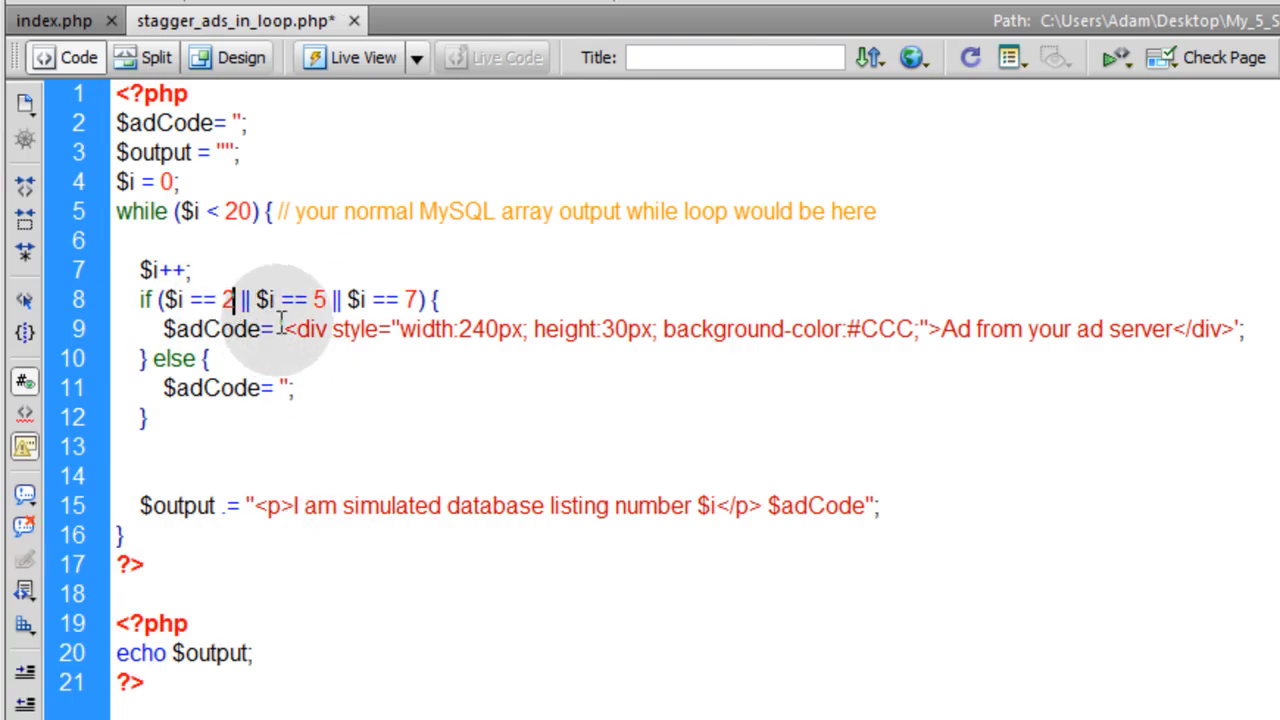
{"action": "type", "text": "1"}
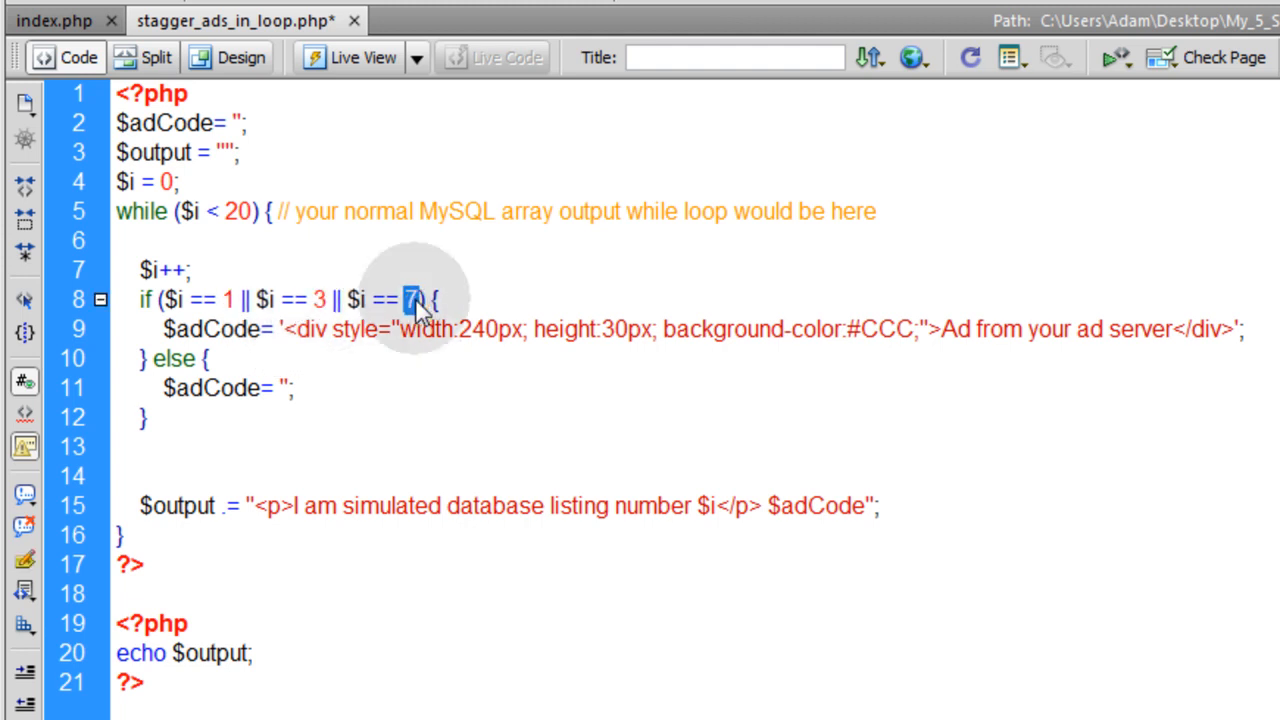
{"action": "type", "text": "5"}
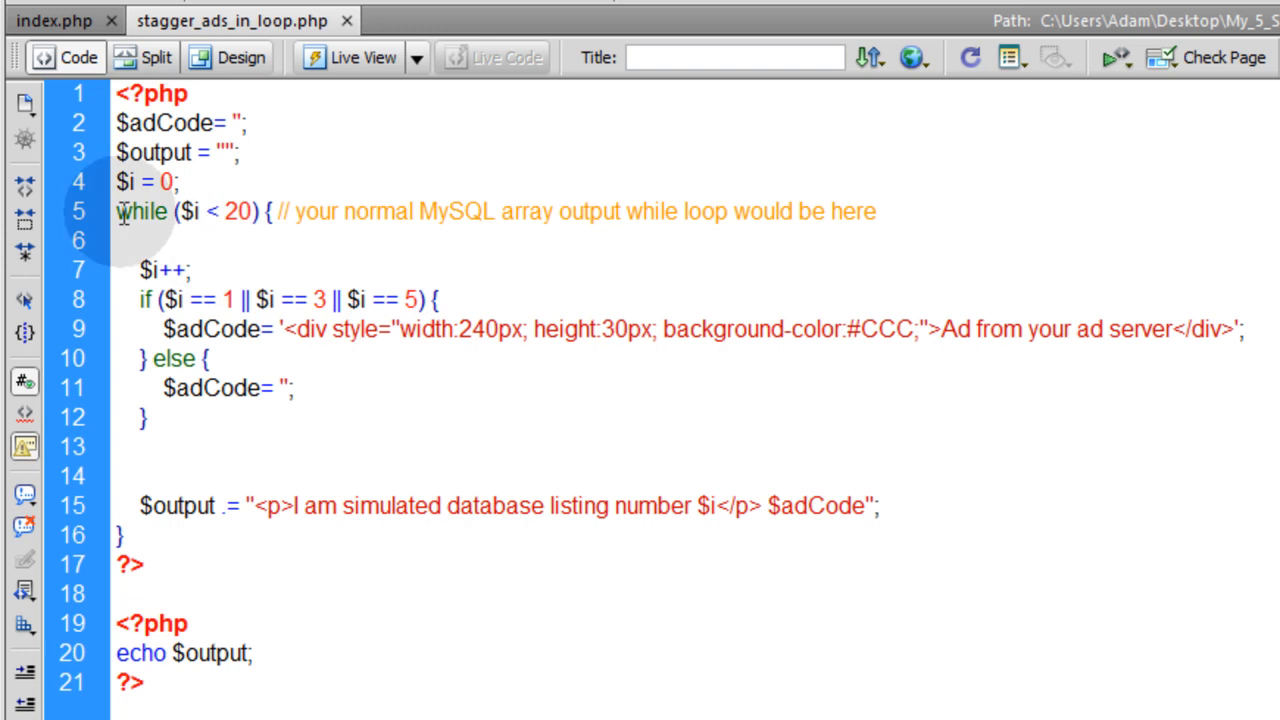
{"action": "left_click_drag", "start_coordinate": [120, 212], "coordinate": [120, 536]}
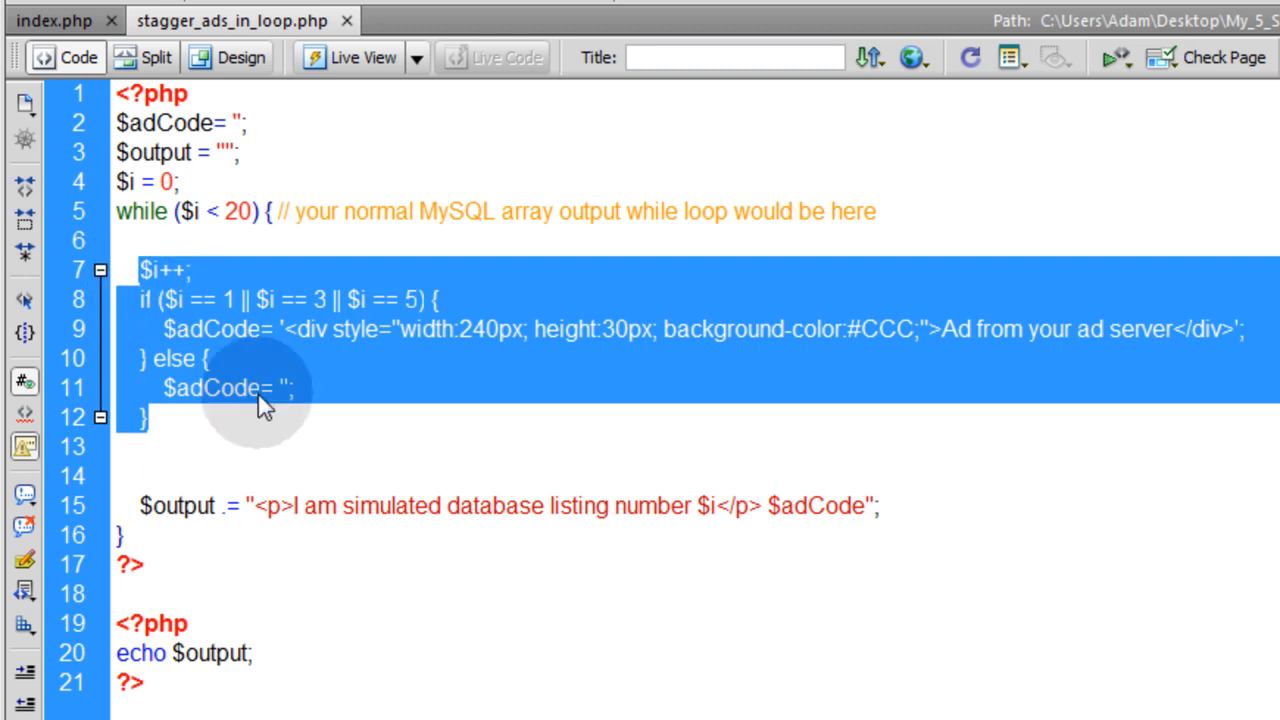
{"action": "mouse_move", "coordinate": [172, 428]}
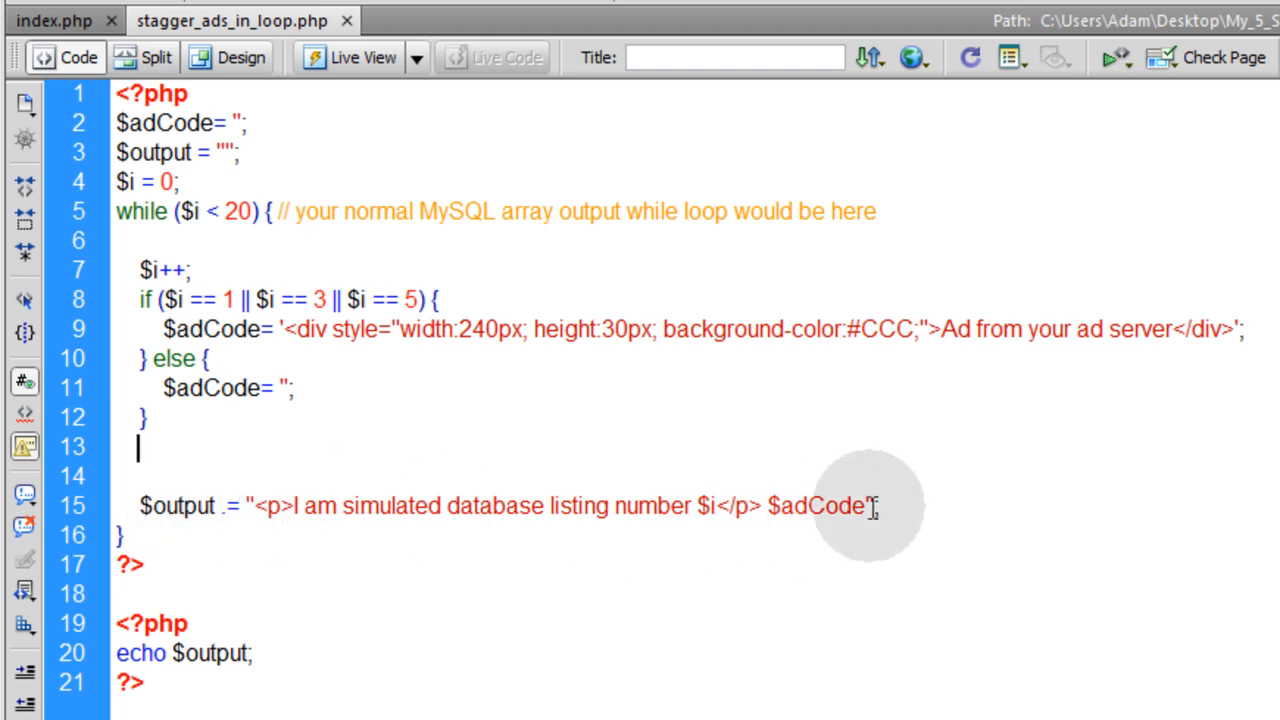
{"action": "double_click", "coordinate": [816, 506]}
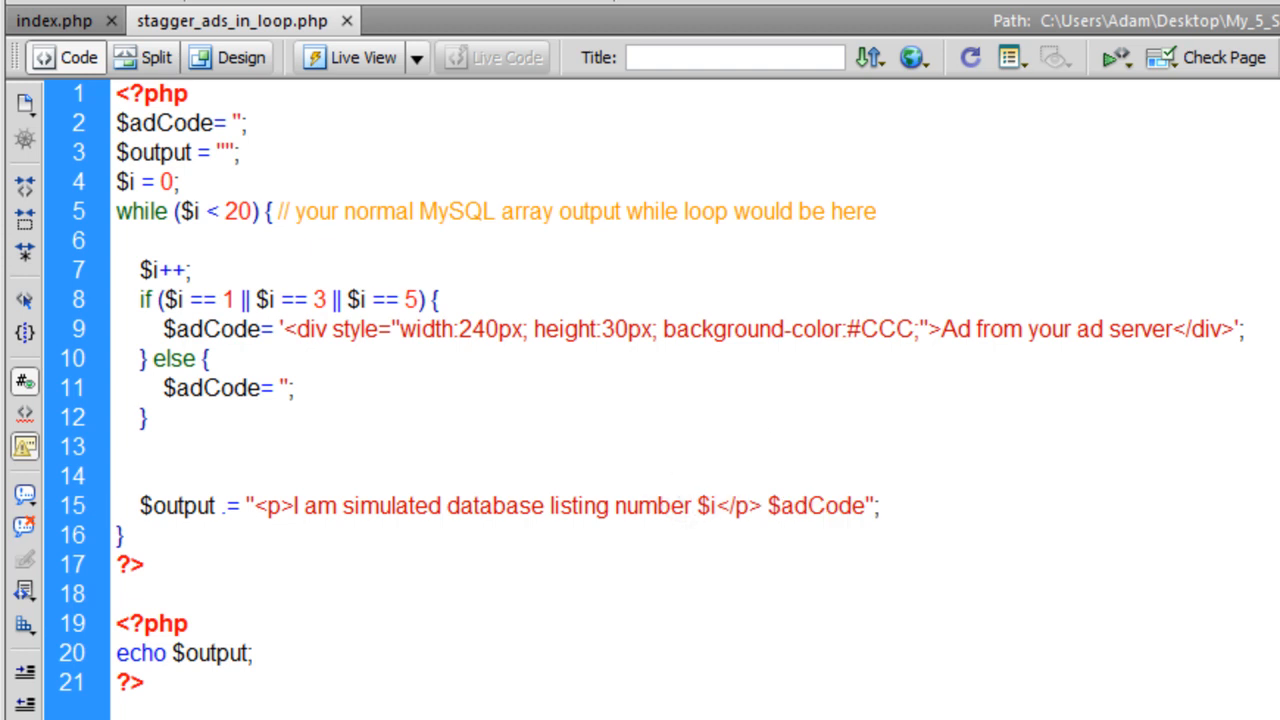
{"action": "left_click", "coordinate": [144, 476]}
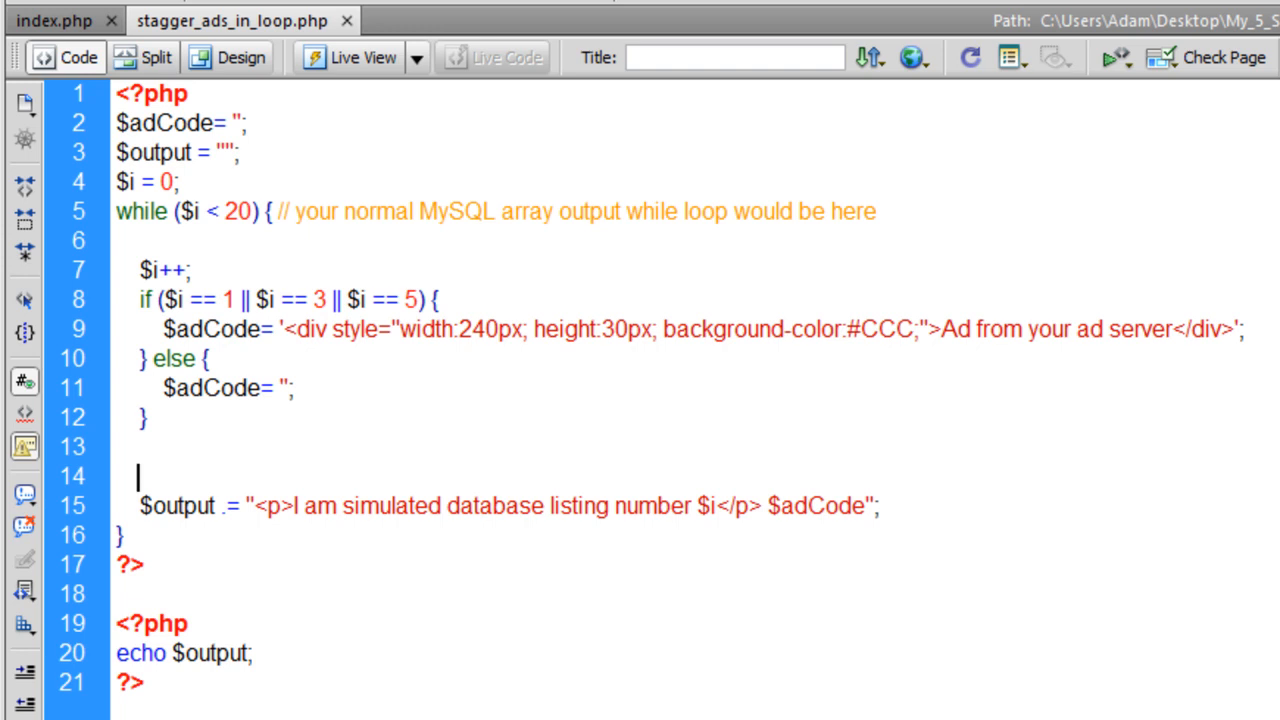